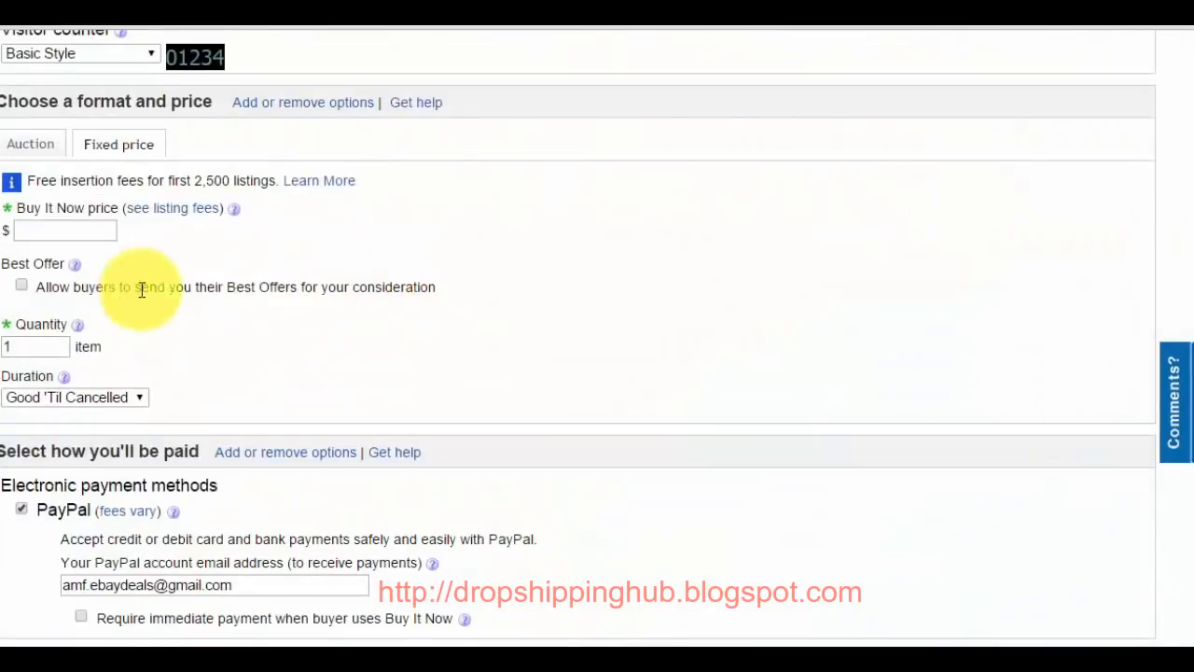
# Select the empty Buy It Now price box, review the item details, and launch Calculator.
pyautogui.click(66, 231)
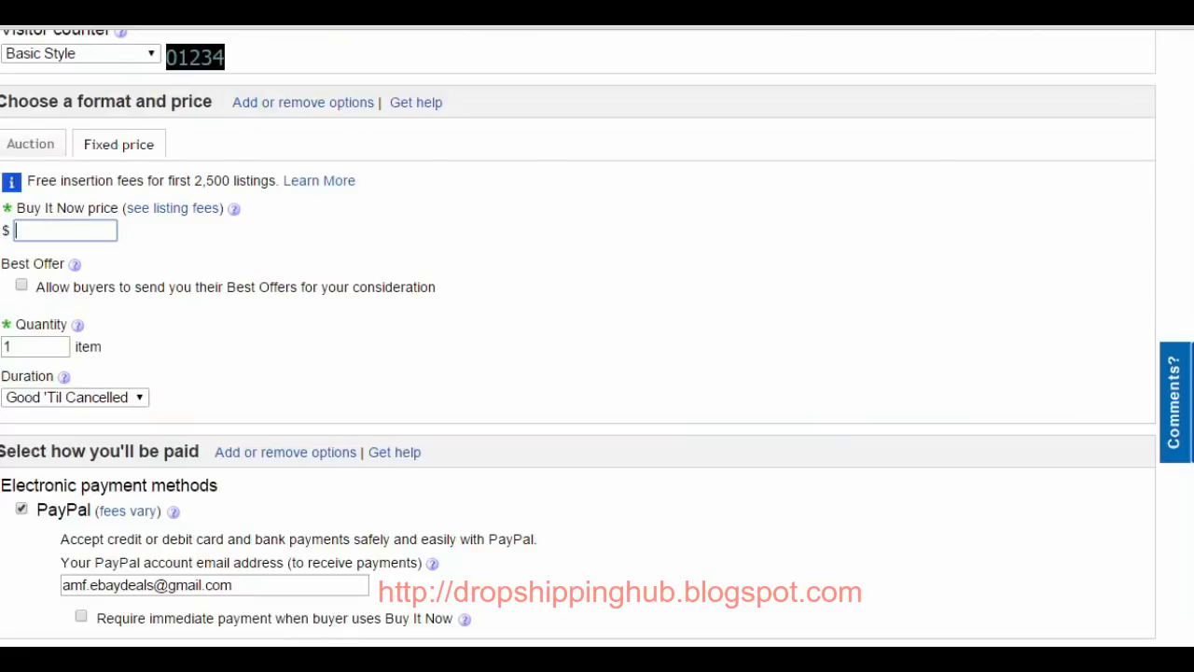
pyautogui.click(118, 144)
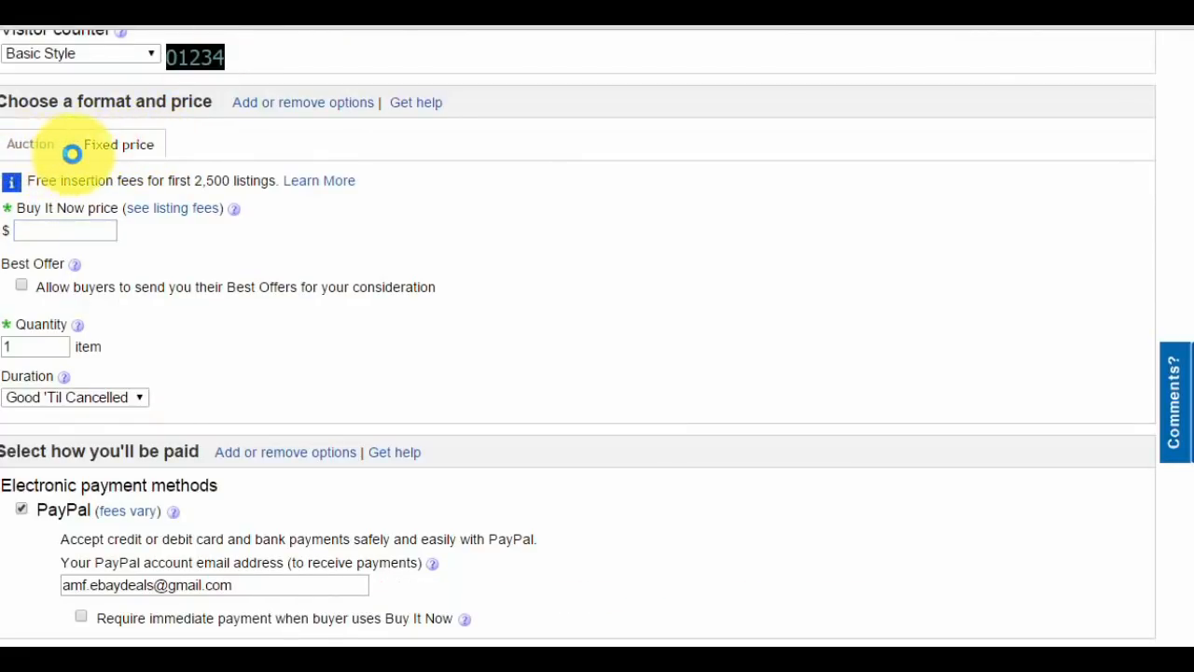
pyautogui.scroll(-3)
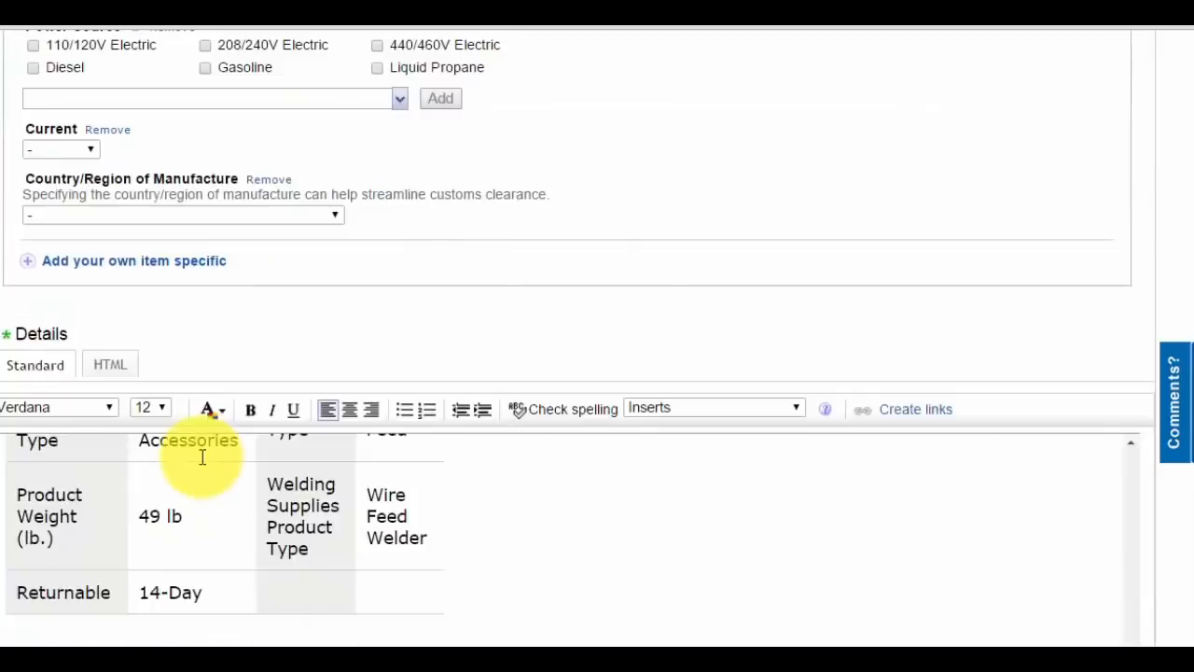
pyautogui.scroll(-3)
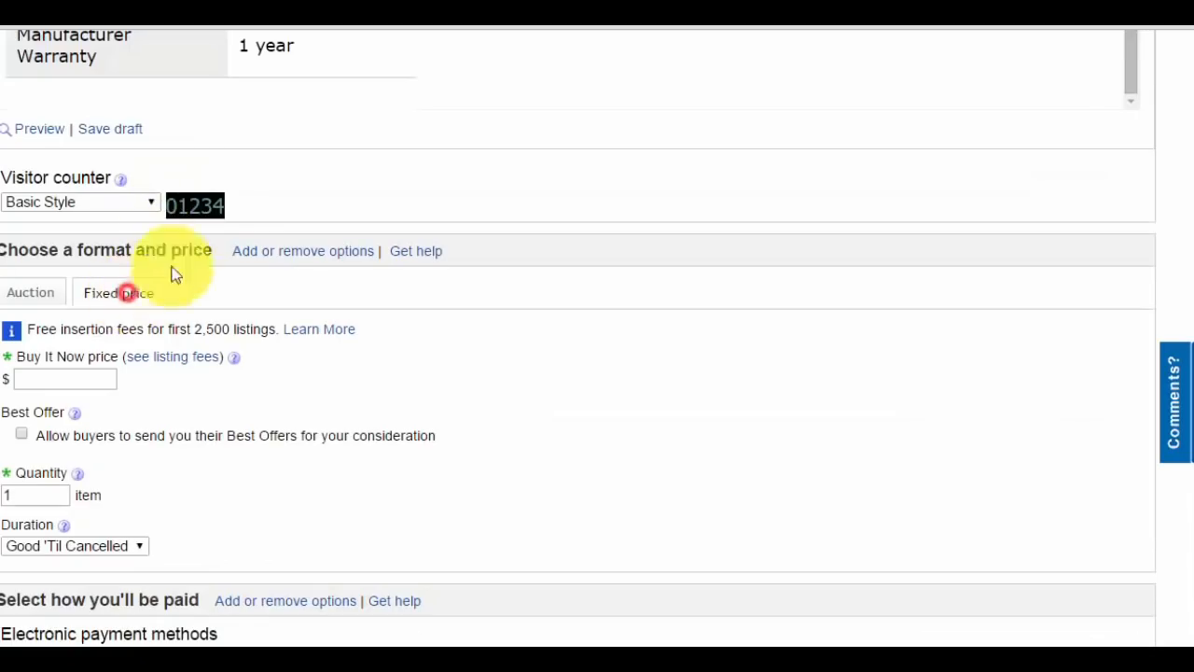
pyautogui.click(119, 293)
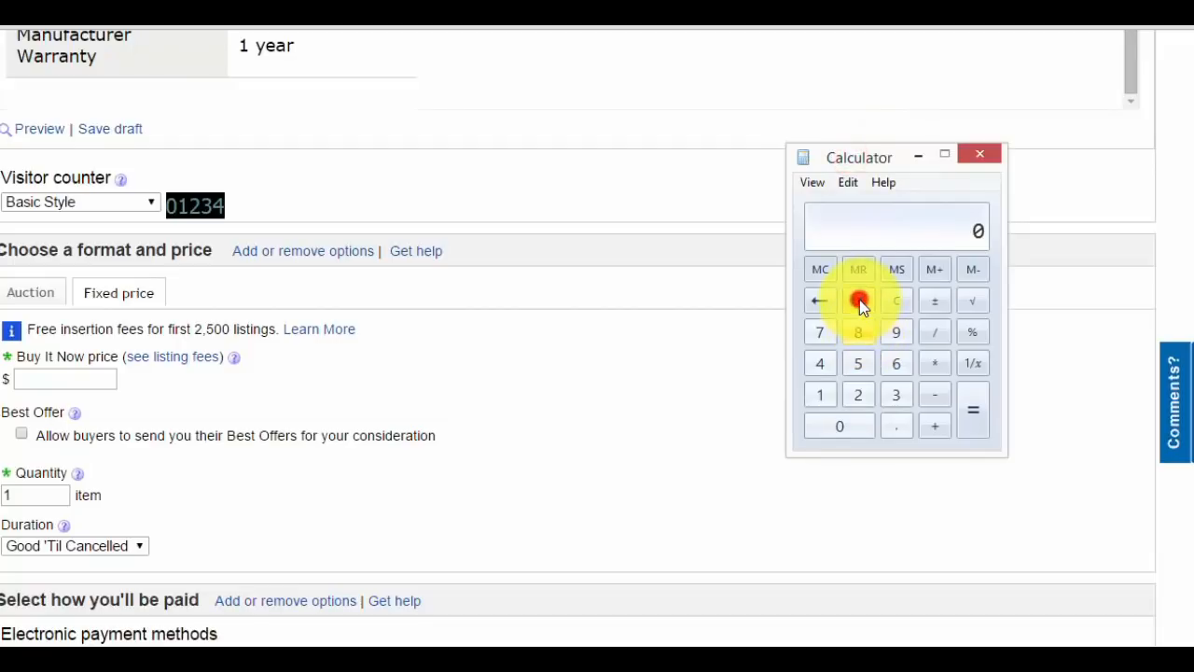
# Add the $269.00 Lincoln Electric welder to the Home Depot cart and check its free-shipping subtotal.
pyautogui.click(859, 299)
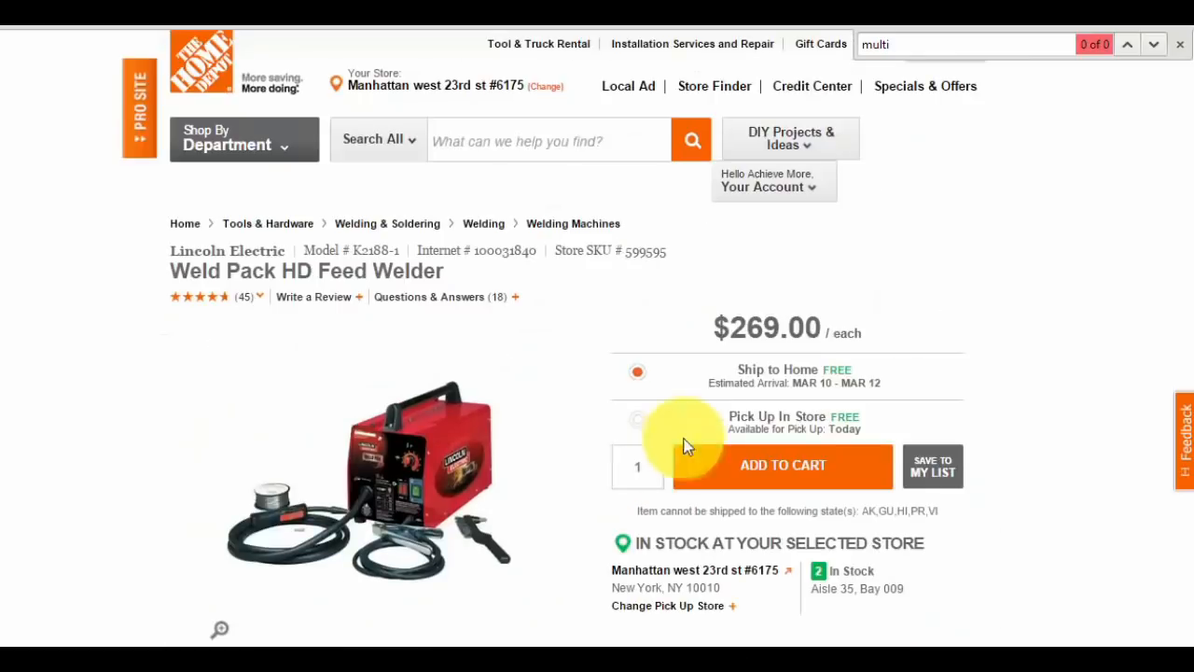
pyautogui.moveTo(906, 362)
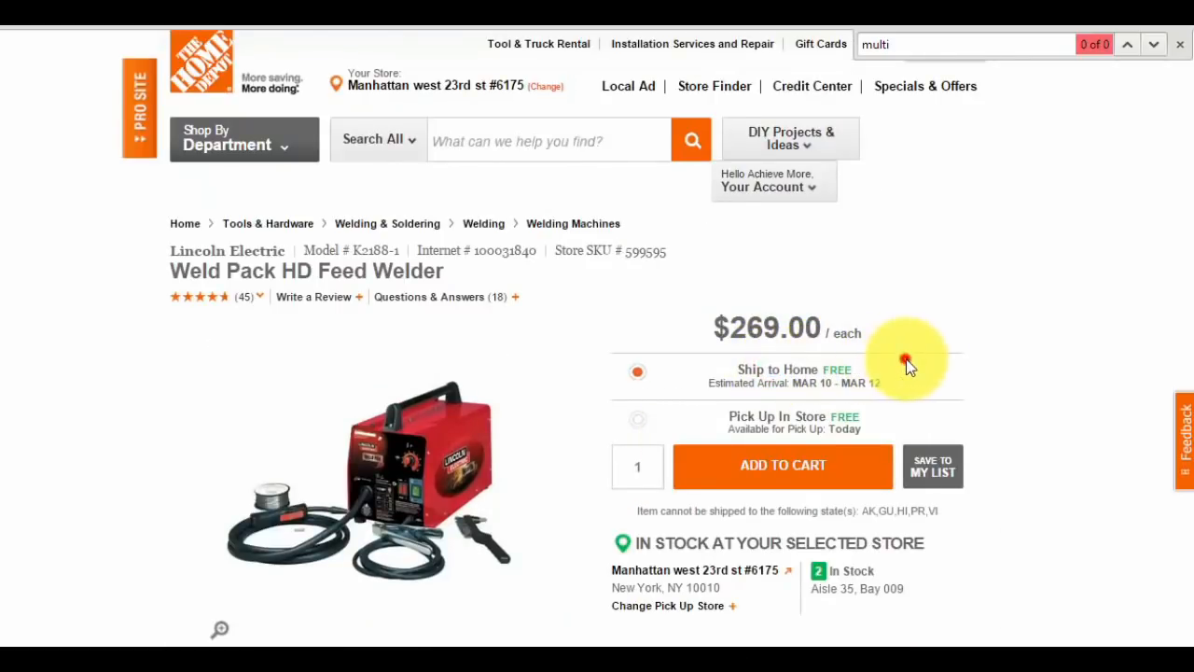
pyautogui.scroll(-3)
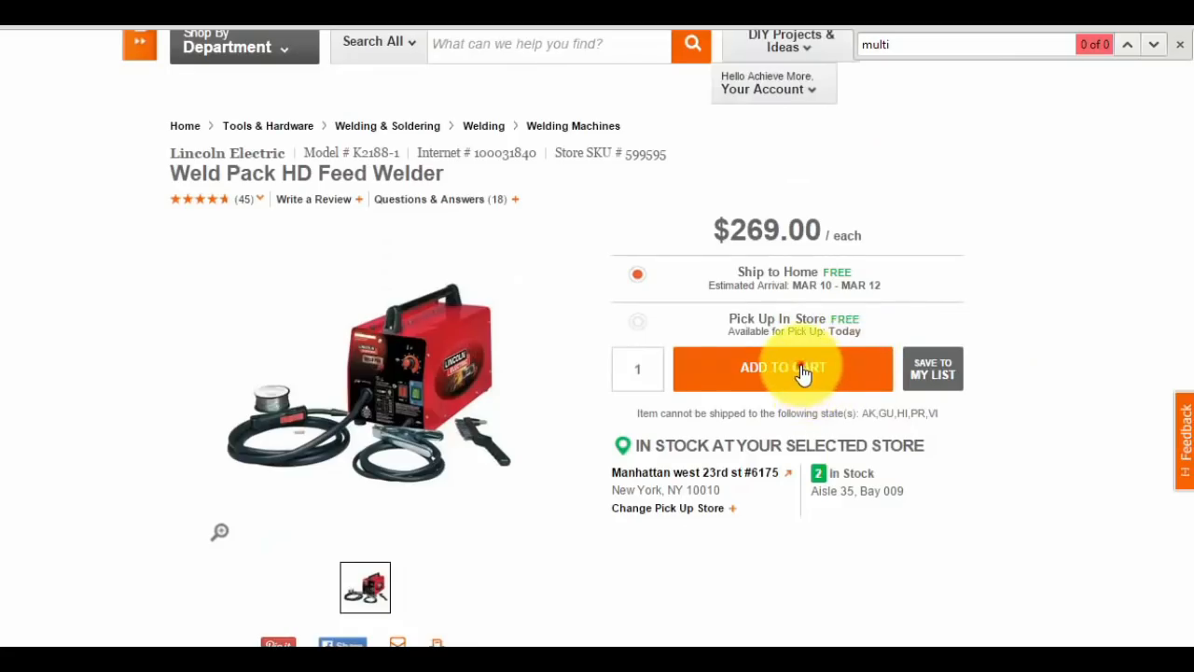
pyautogui.click(783, 368)
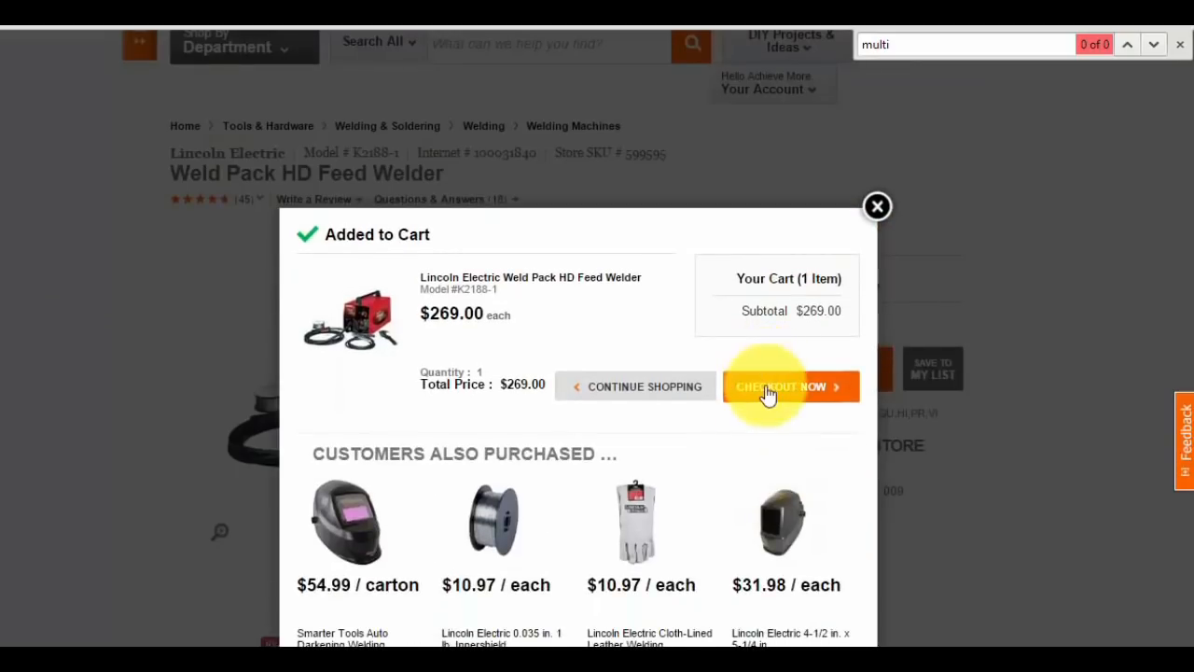
pyautogui.click(782, 386)
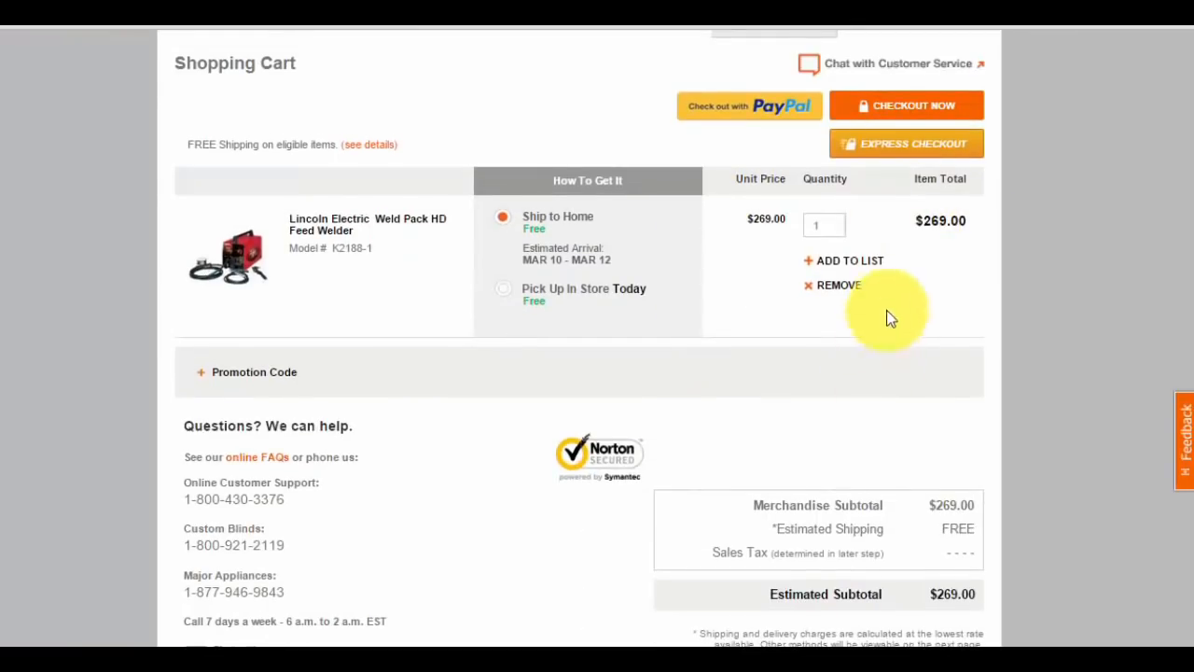
pyautogui.scroll(-3)
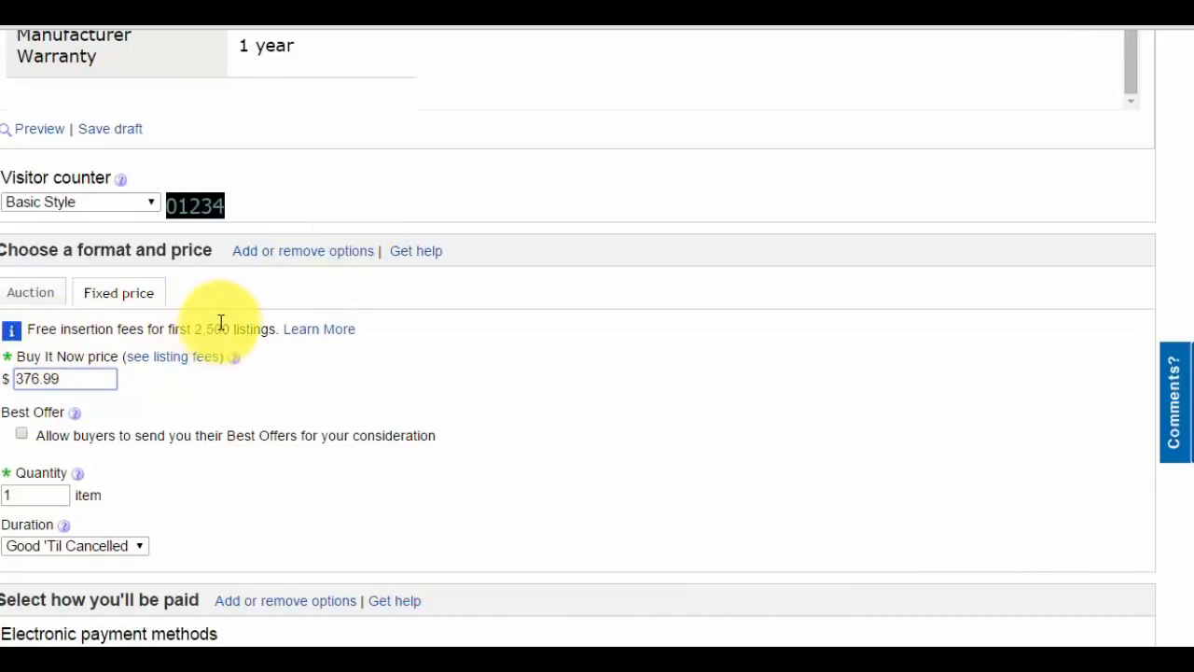
pyautogui.moveTo(237, 276)
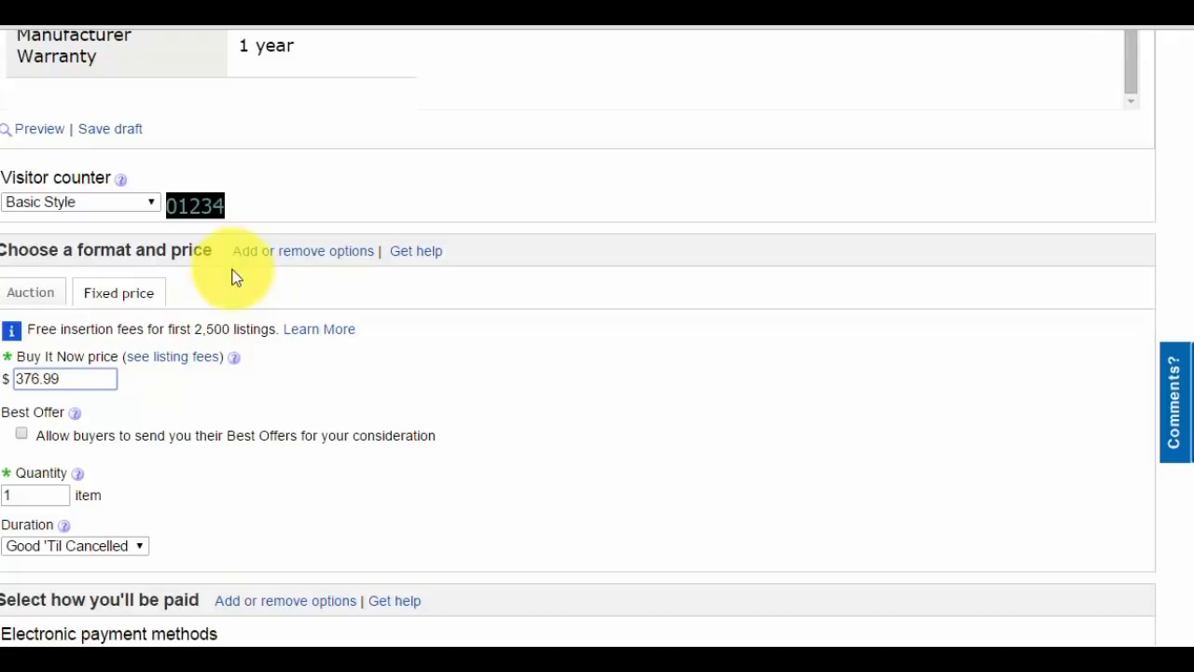
pyautogui.moveTo(178, 409)
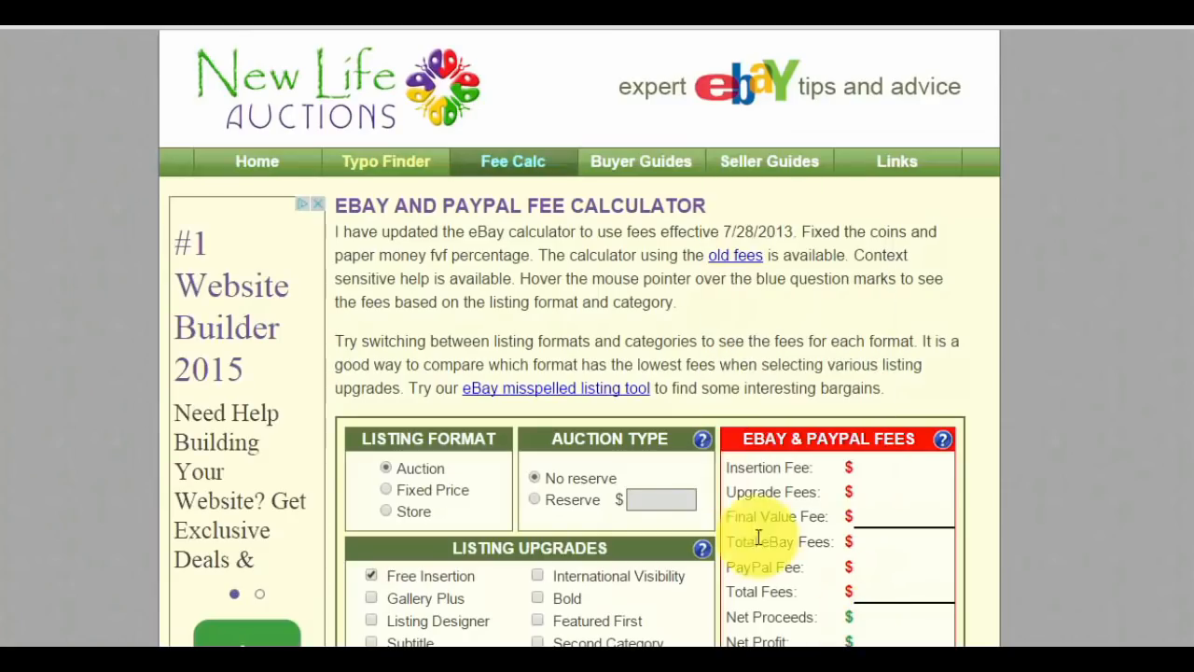
# Set the fee calculator to Store format with a 376 BIN price.
pyautogui.scroll(-3)
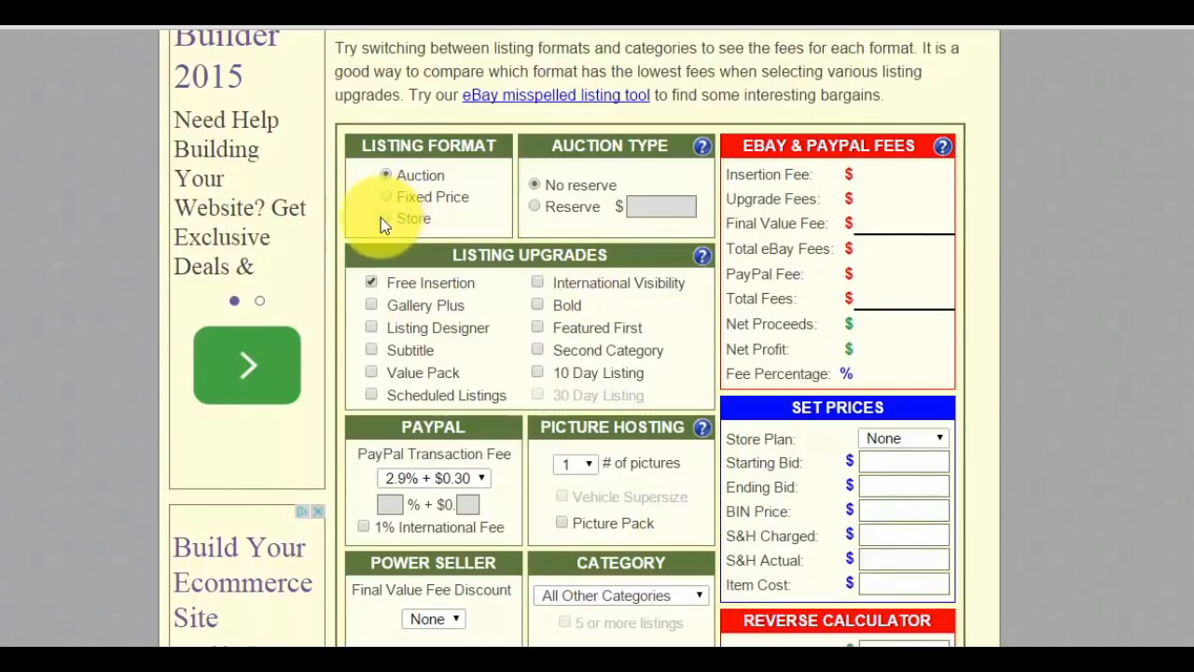
pyautogui.click(385, 218)
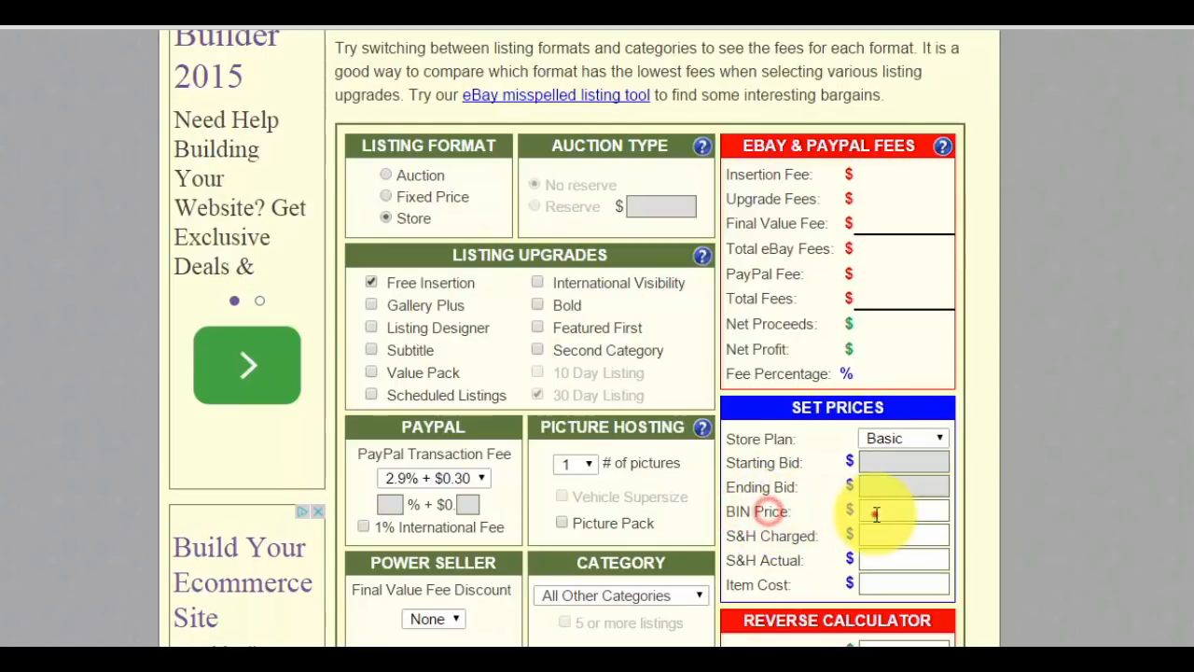
pyautogui.write('376')
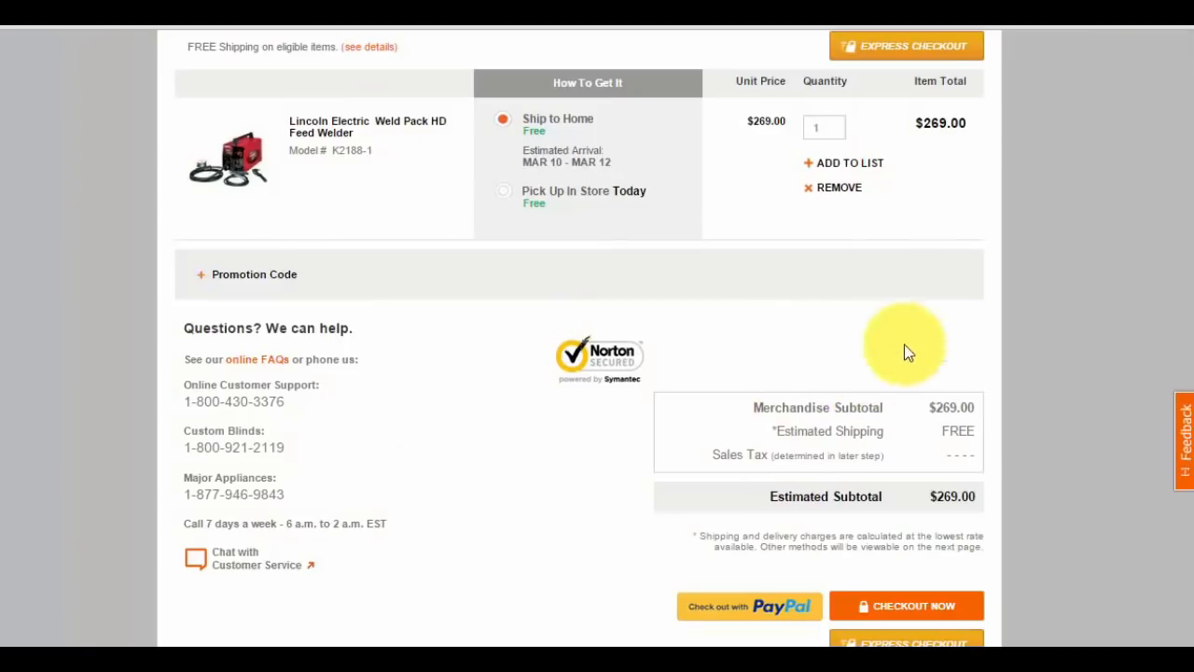
# Work out the item cost in Calculator and enter 287 as Item Cost.
pyautogui.scroll(-3)
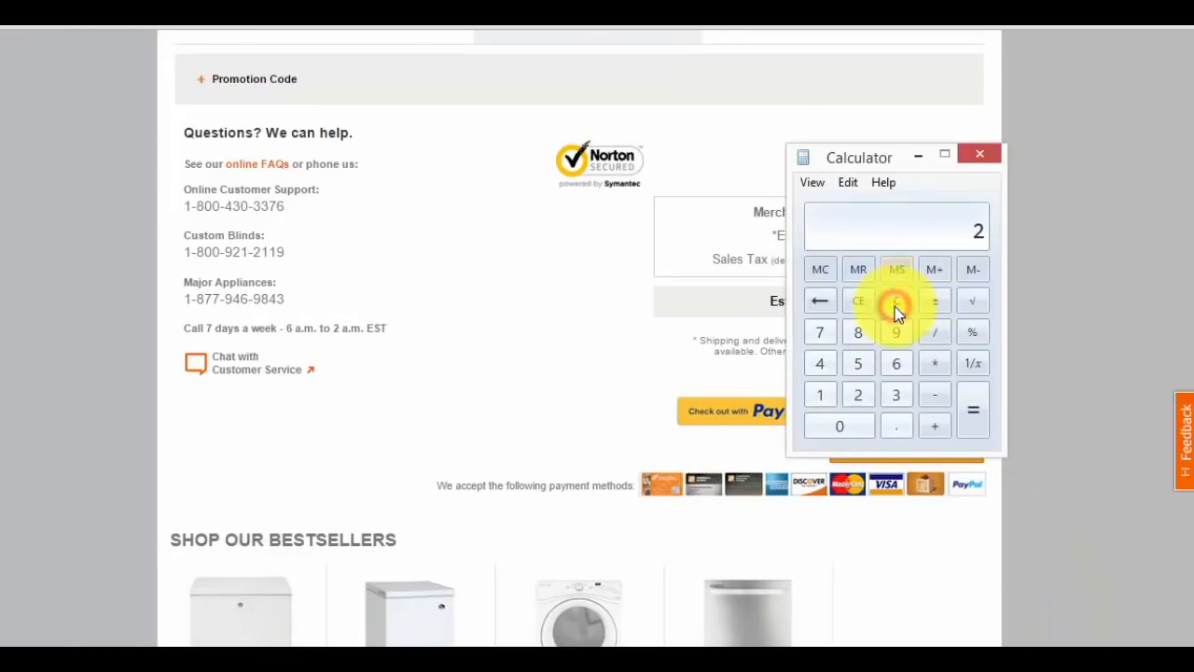
pyautogui.click(896, 301)
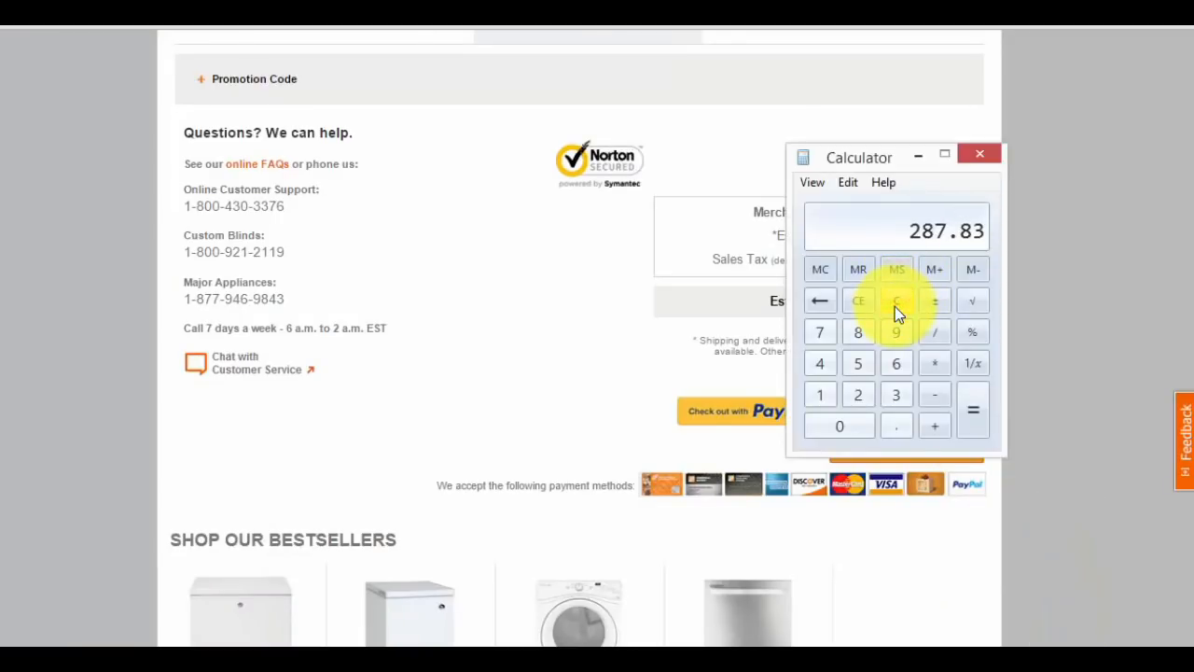
pyautogui.moveTo(978, 159)
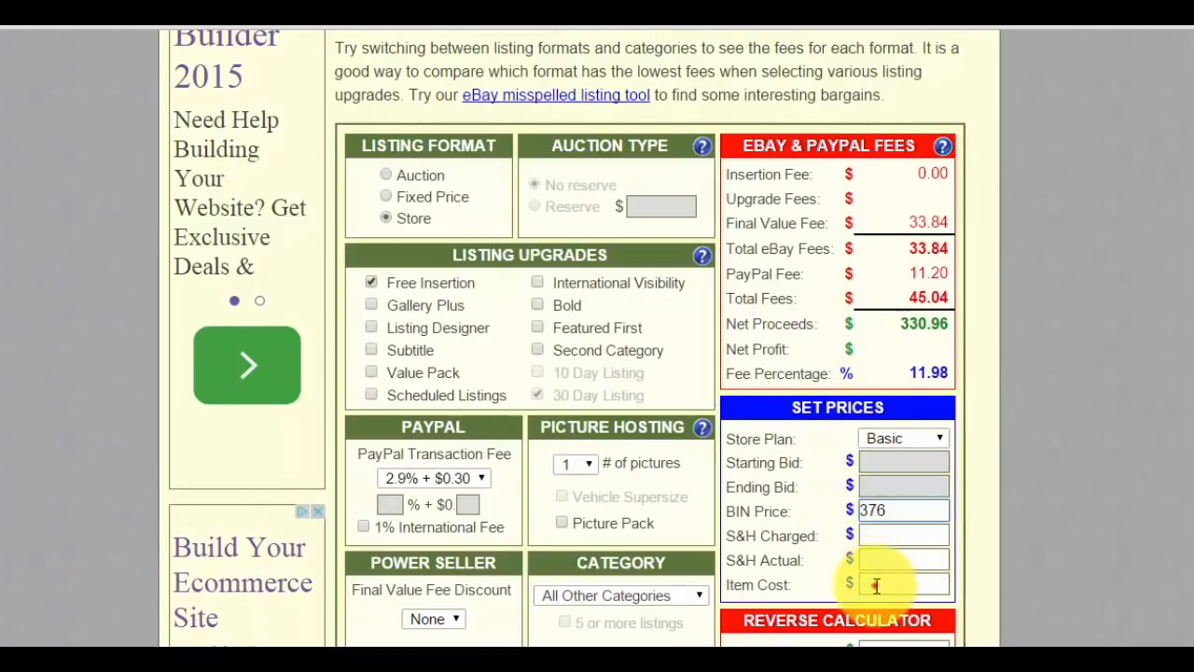
pyautogui.click(904, 583)
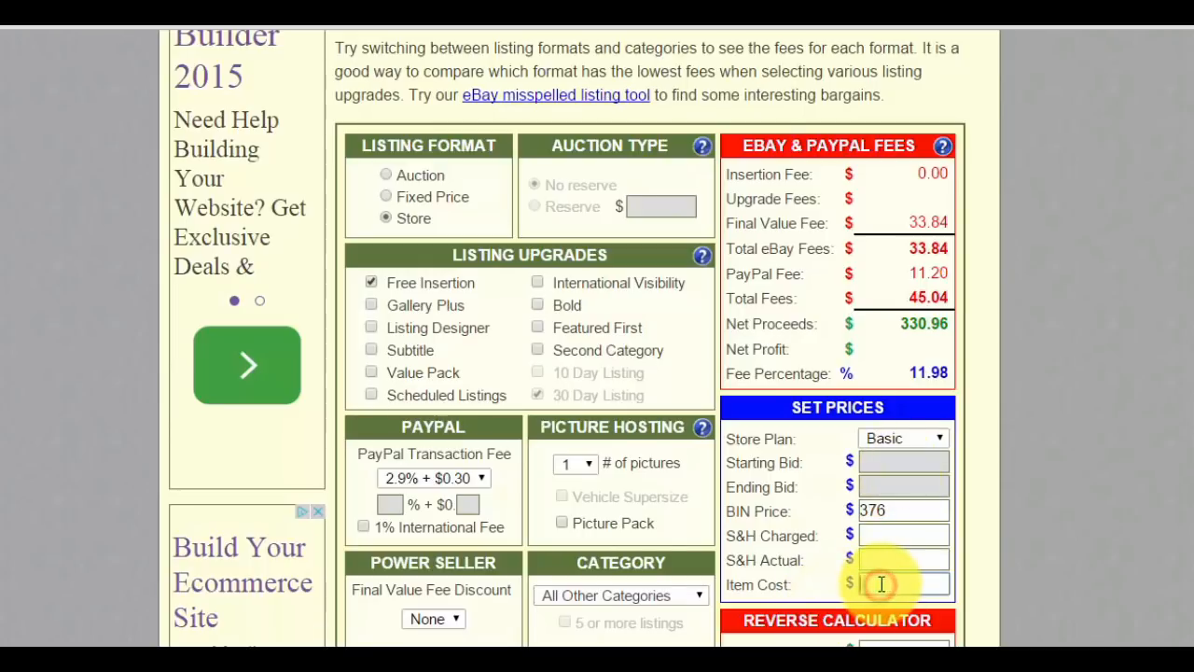
pyautogui.write('287')
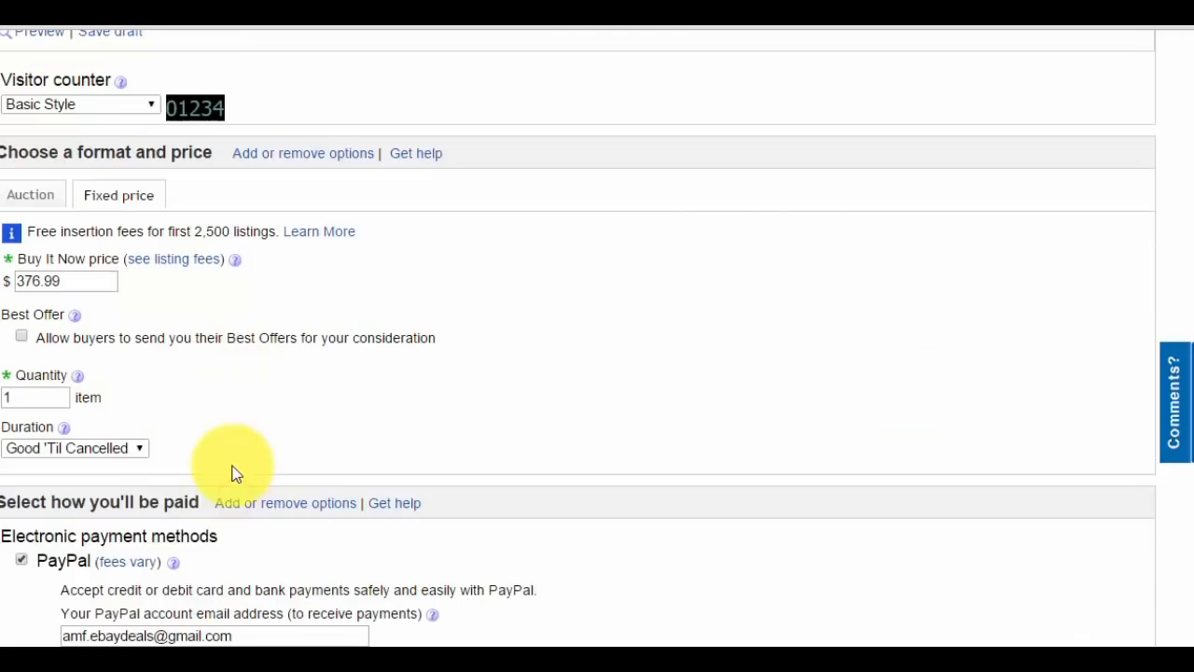
pyautogui.click(35, 397)
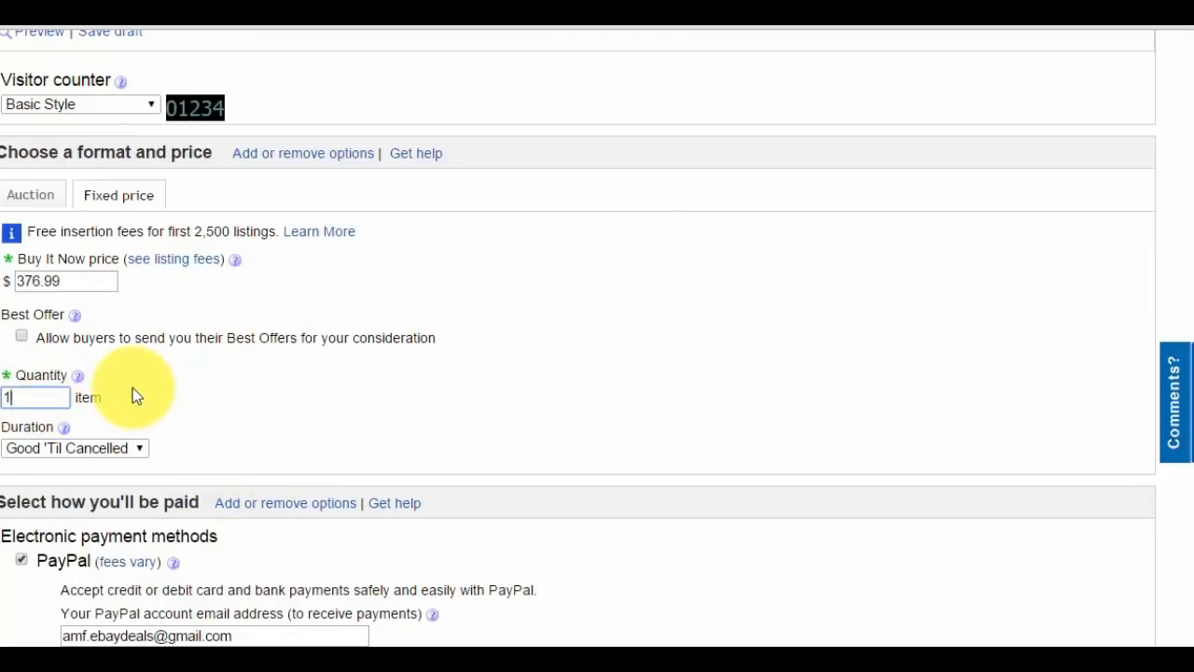
pyautogui.click(35, 397)
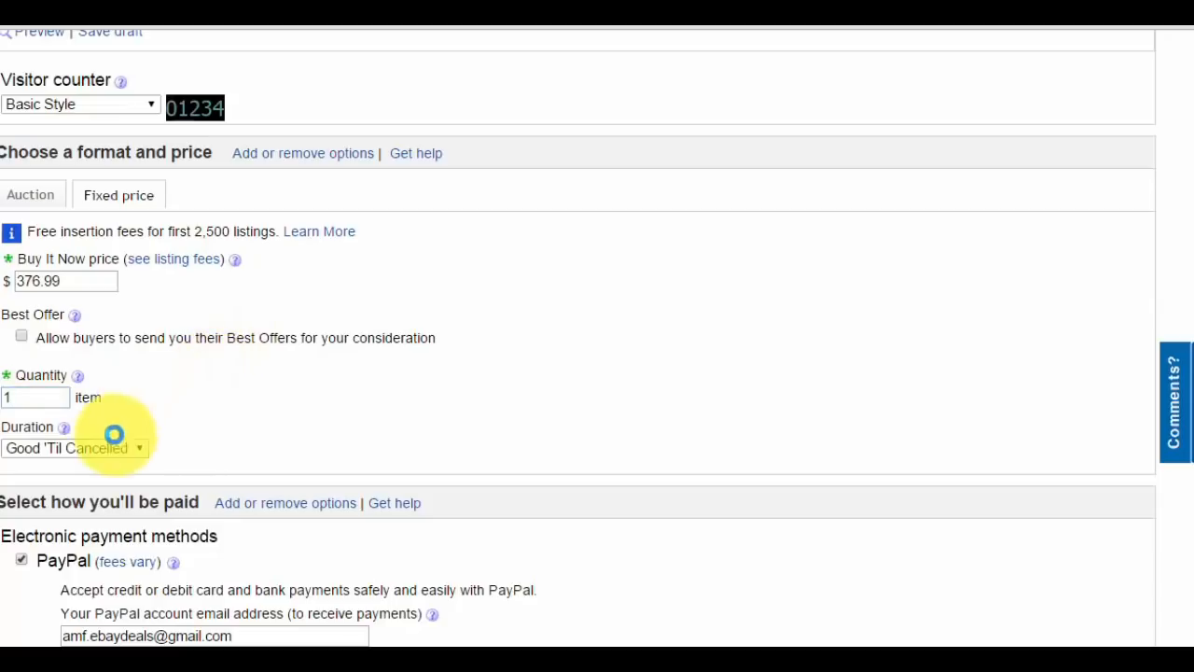
pyautogui.click(74, 448)
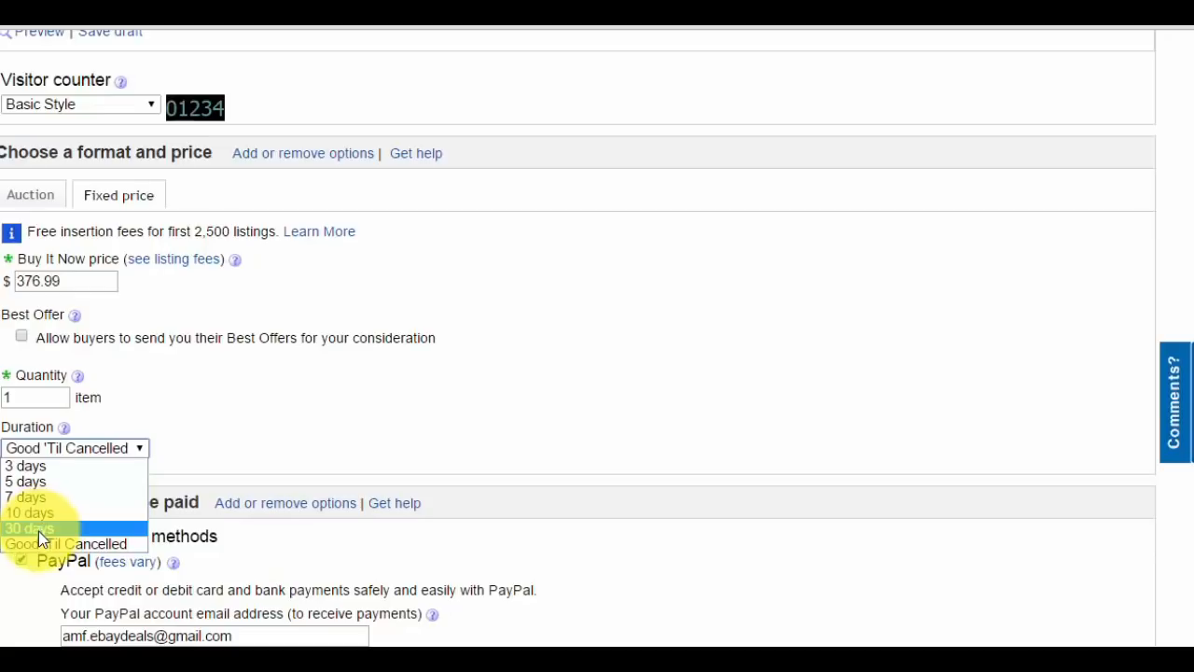
pyautogui.moveTo(56, 466)
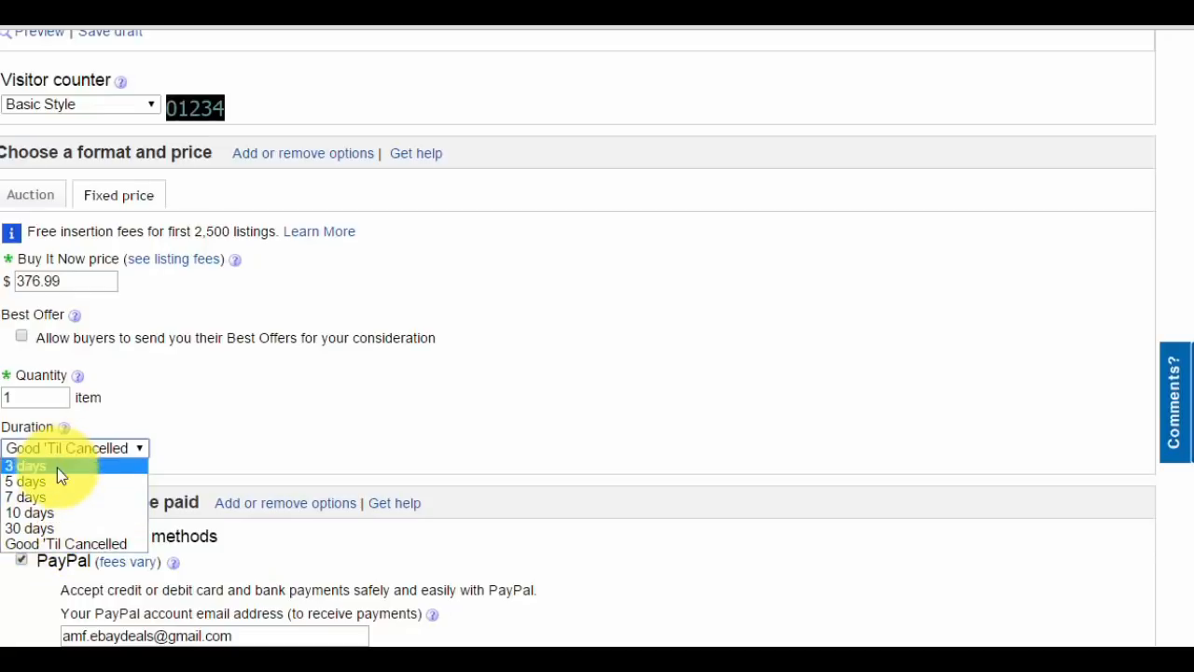
pyautogui.moveTo(37, 528)
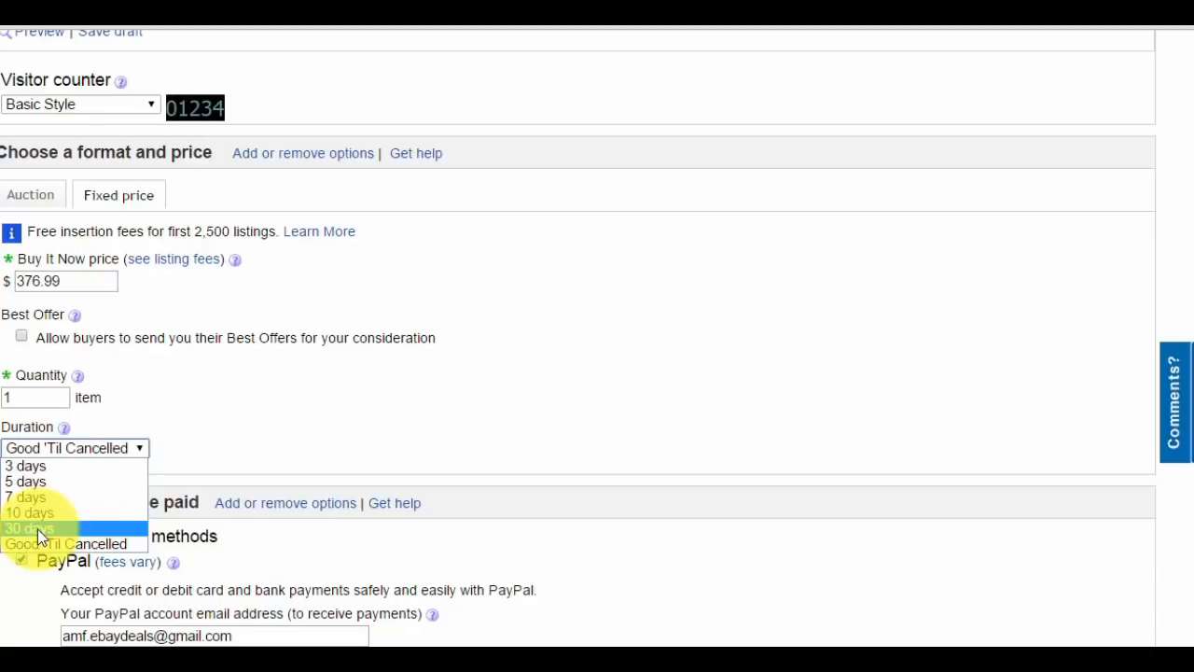
pyautogui.moveTo(42, 544)
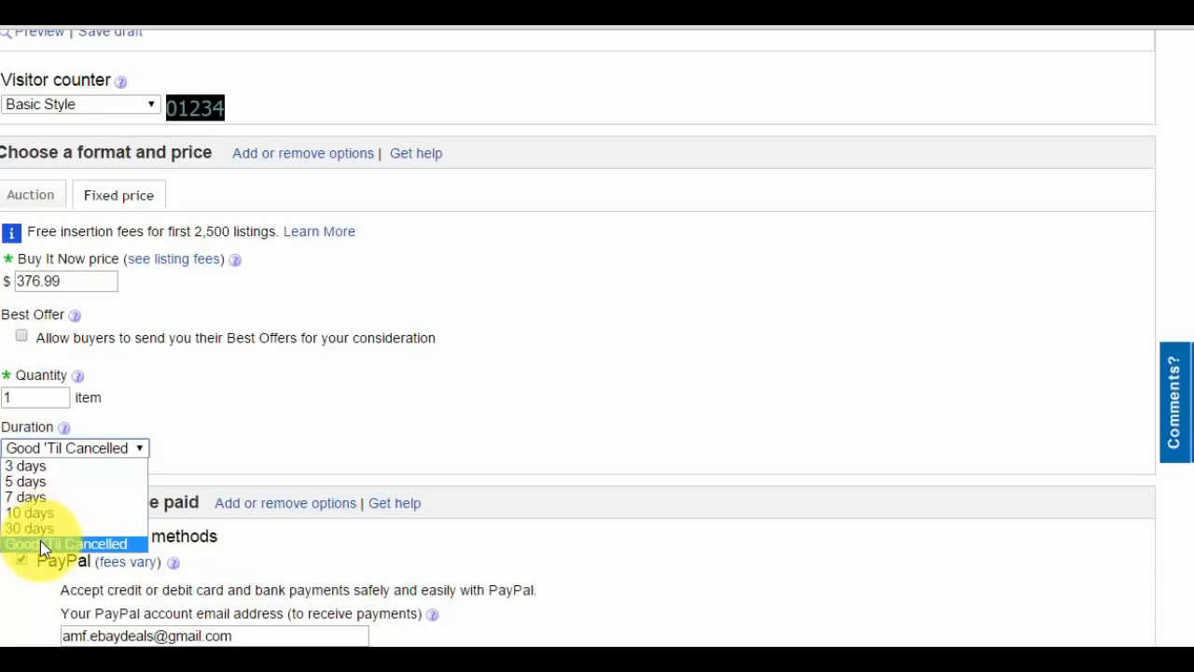
pyautogui.click(68, 544)
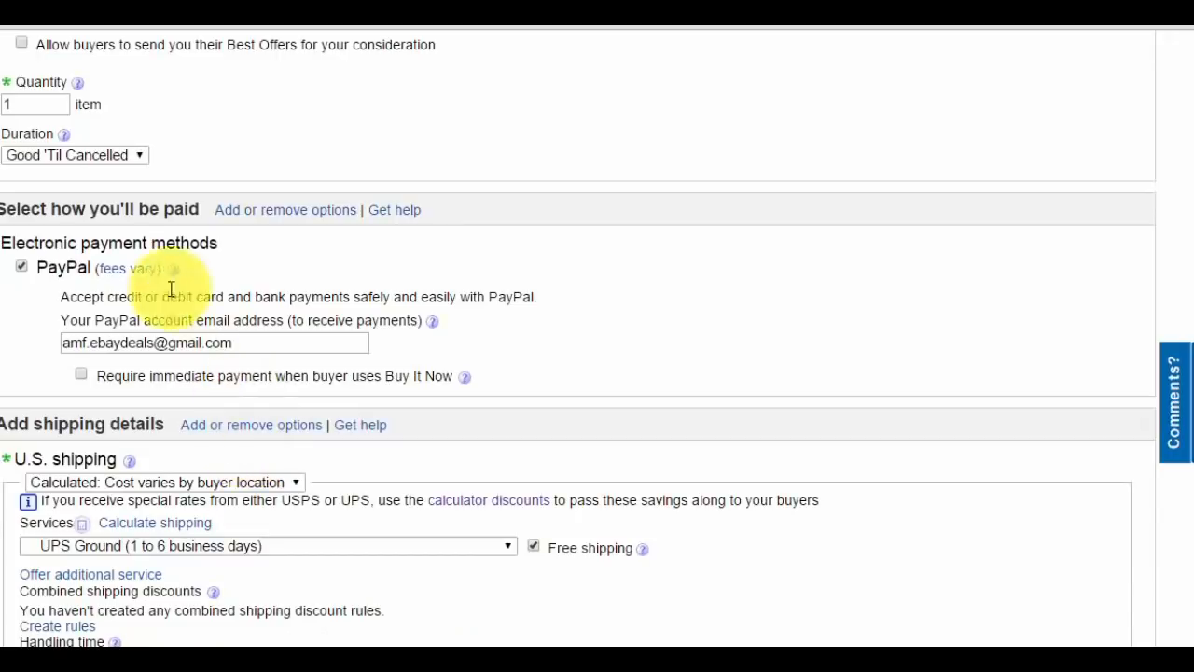
pyautogui.moveTo(250, 345)
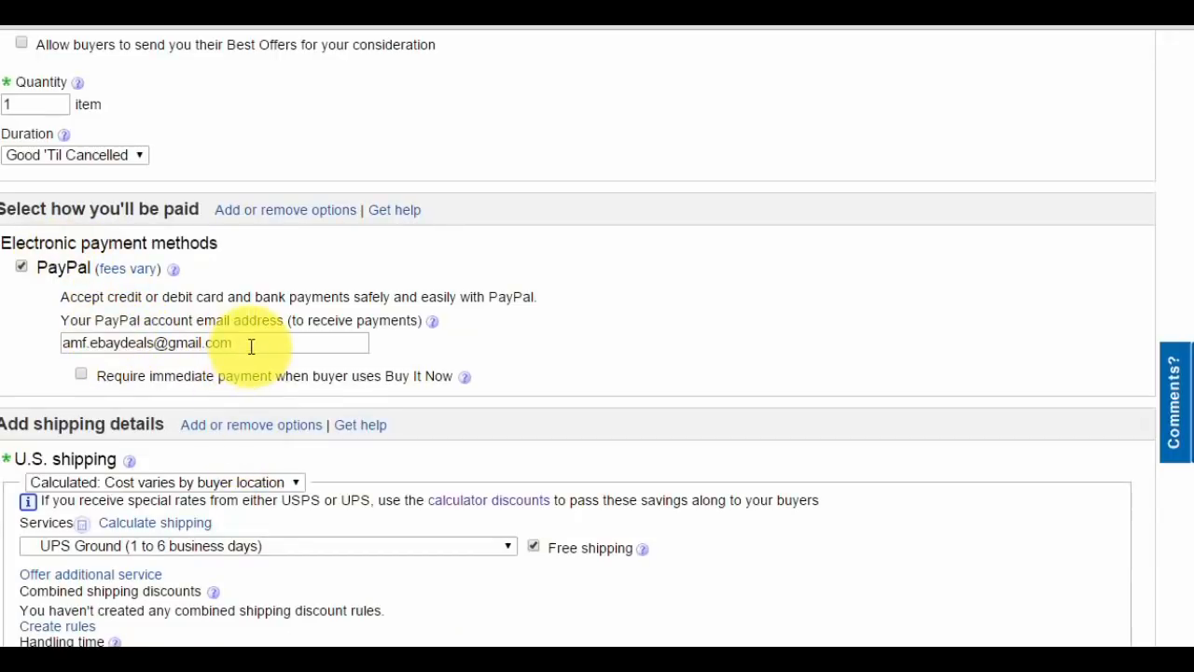
pyautogui.click(121, 342)
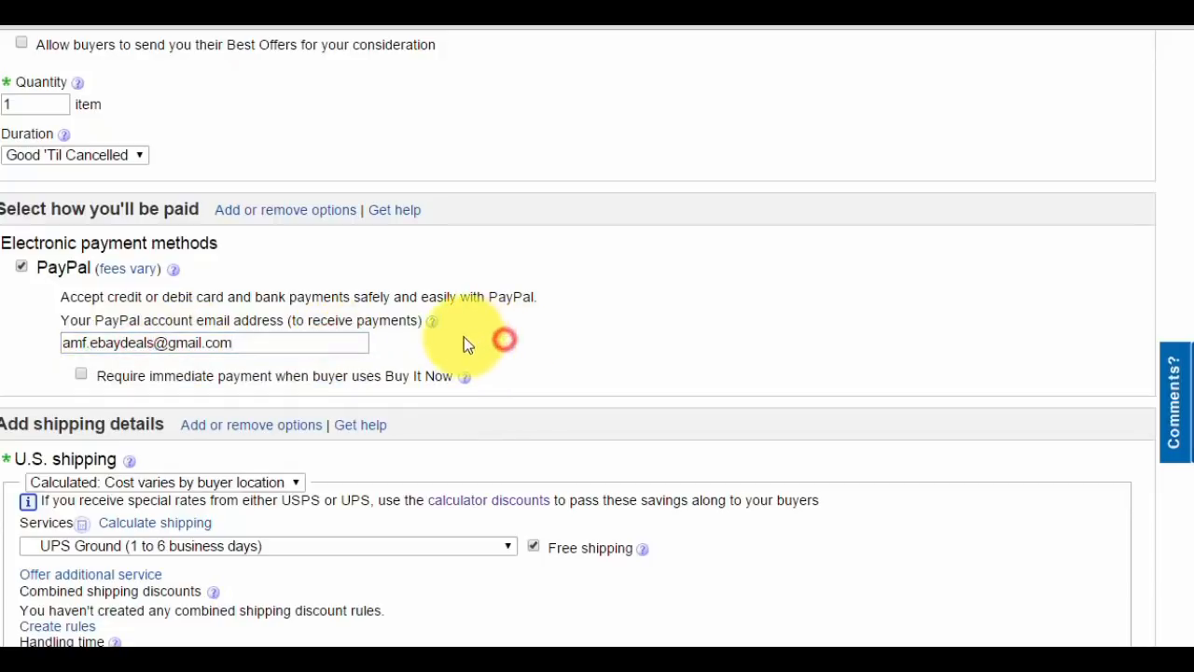
pyautogui.scroll(-3)
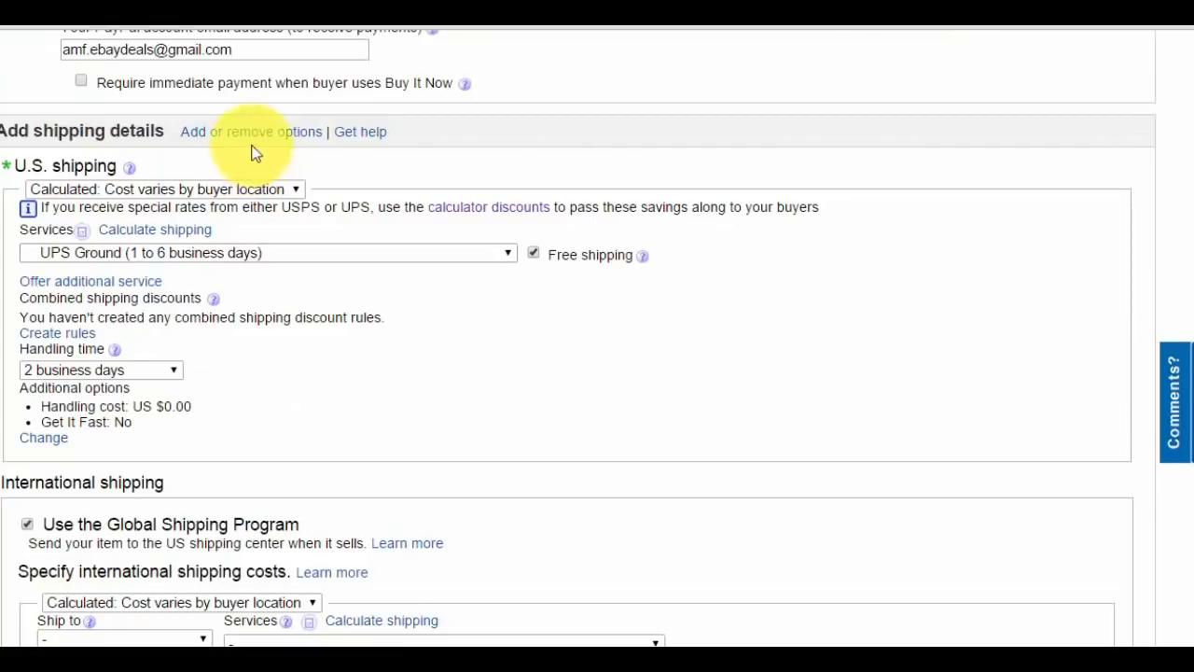
pyautogui.moveTo(403, 84)
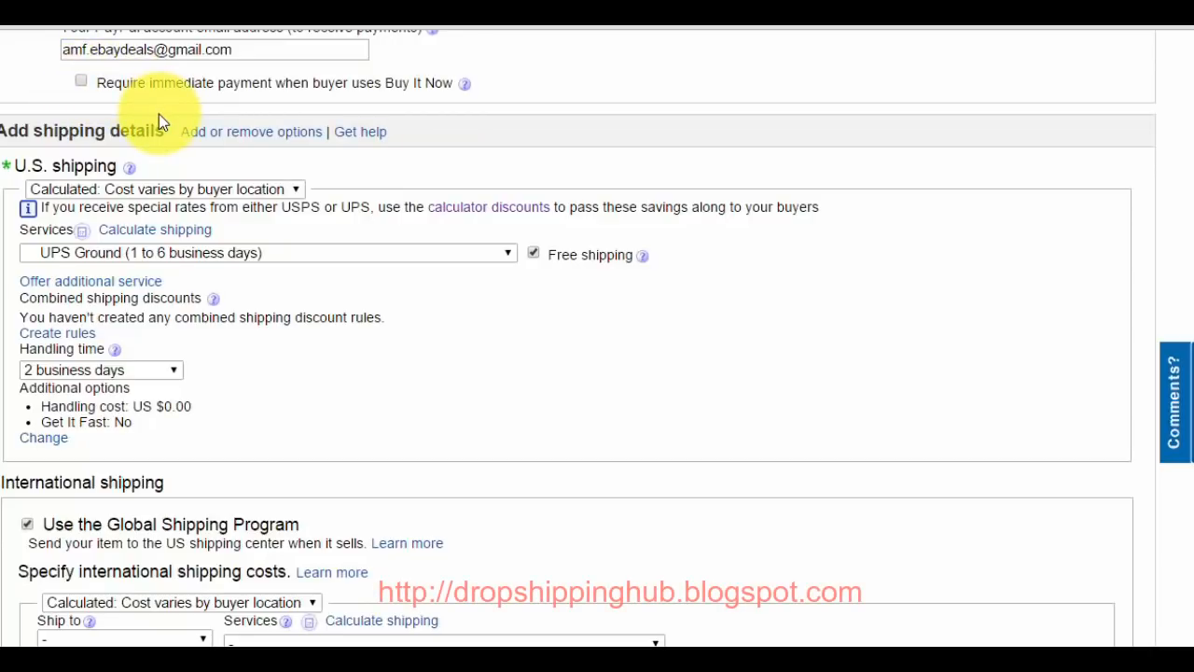
pyautogui.moveTo(336, 102)
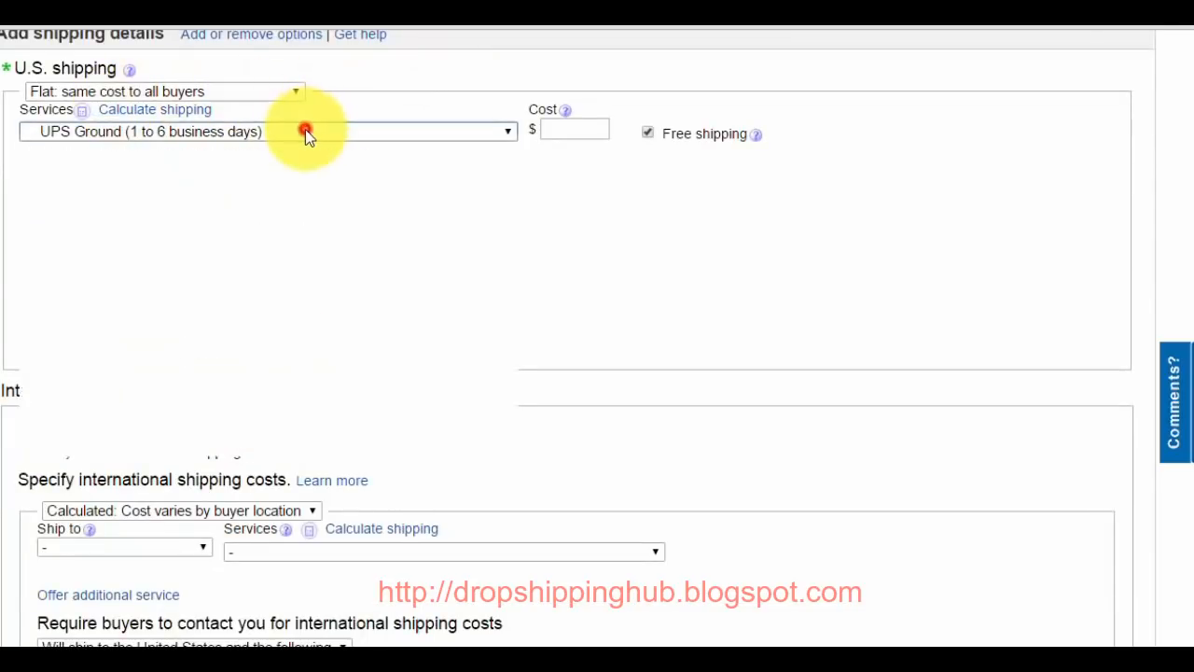
# Use flat-rate UPS Ground with Free shipping ticked for U.S. shipping.
pyautogui.click(306, 131)
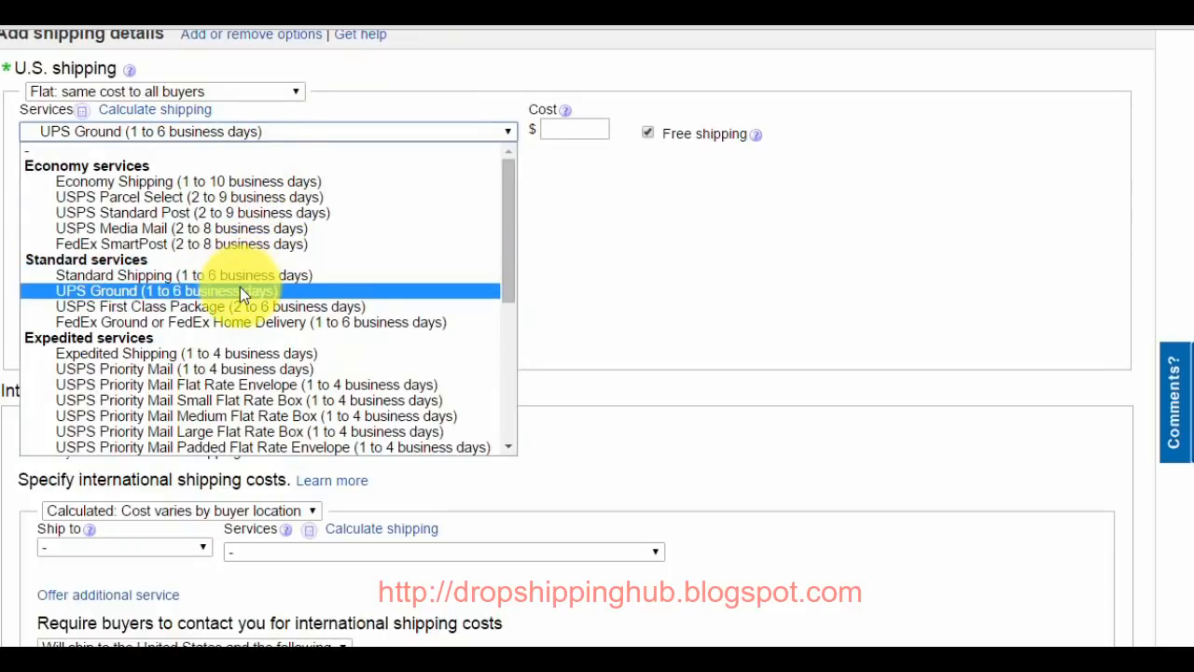
pyautogui.moveTo(238, 276)
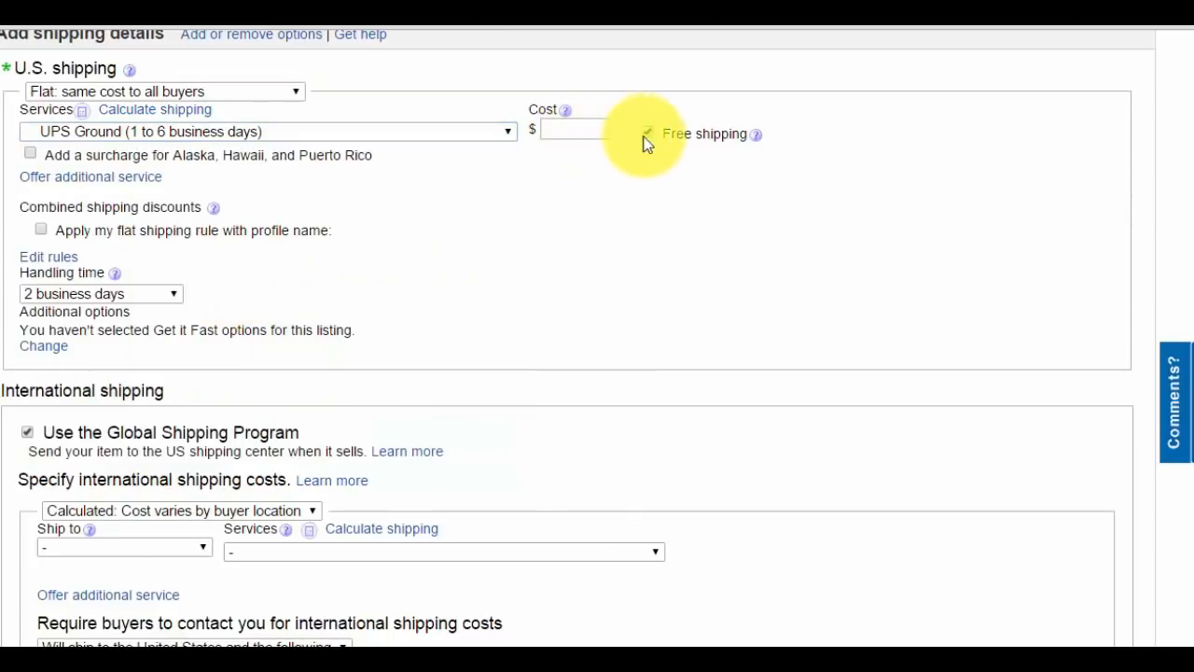
pyautogui.click(649, 133)
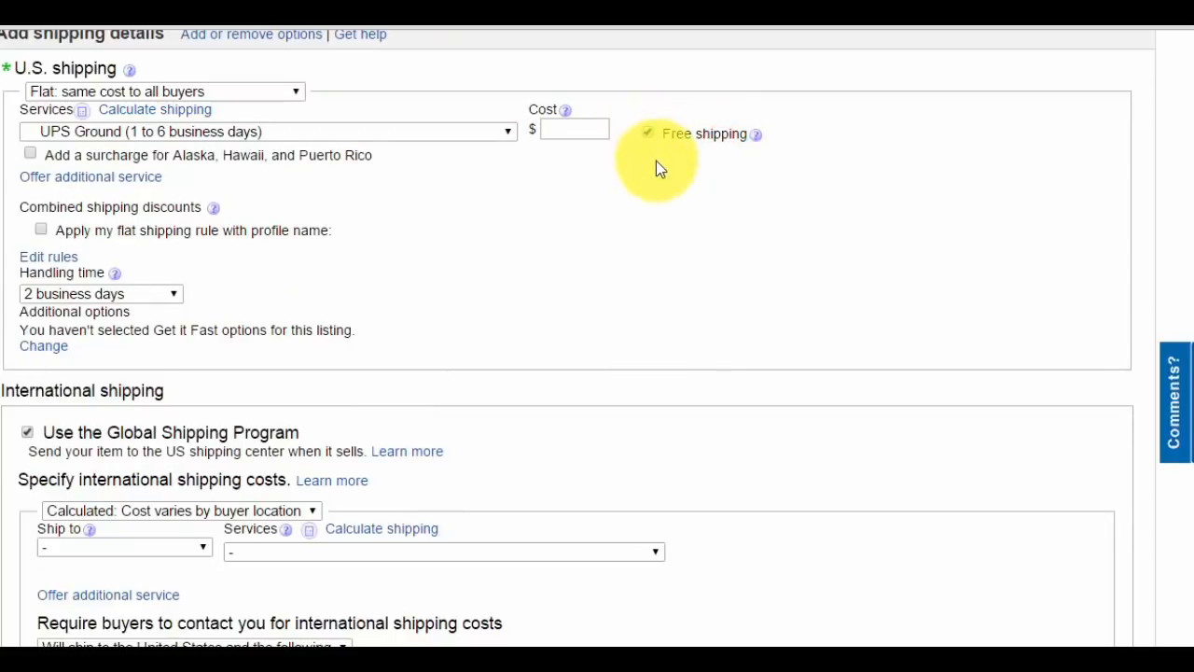
pyautogui.moveTo(649, 173)
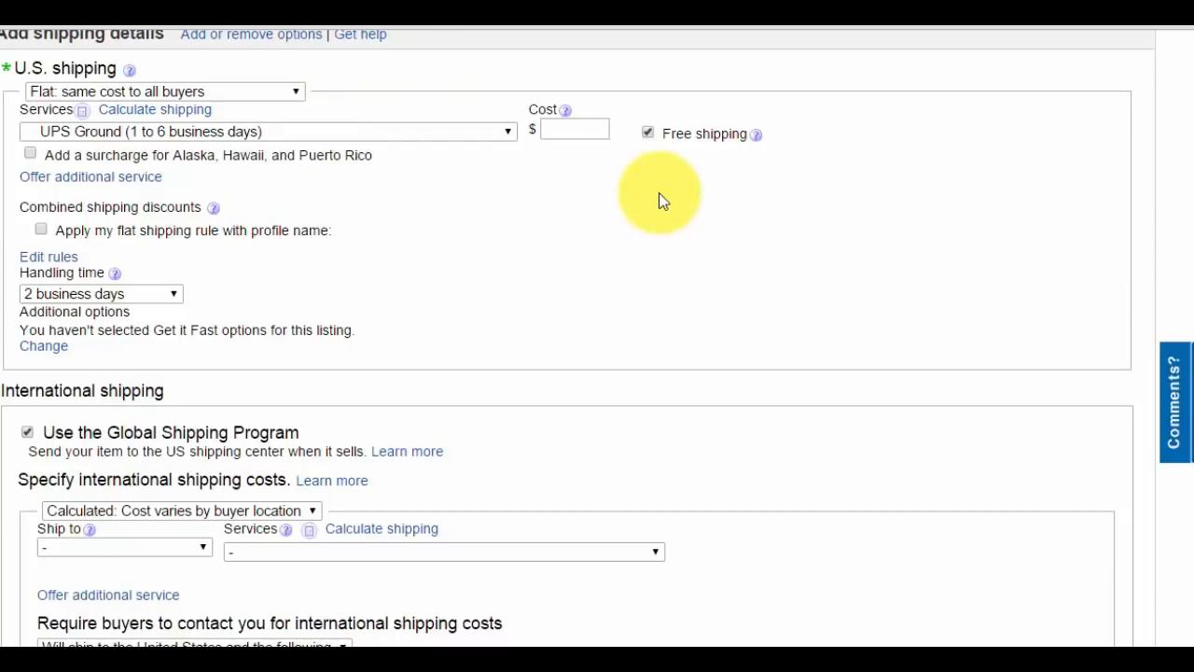
pyautogui.moveTo(626, 165)
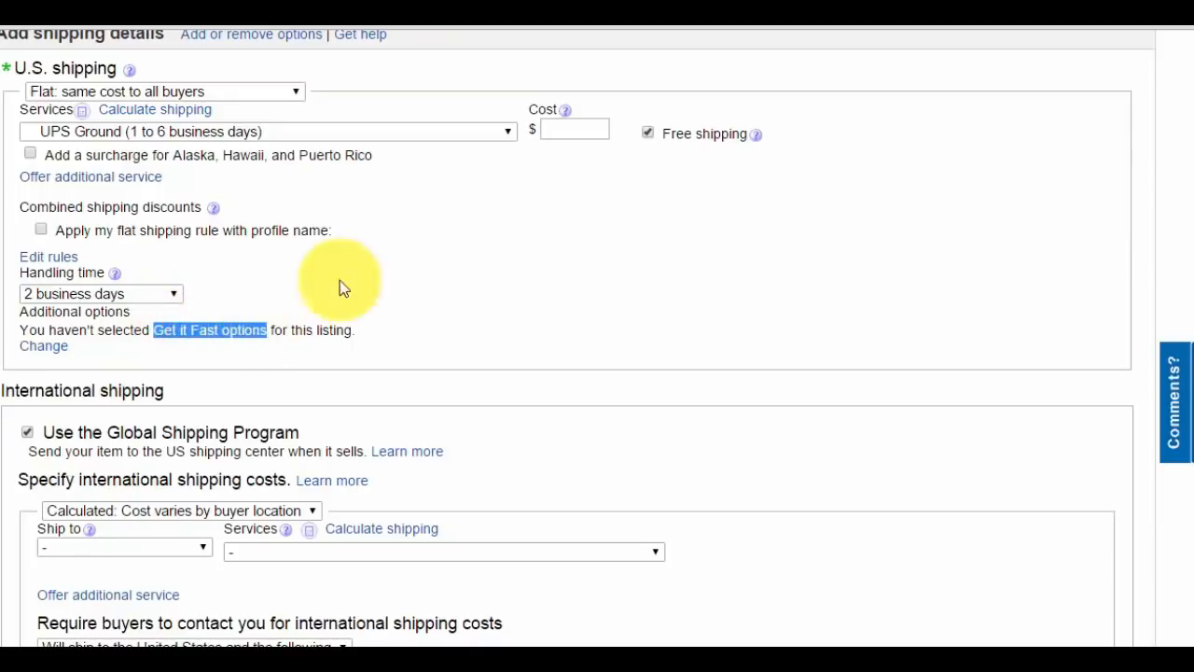
pyautogui.scroll(-3)
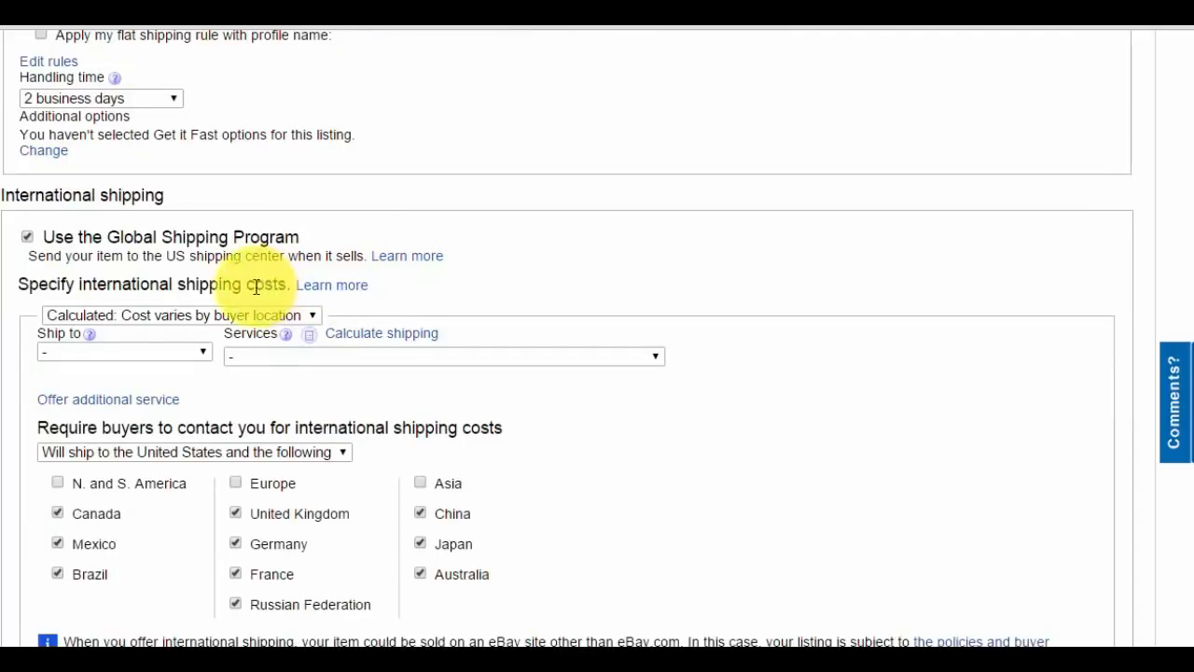
pyautogui.moveTo(244, 264)
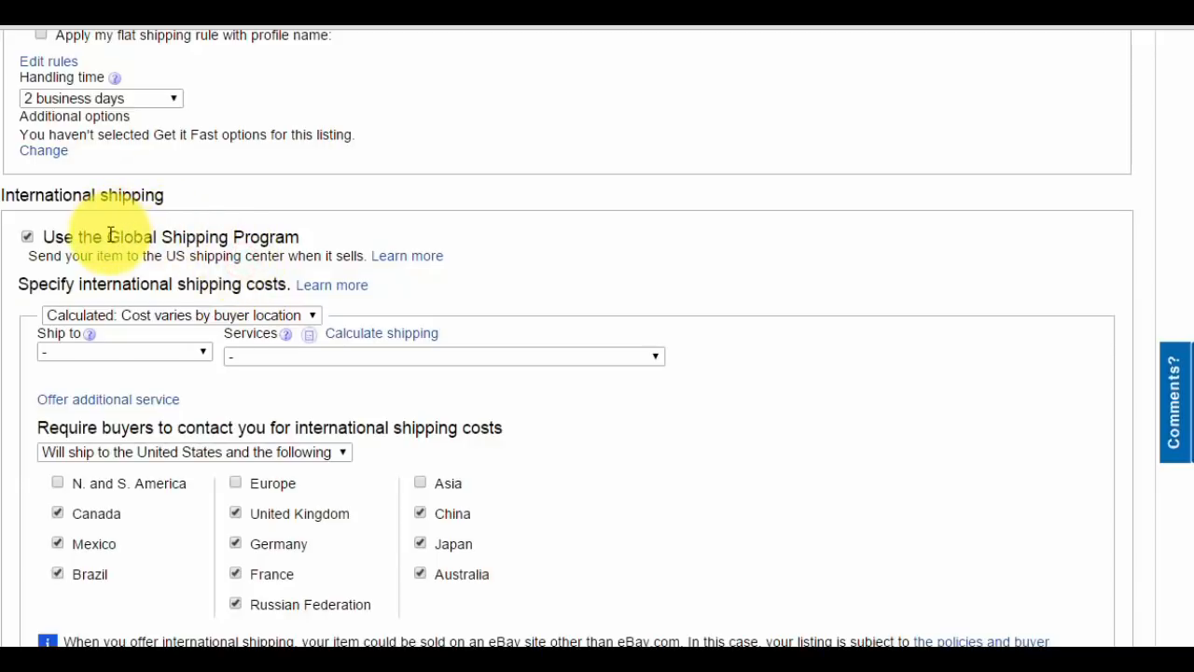
pyautogui.moveTo(159, 247)
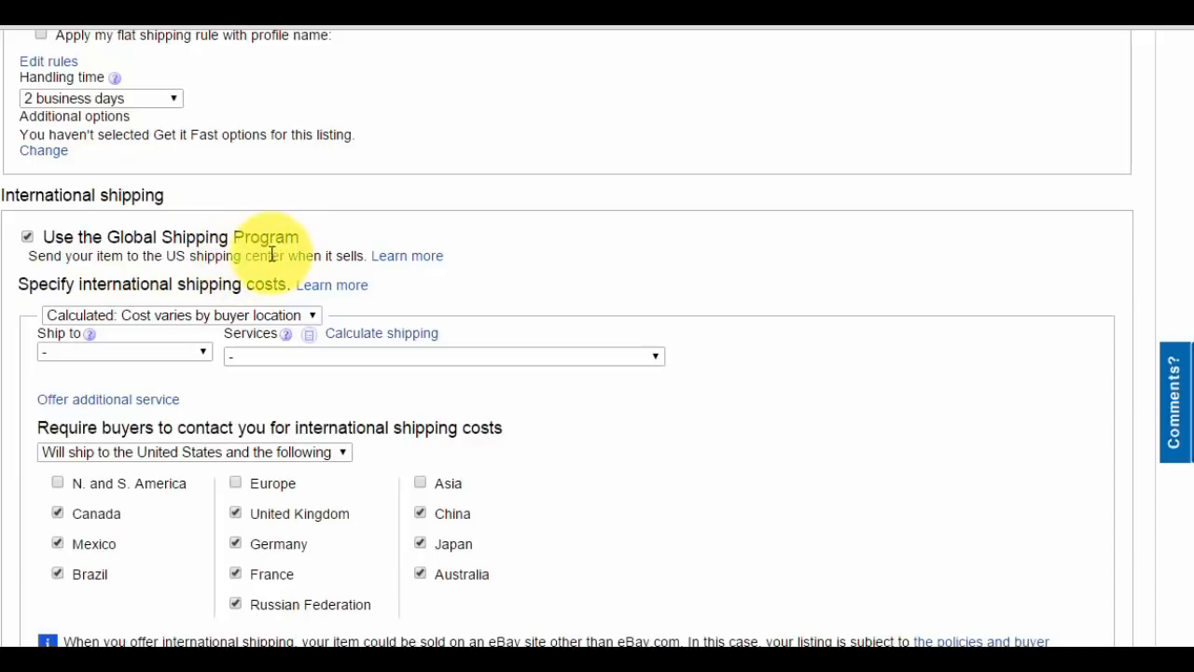
pyautogui.moveTo(252, 261)
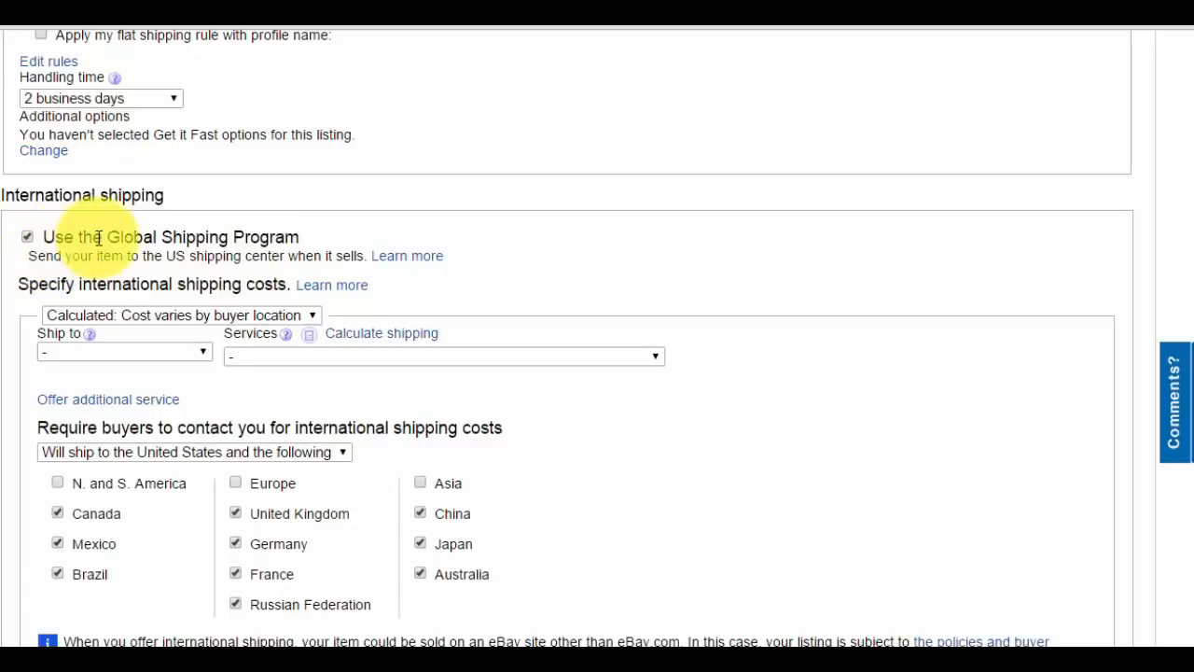
# Choose 'No alternative international shipping', keeping only the Global Shipping Program.
pyautogui.click(177, 314)
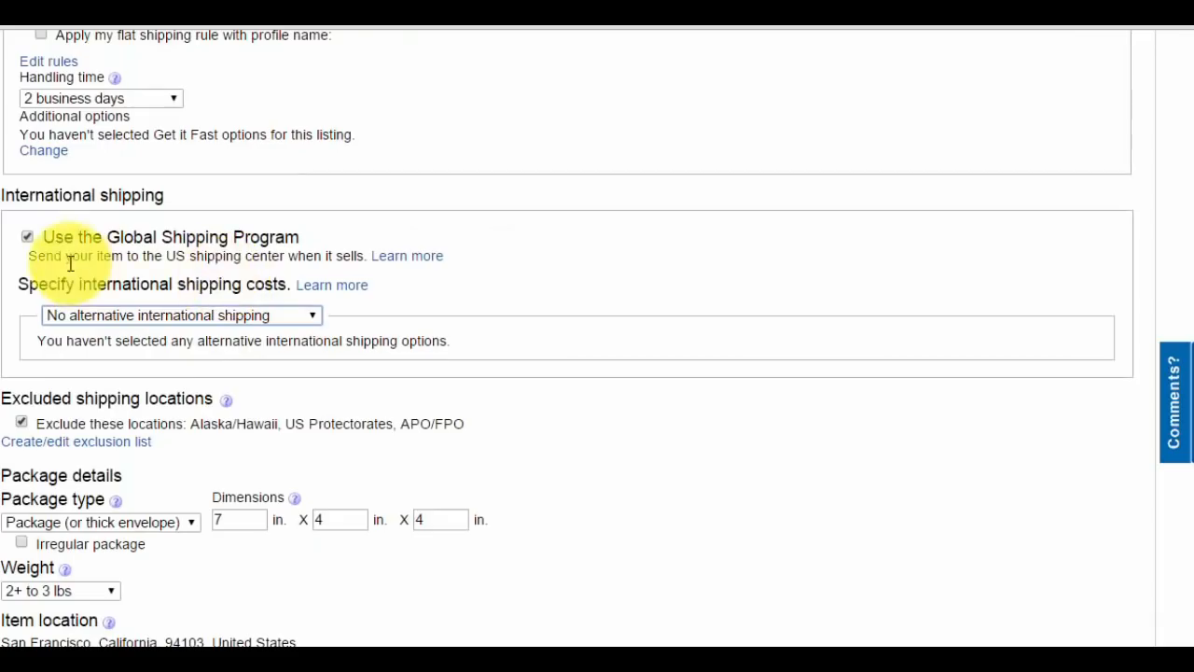
pyautogui.moveTo(80, 323)
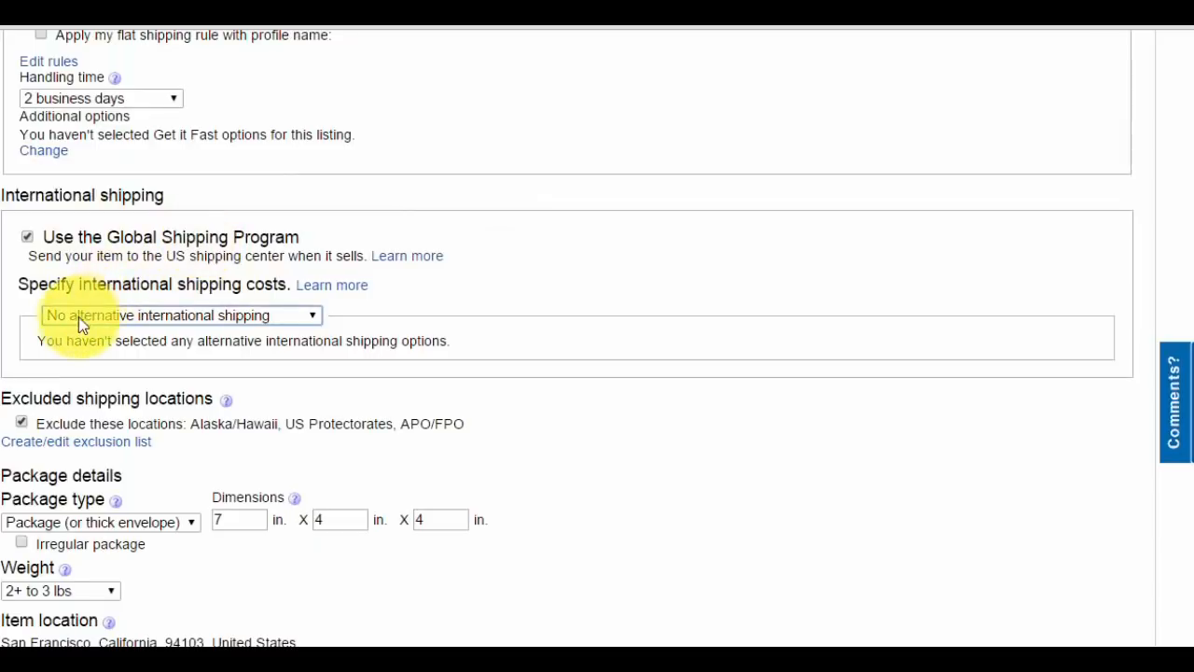
pyautogui.moveTo(297, 324)
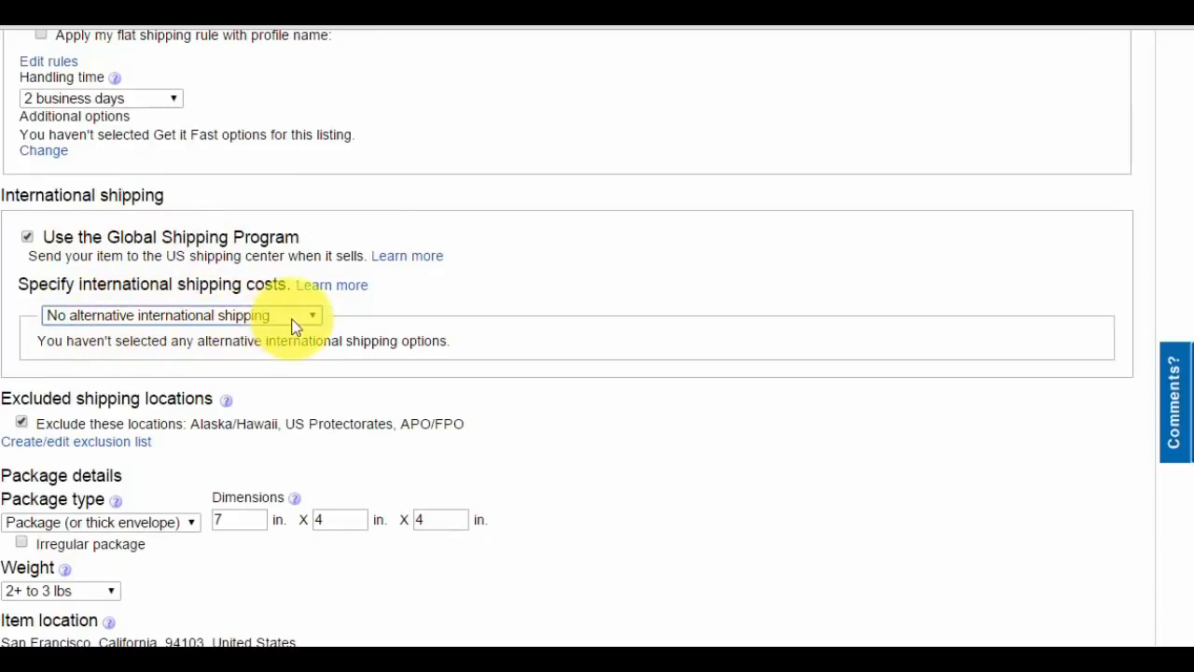
pyautogui.scroll(-3)
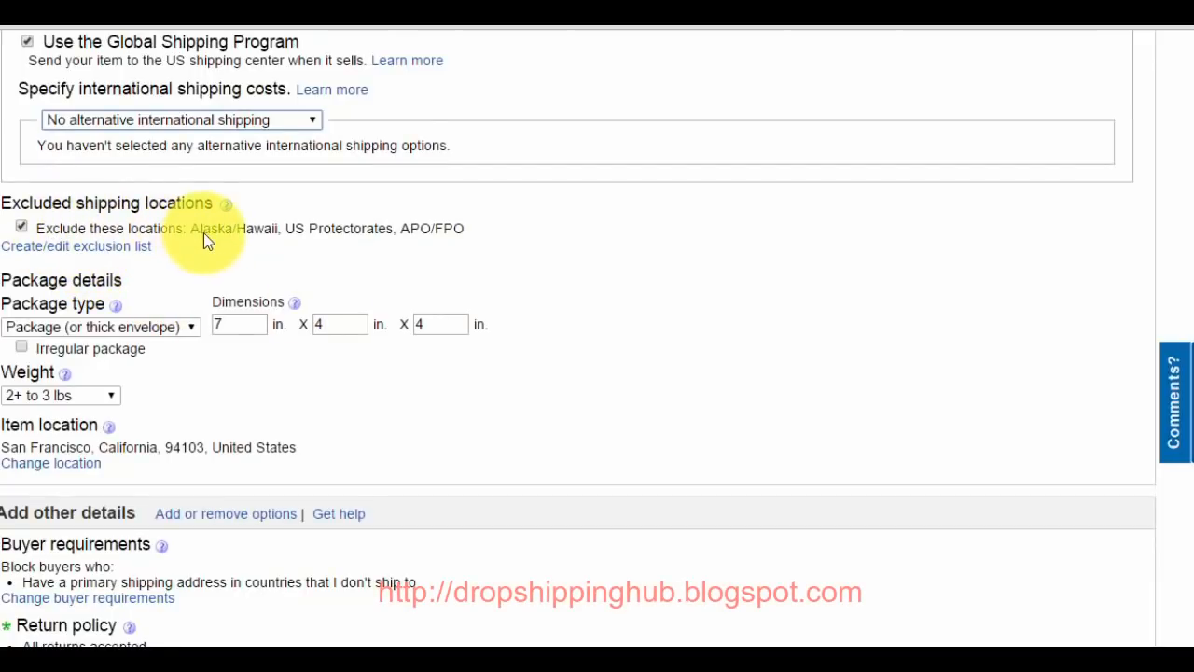
pyautogui.moveTo(339, 236)
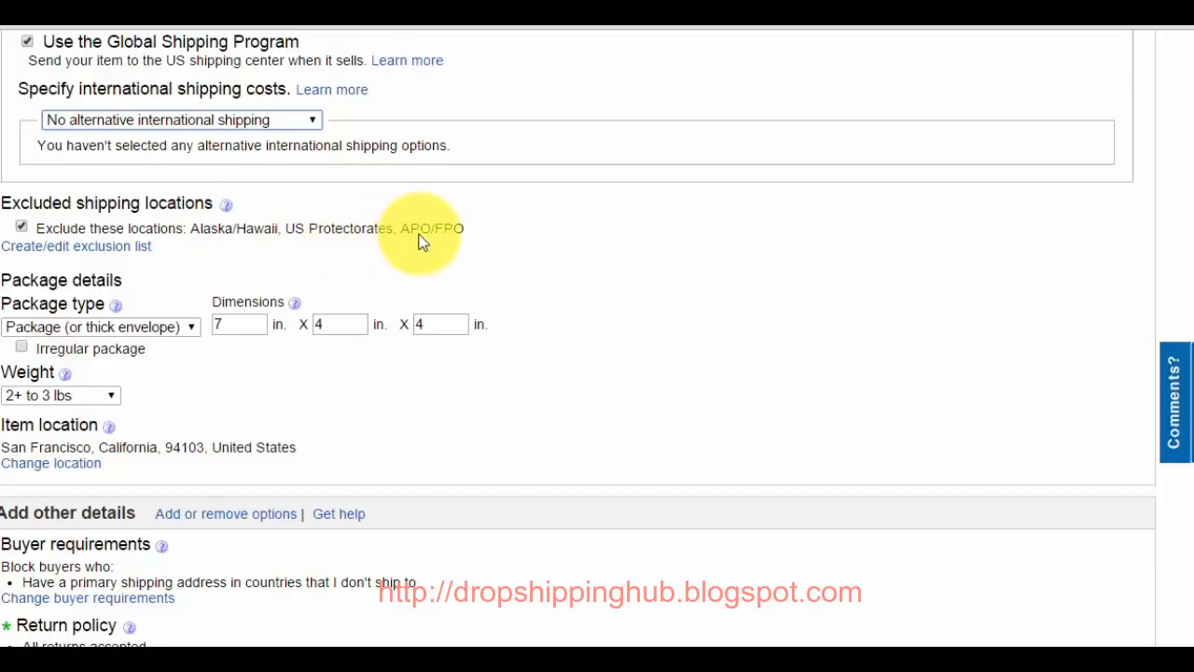
pyautogui.scroll(-3)
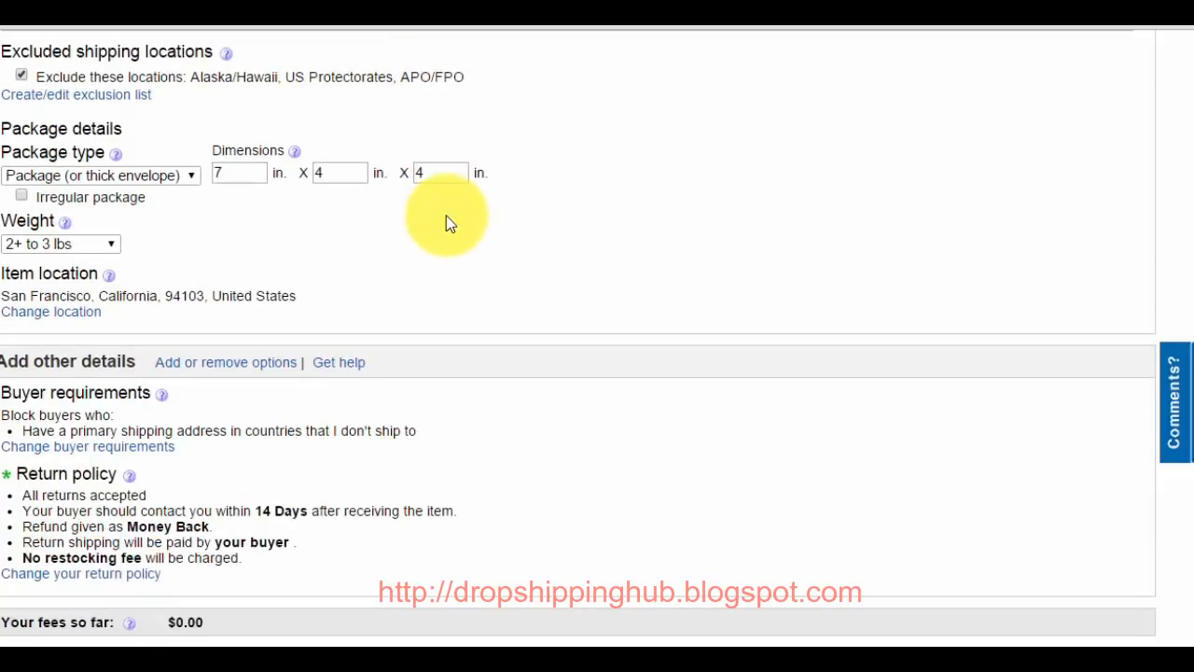
# Keep Package (or thick envelope) type and enter a custom weight of 22 lbs.
pyautogui.click(100, 175)
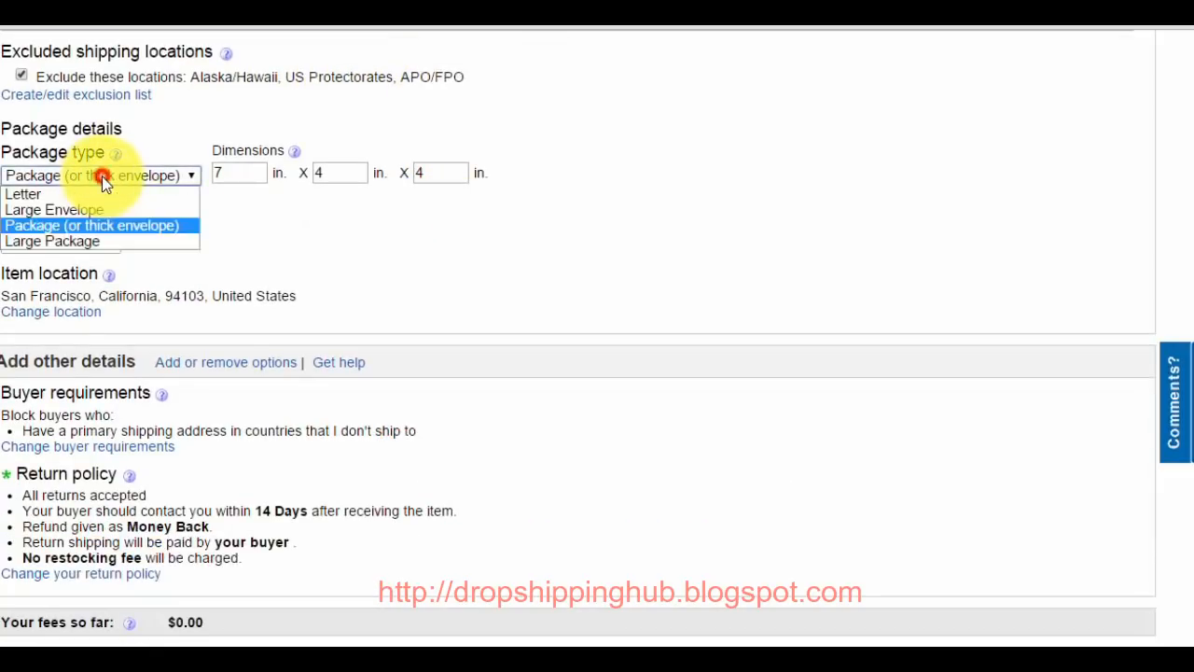
pyautogui.click(91, 225)
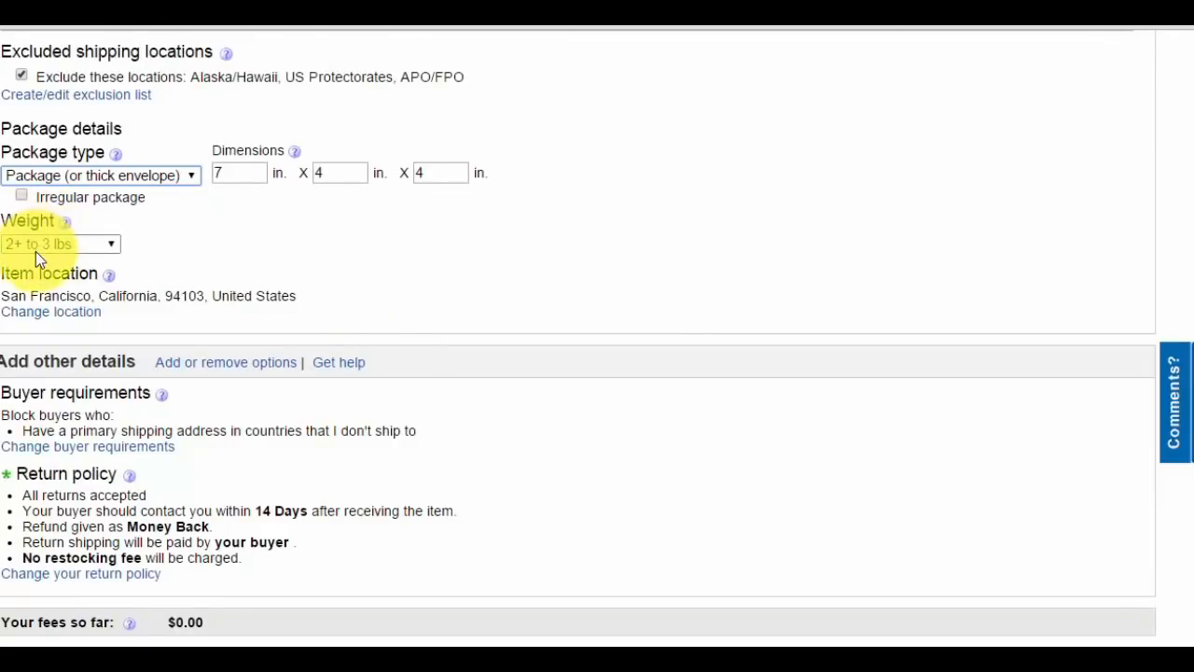
pyautogui.click(59, 243)
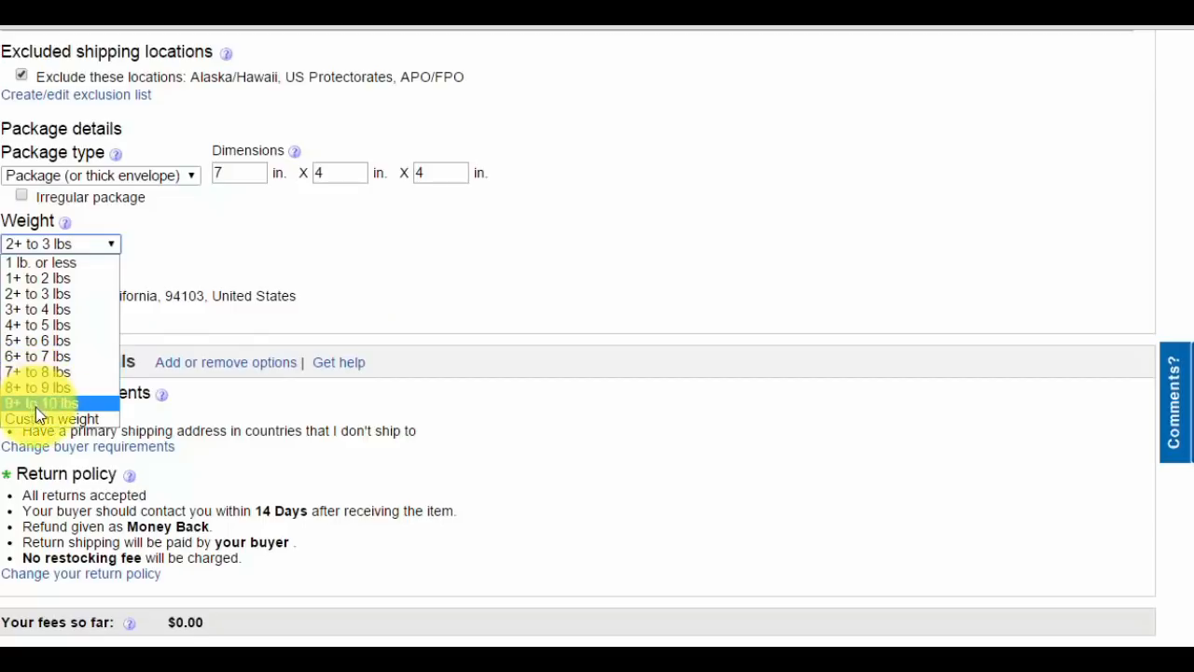
pyautogui.click(51, 418)
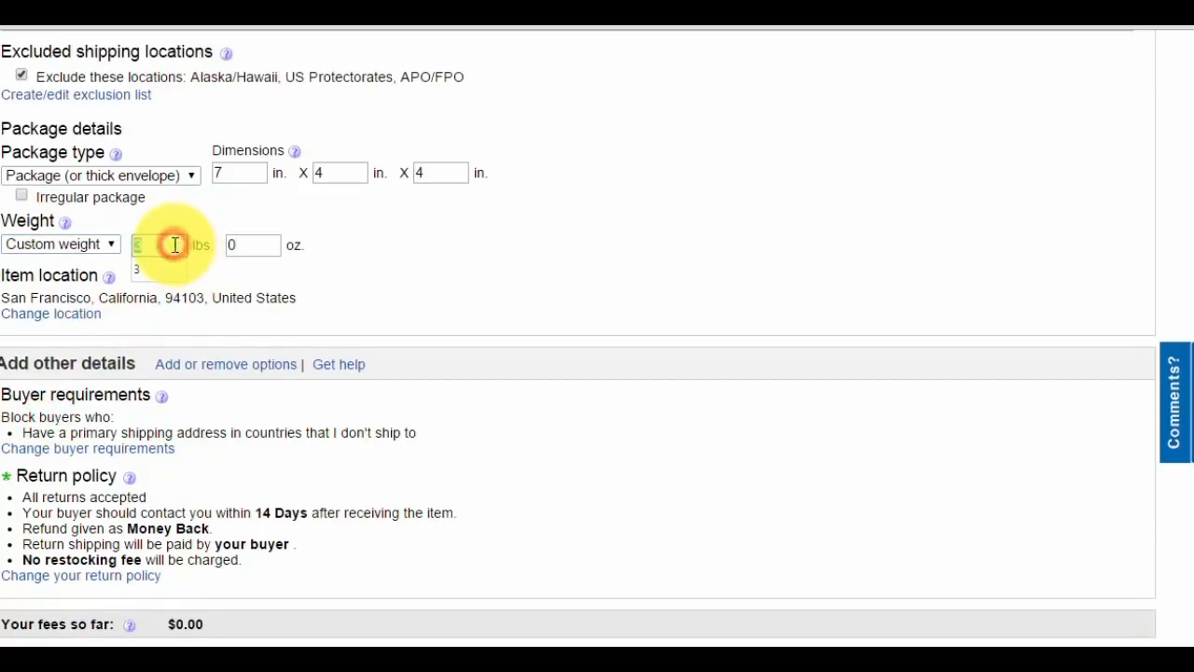
pyautogui.write('22')
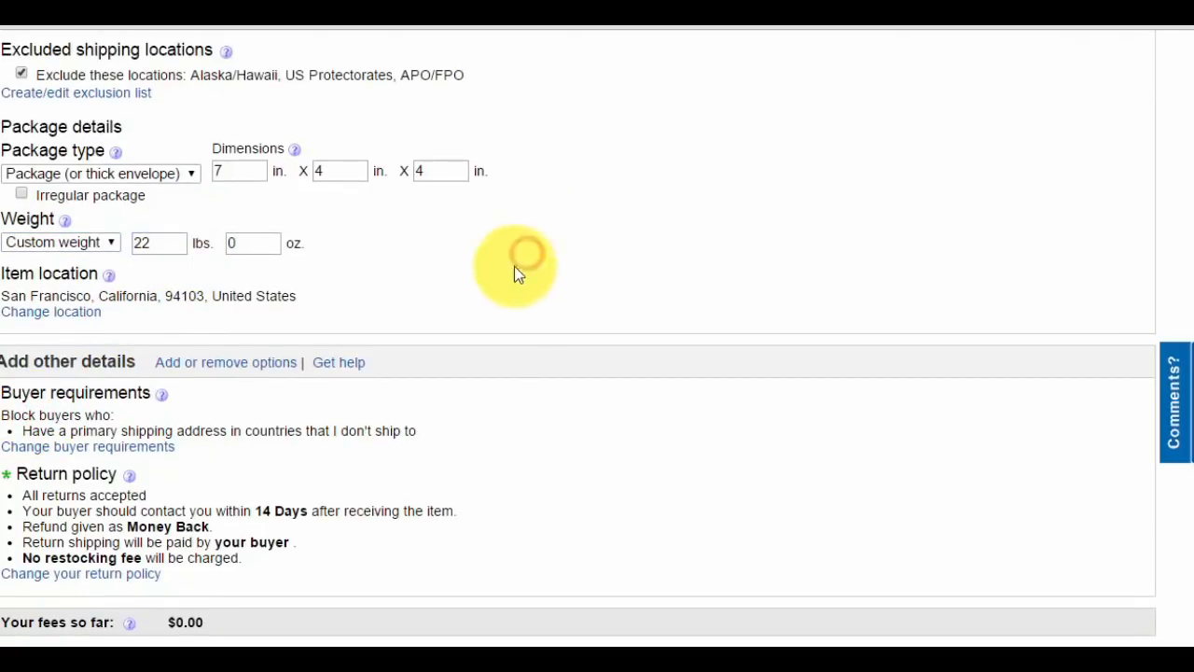
pyautogui.moveTo(338, 363)
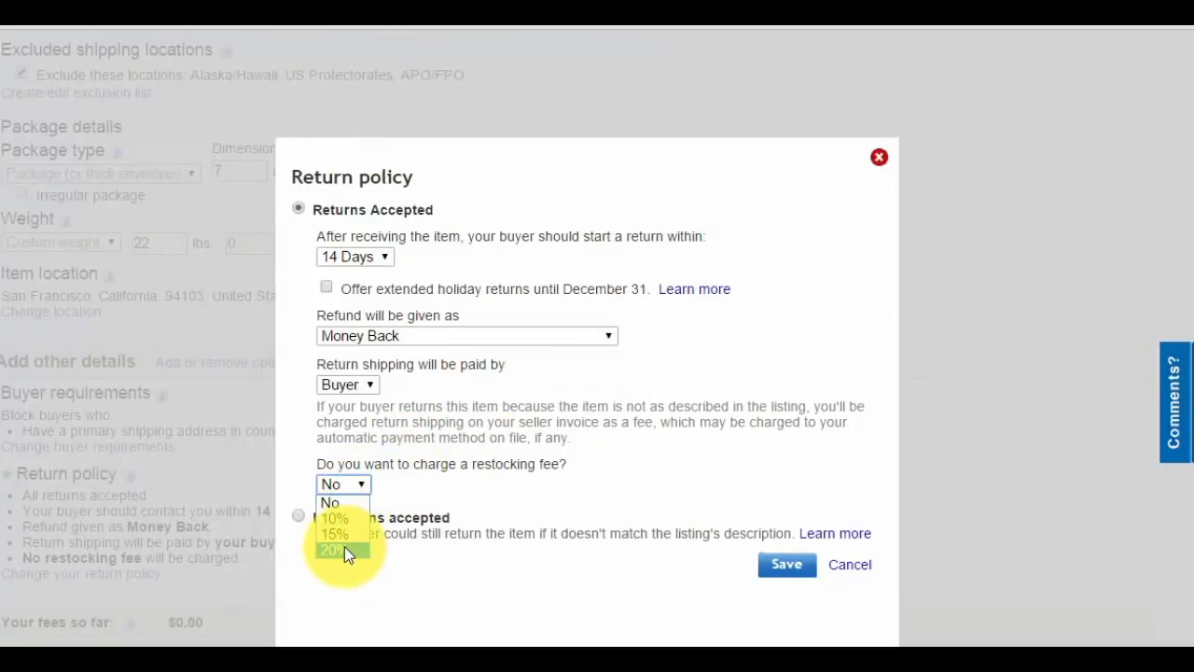
# Add a 20% restocking fee to the return policy, save it, and review the listing.
pyautogui.click(332, 550)
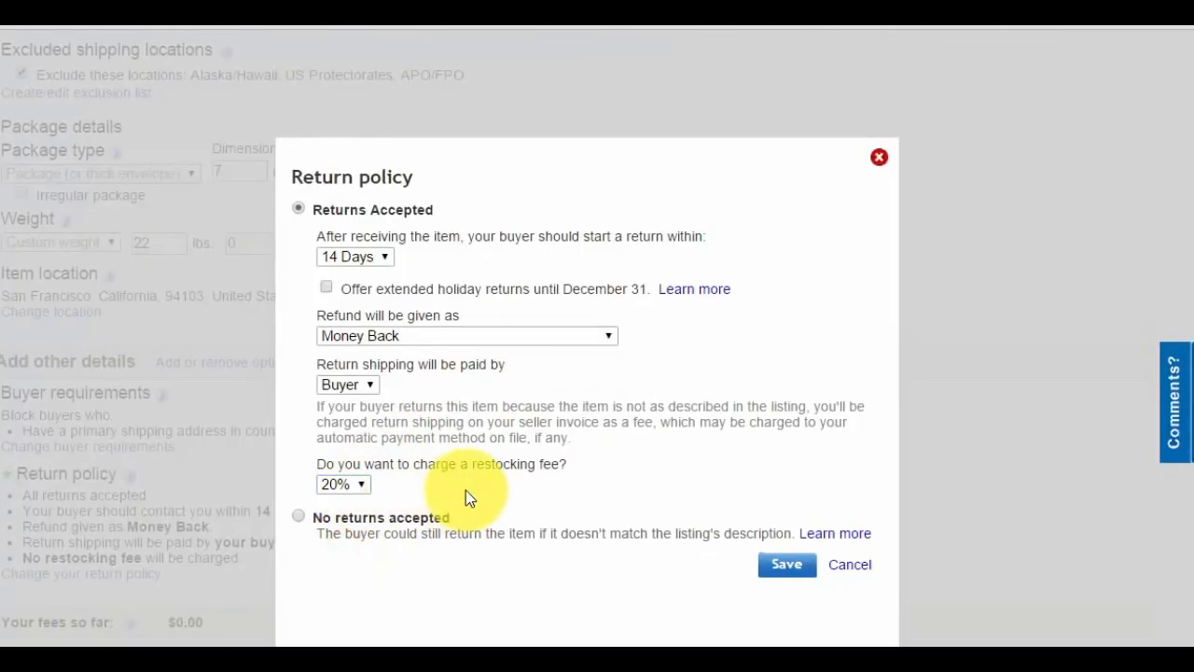
pyautogui.moveTo(551, 364)
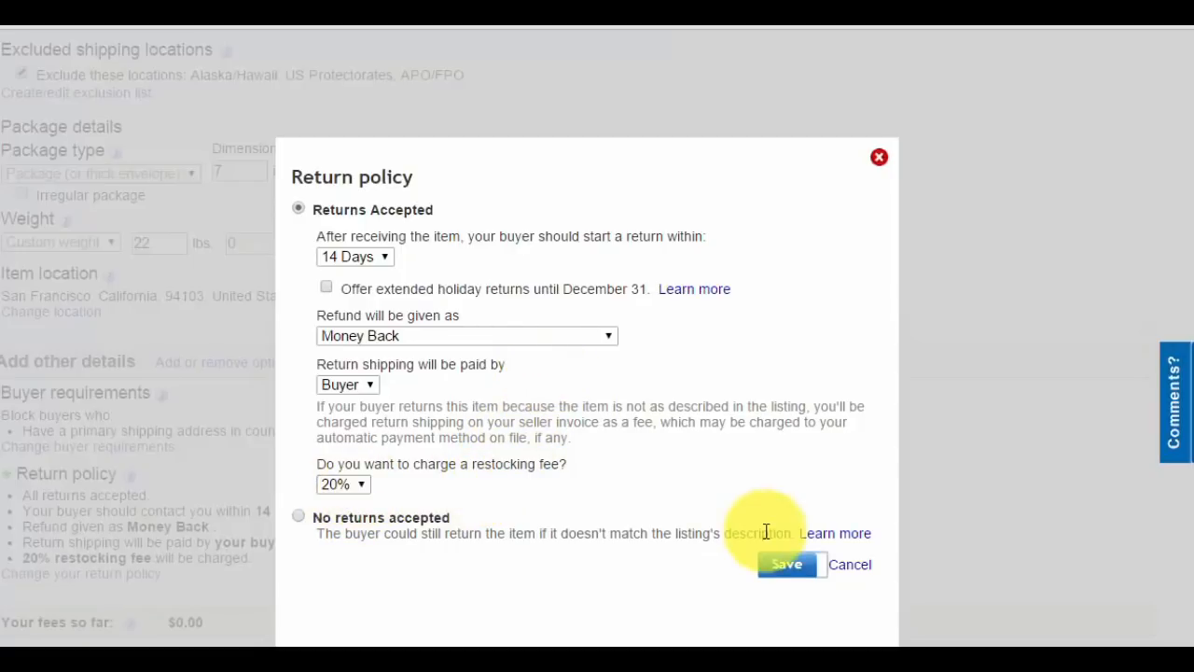
pyautogui.click(786, 563)
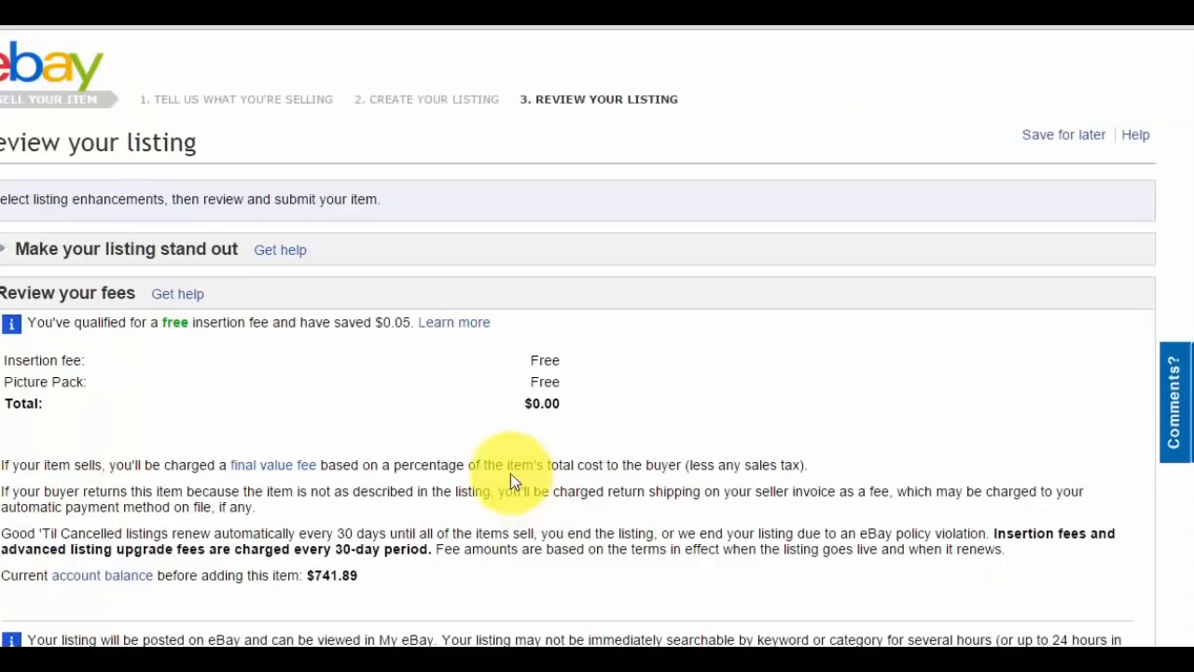
pyautogui.moveTo(446, 362)
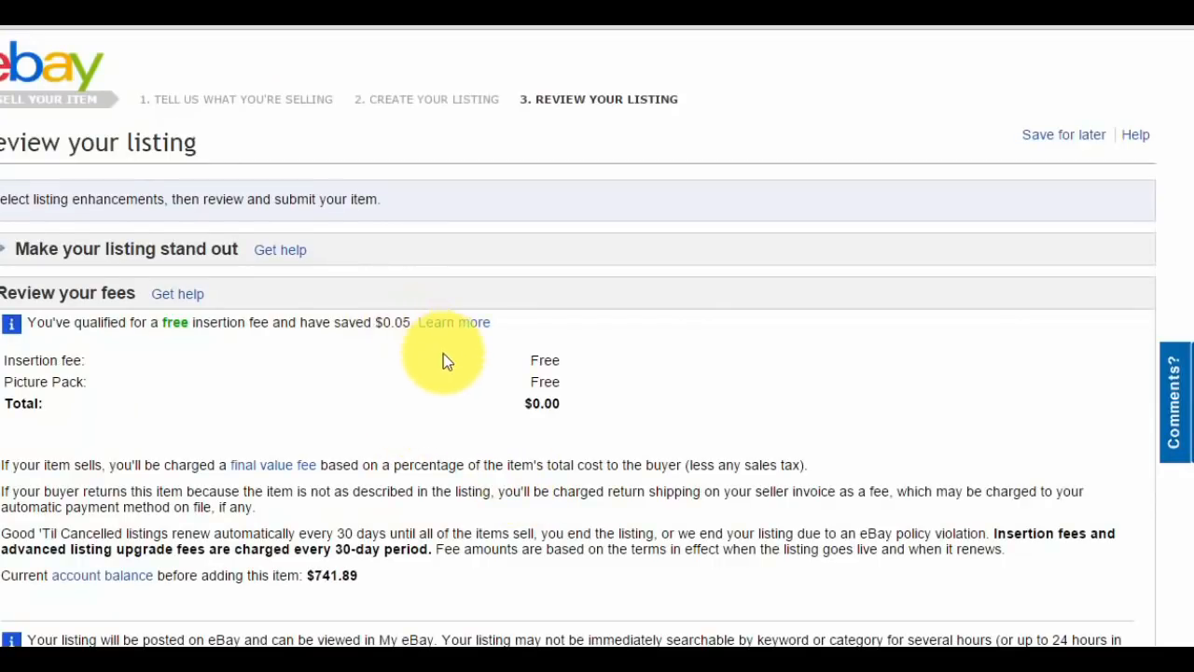
pyautogui.scroll(-3)
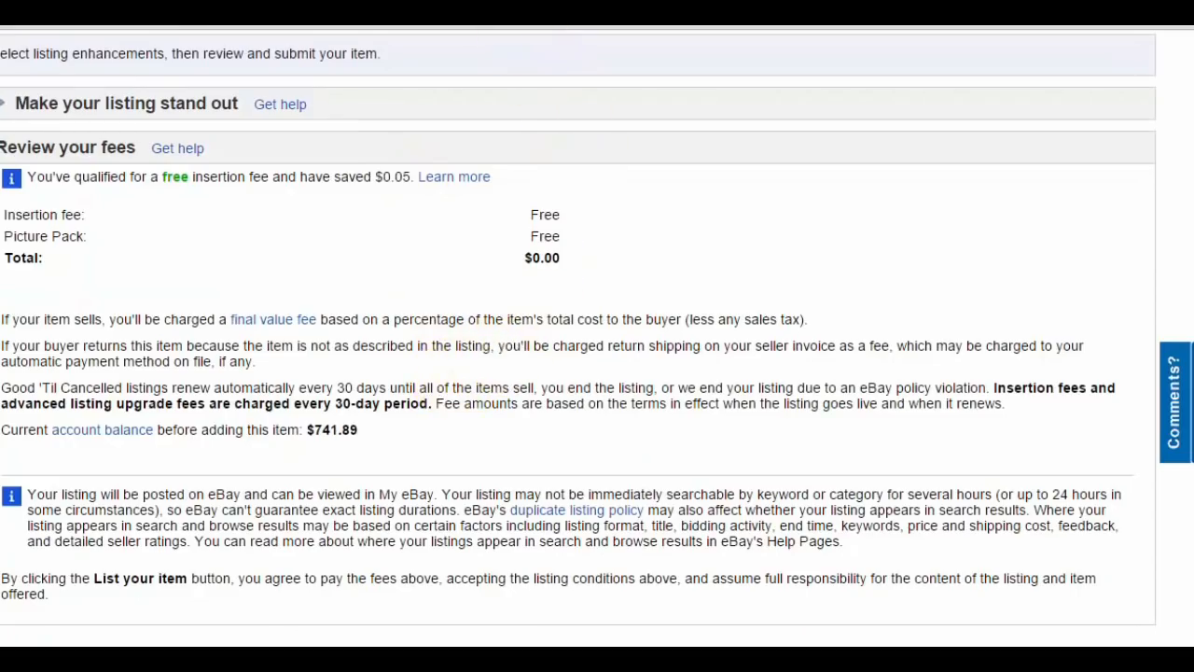
pyautogui.scroll(-3)
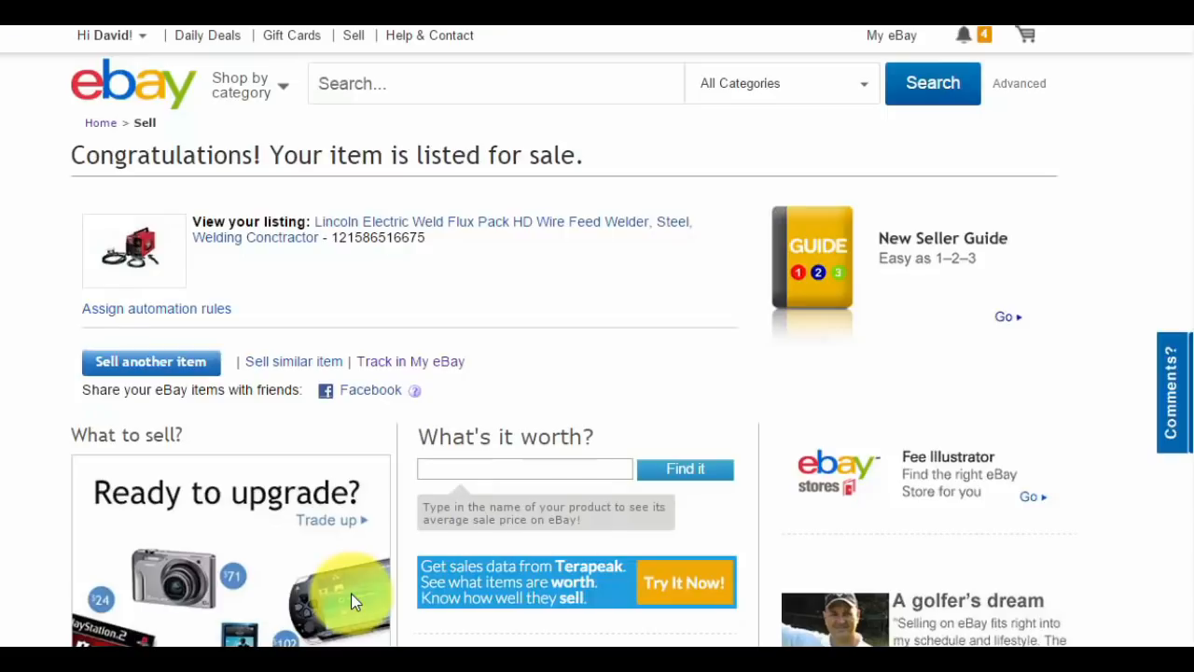
# Open the live welder item page and scroll through its price, shipping and description.
pyautogui.click(495, 83)
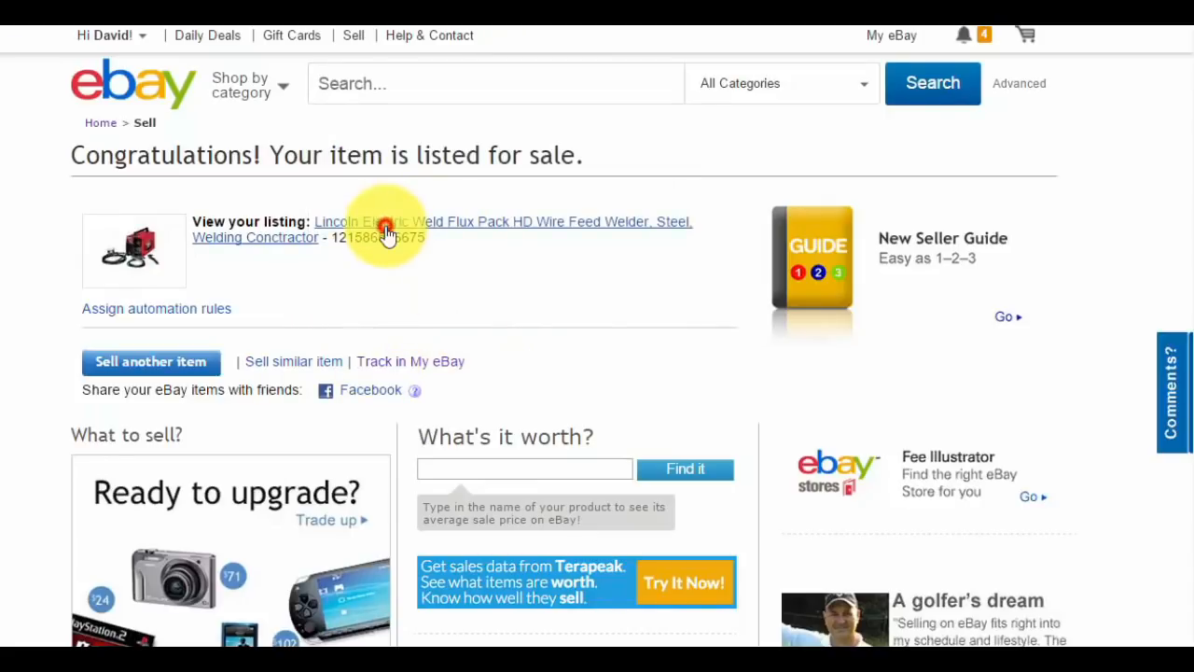
pyautogui.click(387, 228)
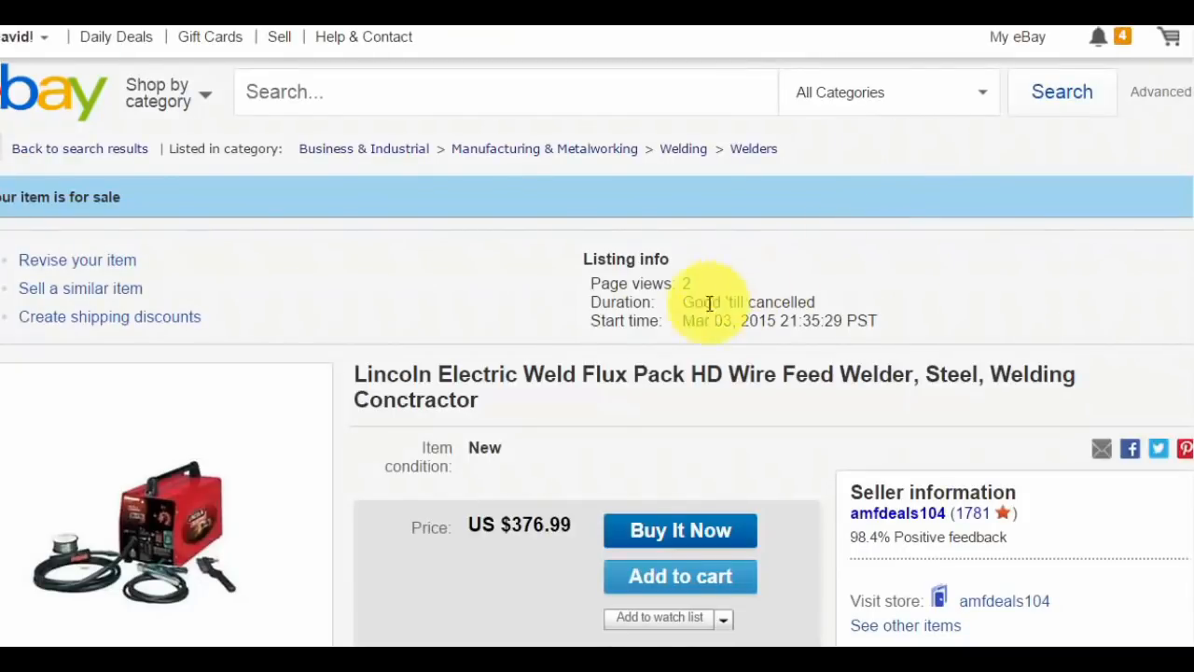
pyautogui.scroll(-3)
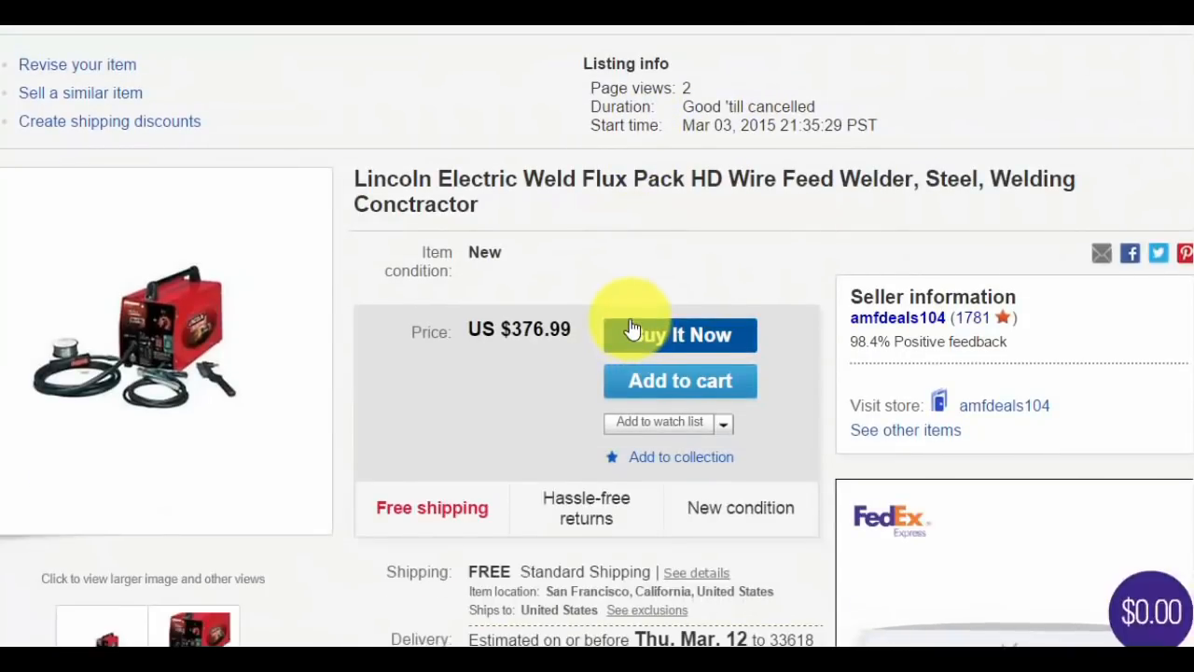
pyautogui.scroll(-3)
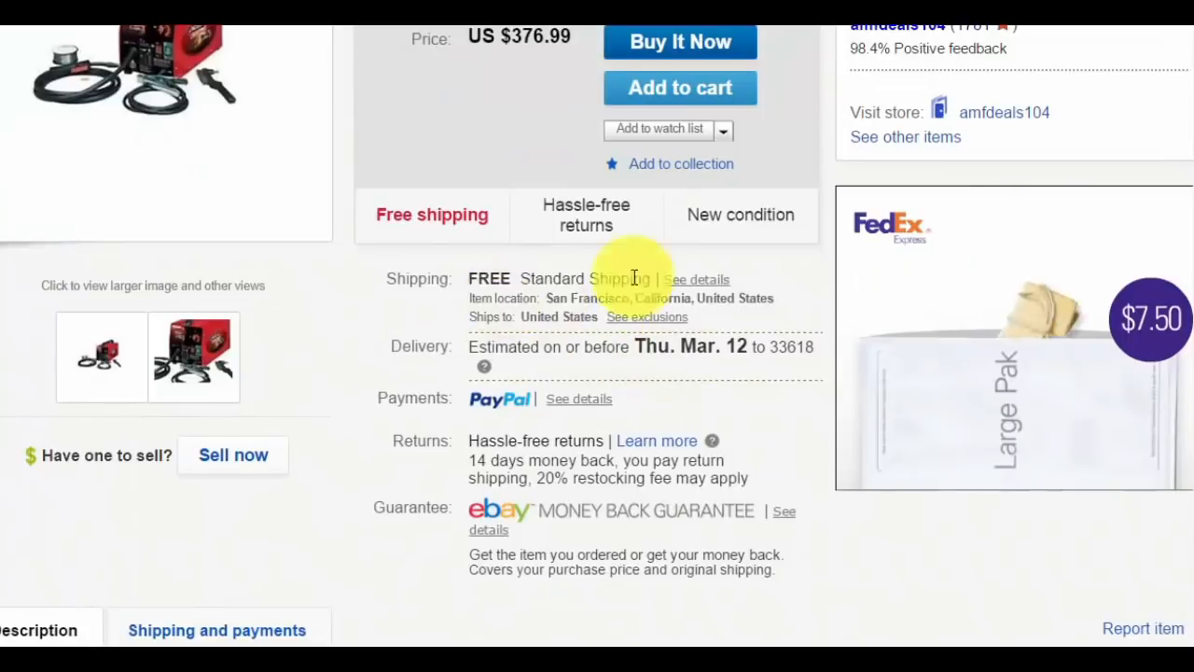
pyautogui.scroll(-3)
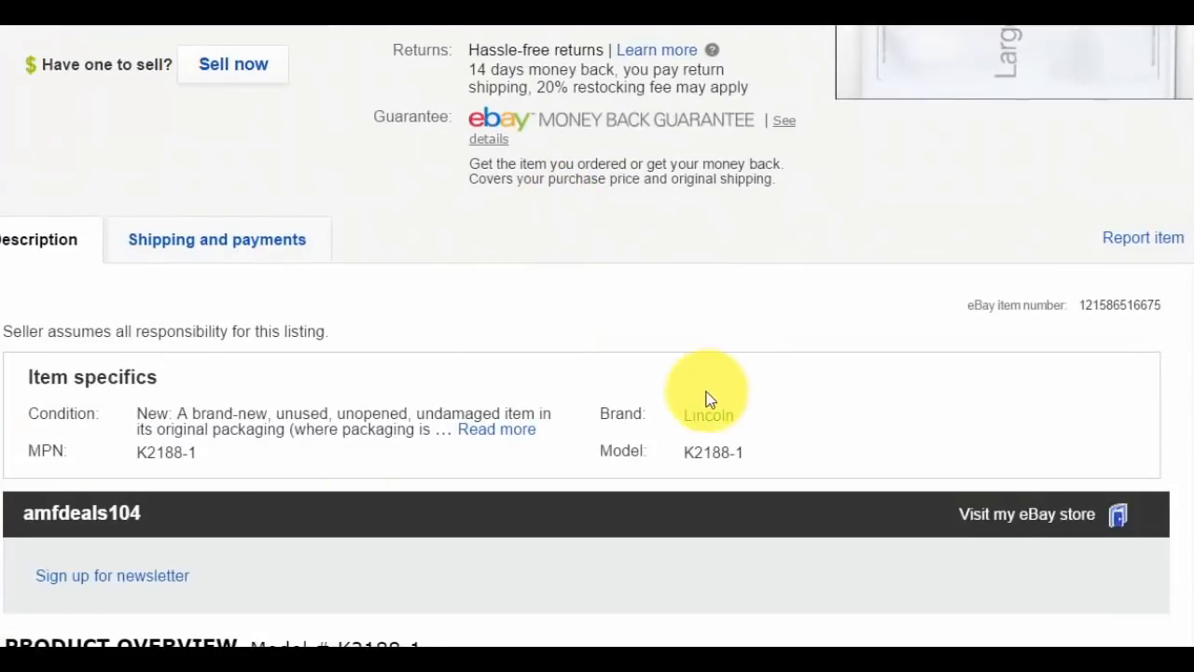
pyautogui.scroll(-3)
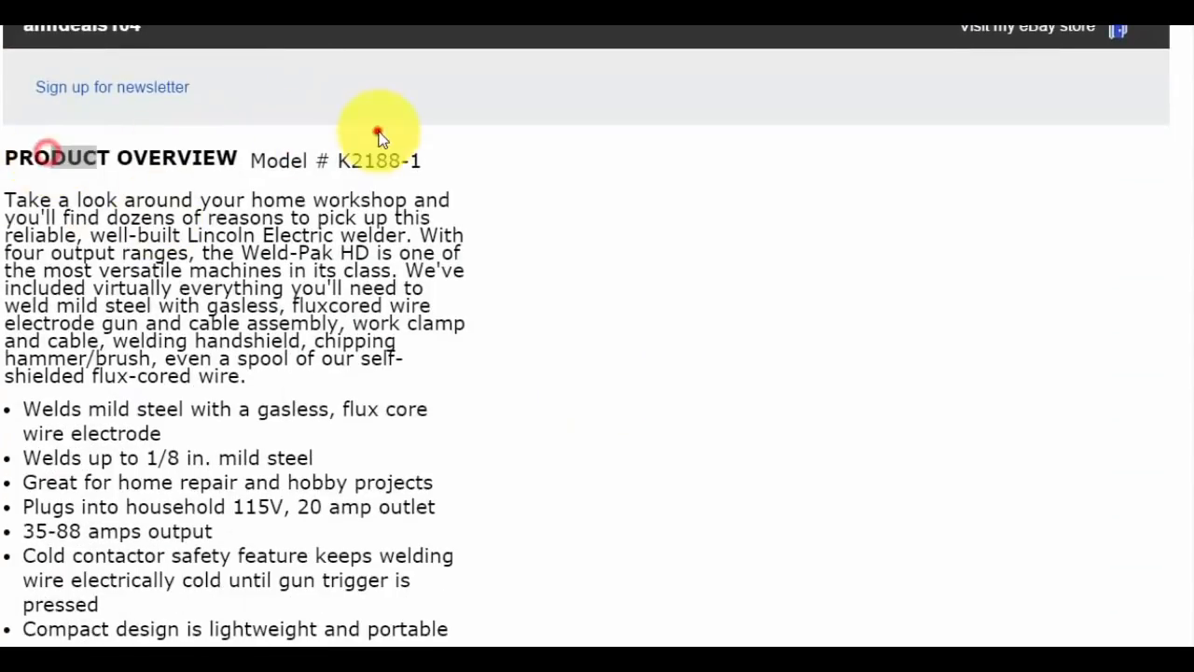
pyautogui.scroll(-3)
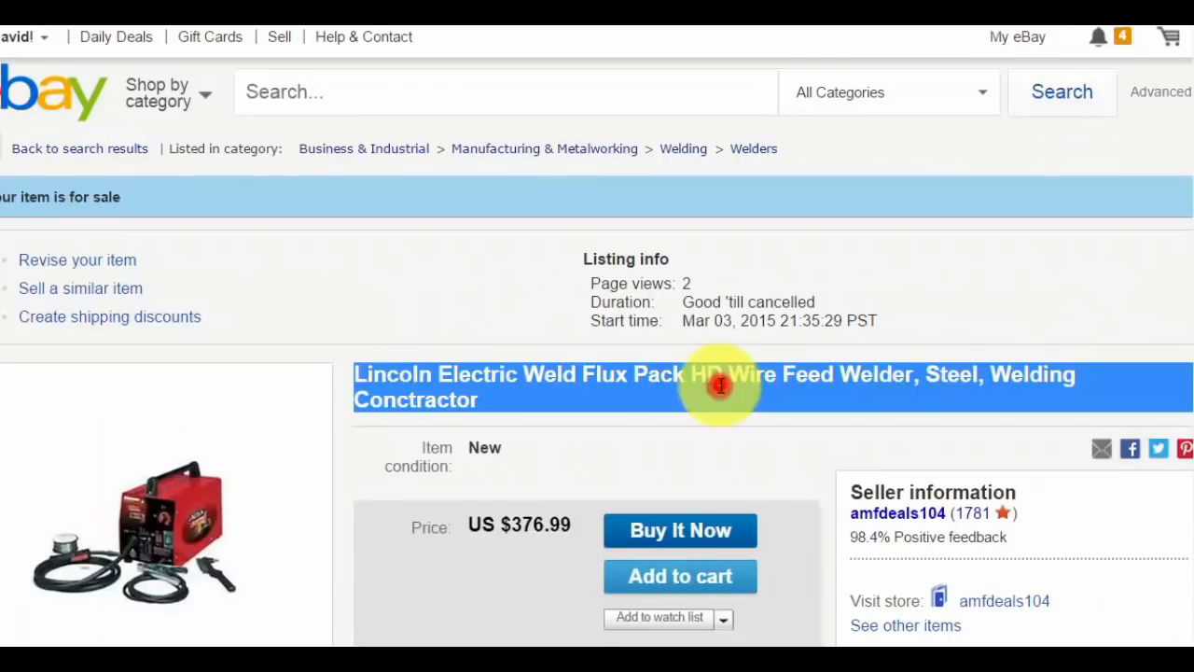
pyautogui.scroll(-3)
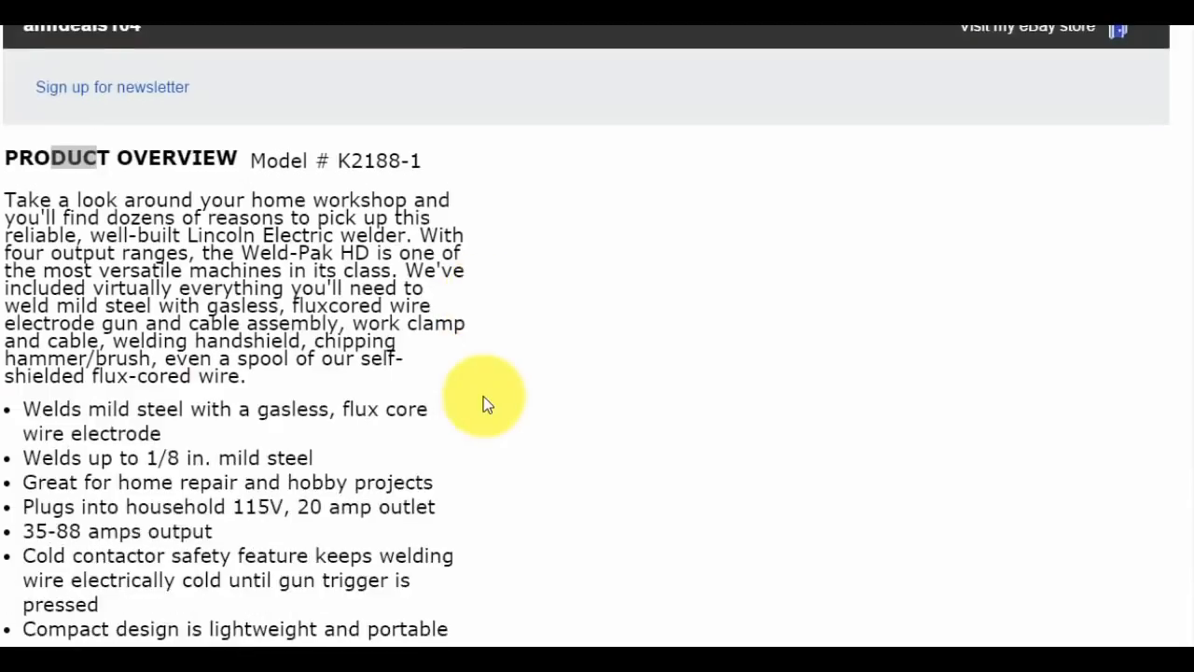
pyautogui.scroll(-3)
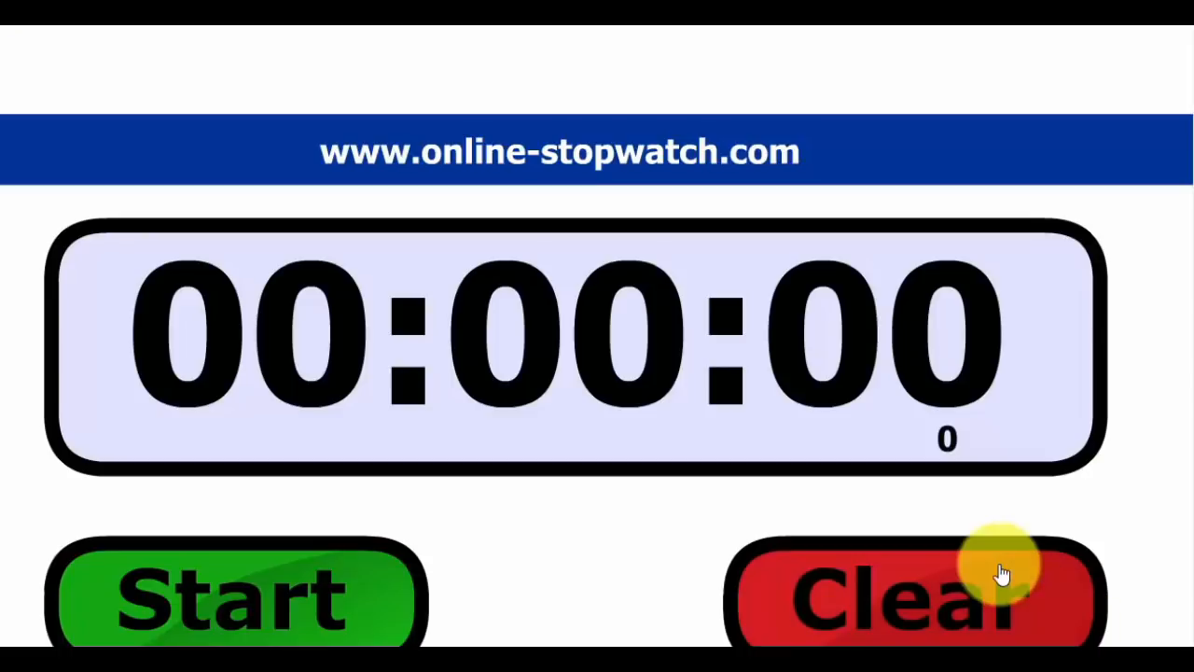
pyautogui.moveTo(602, 565)
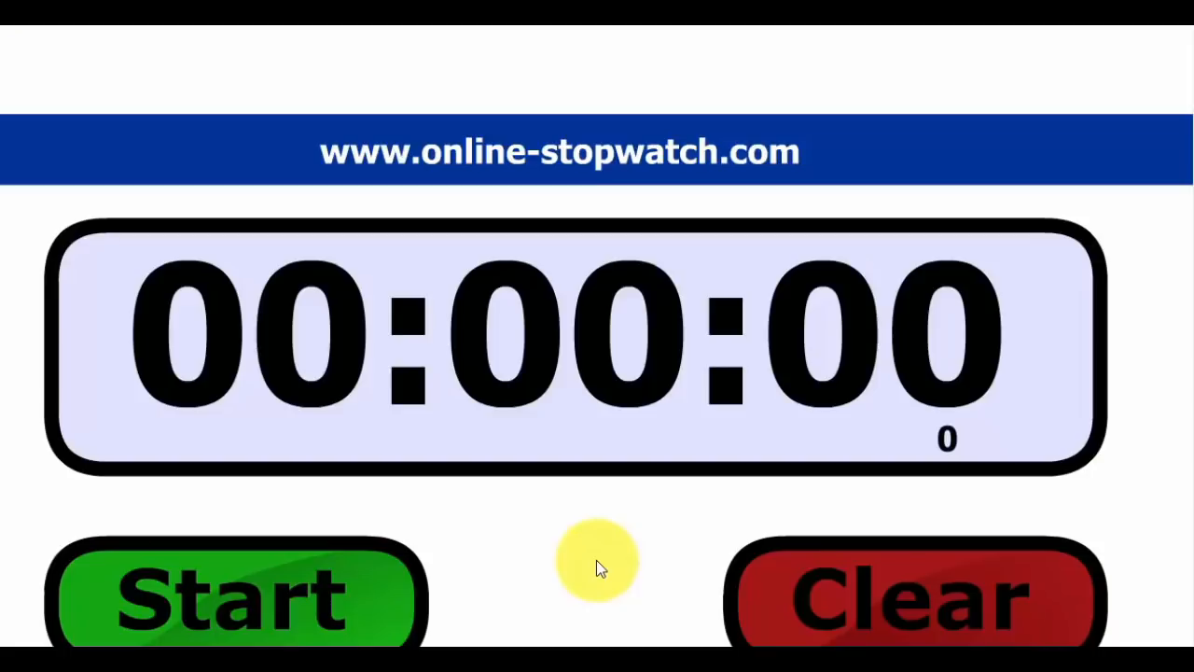
pyautogui.moveTo(579, 574)
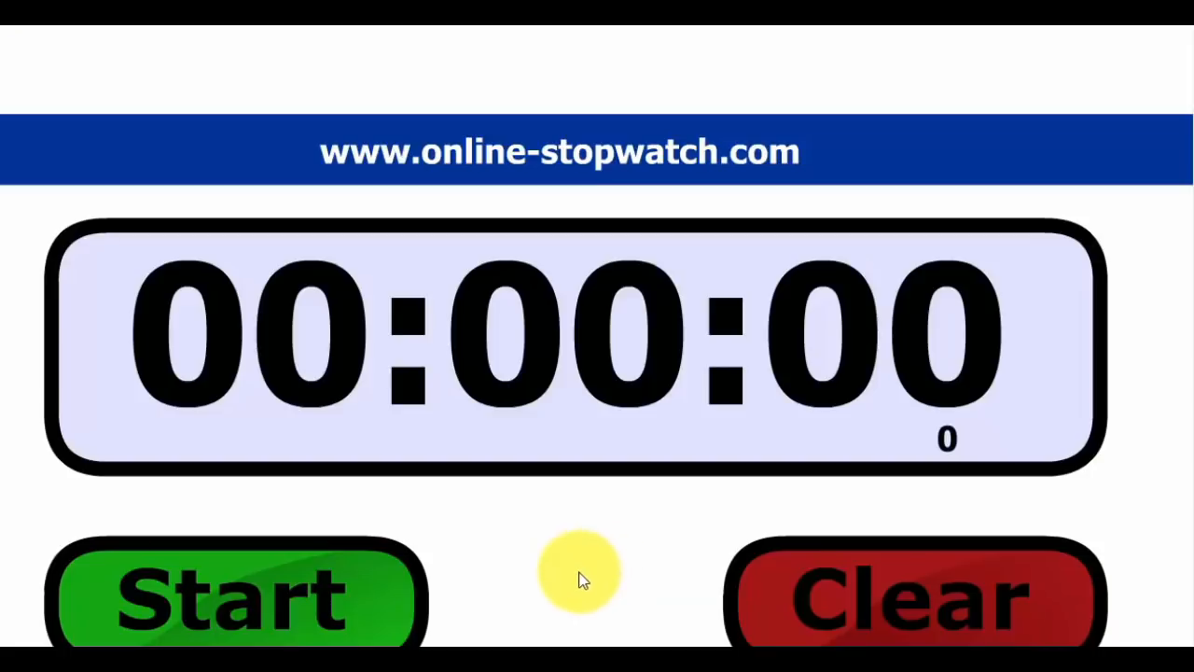
pyautogui.moveTo(564, 513)
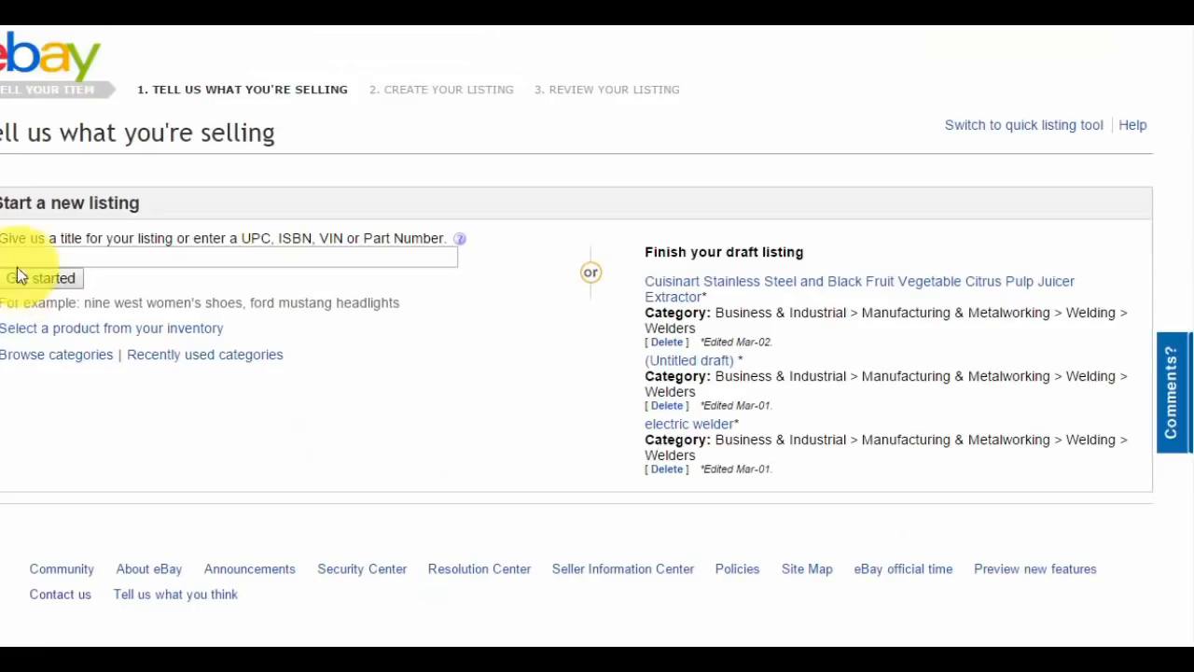
# Search 'toilet plunger' and file it under Plumbing & Fixtures > Toilets.
pyautogui.write('tol')
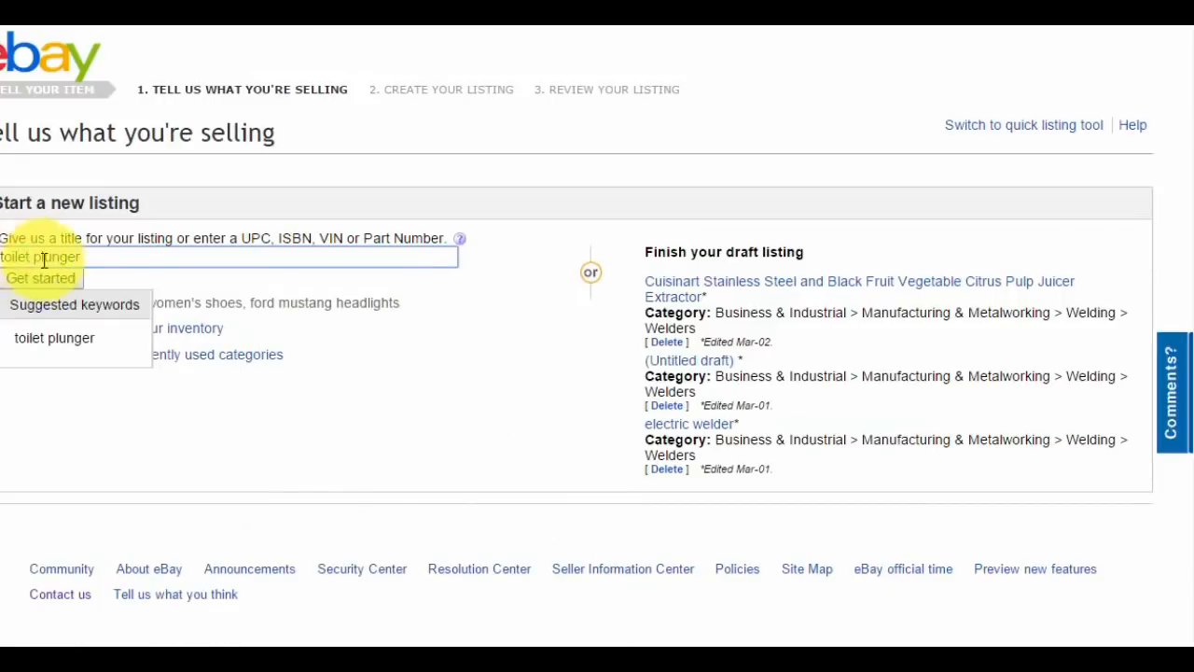
pyautogui.click(41, 278)
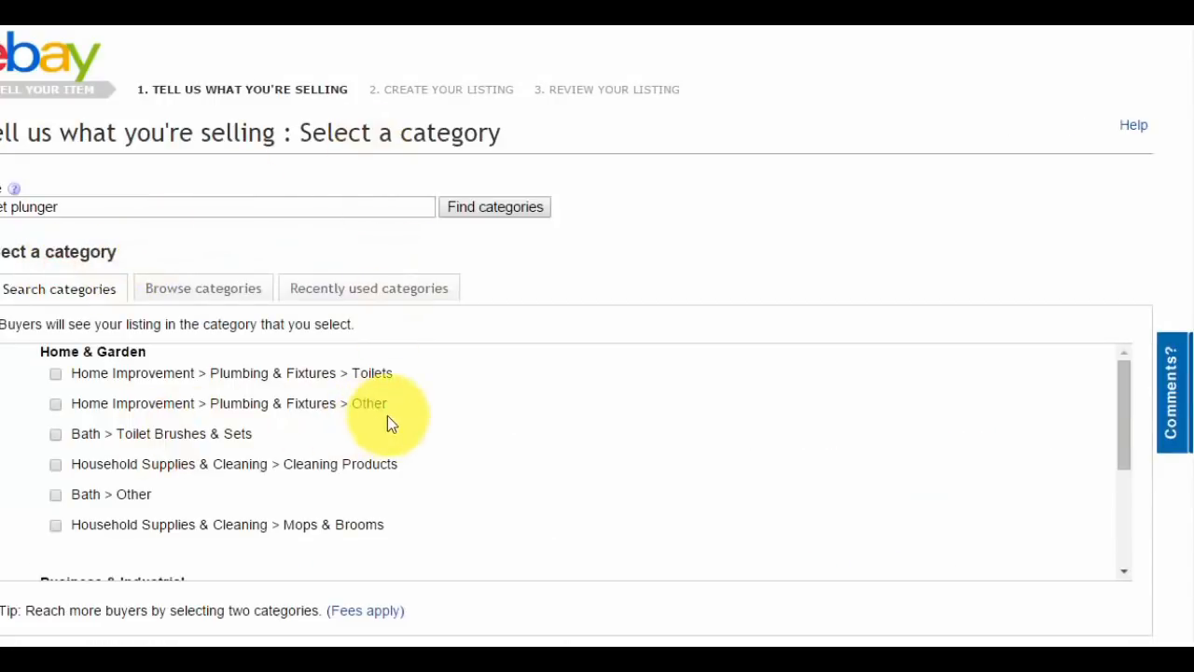
pyautogui.moveTo(317, 443)
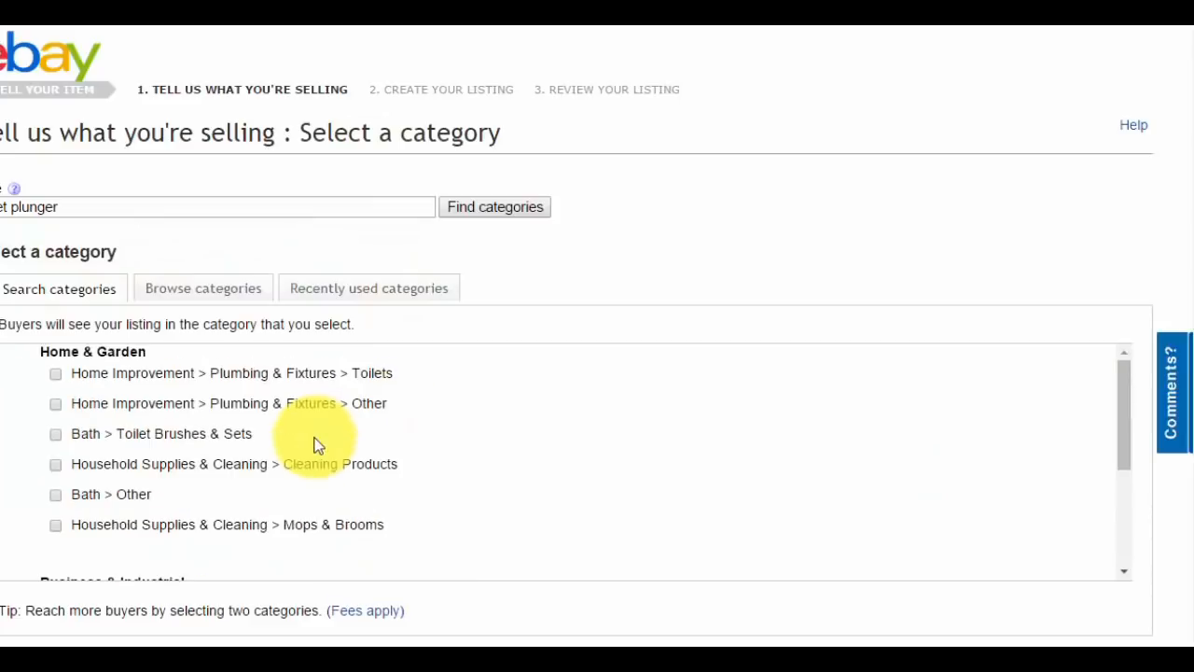
pyautogui.moveTo(303, 373)
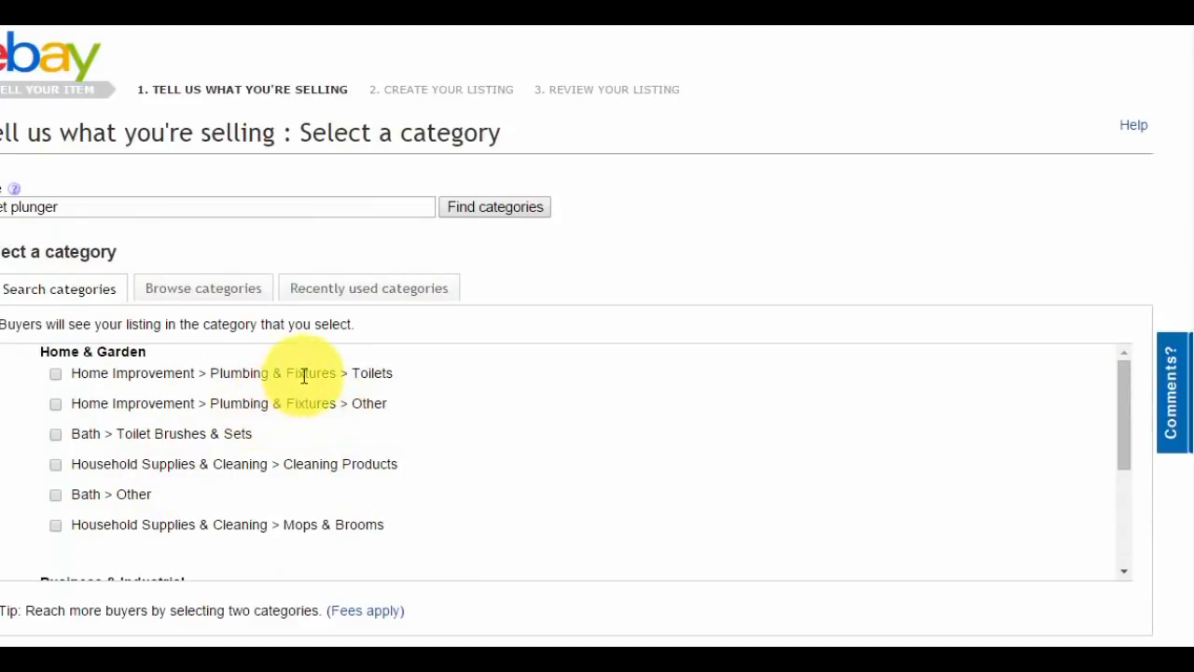
pyautogui.click(55, 373)
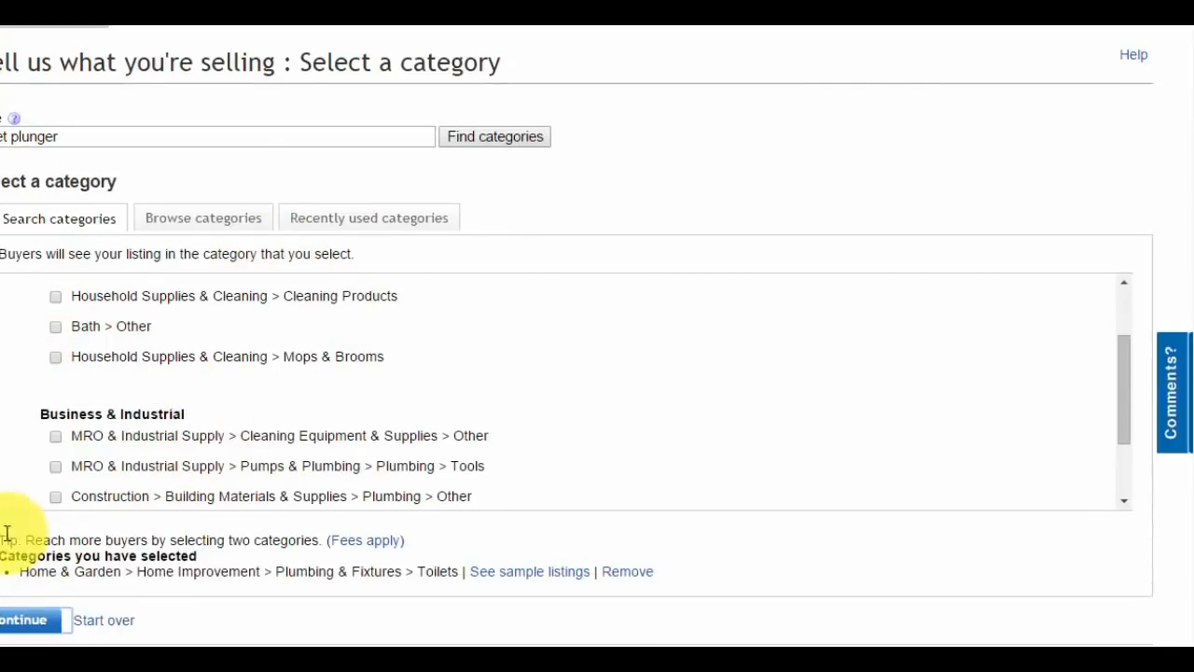
pyautogui.click(23, 619)
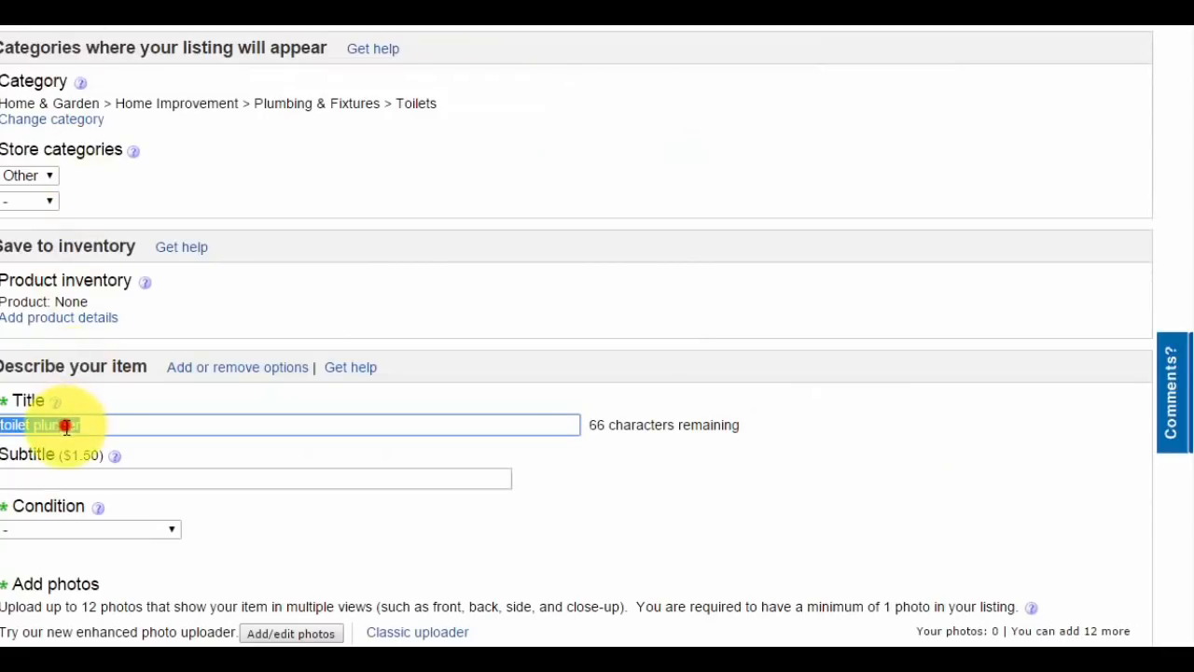
# Type the 'Roto-Rooter Vortex Plunger, Bathroom Drain, Cleaning Sink Tub, Drainer' title.
pyautogui.write('Vortex Plunger')
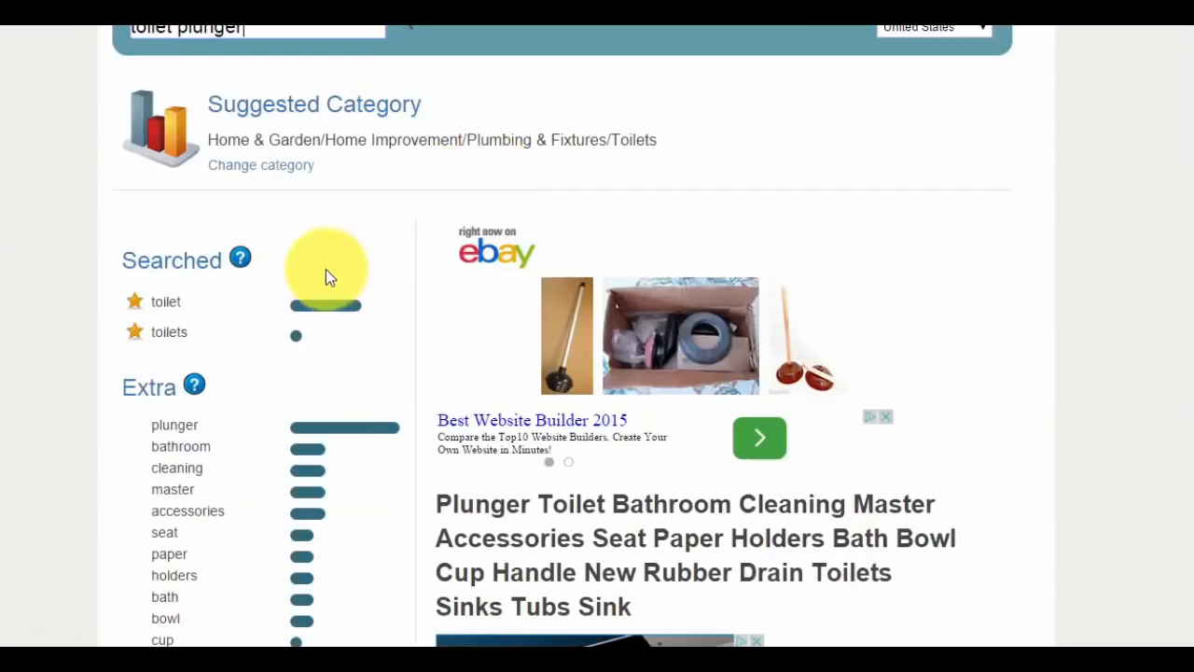
pyautogui.scroll(-3)
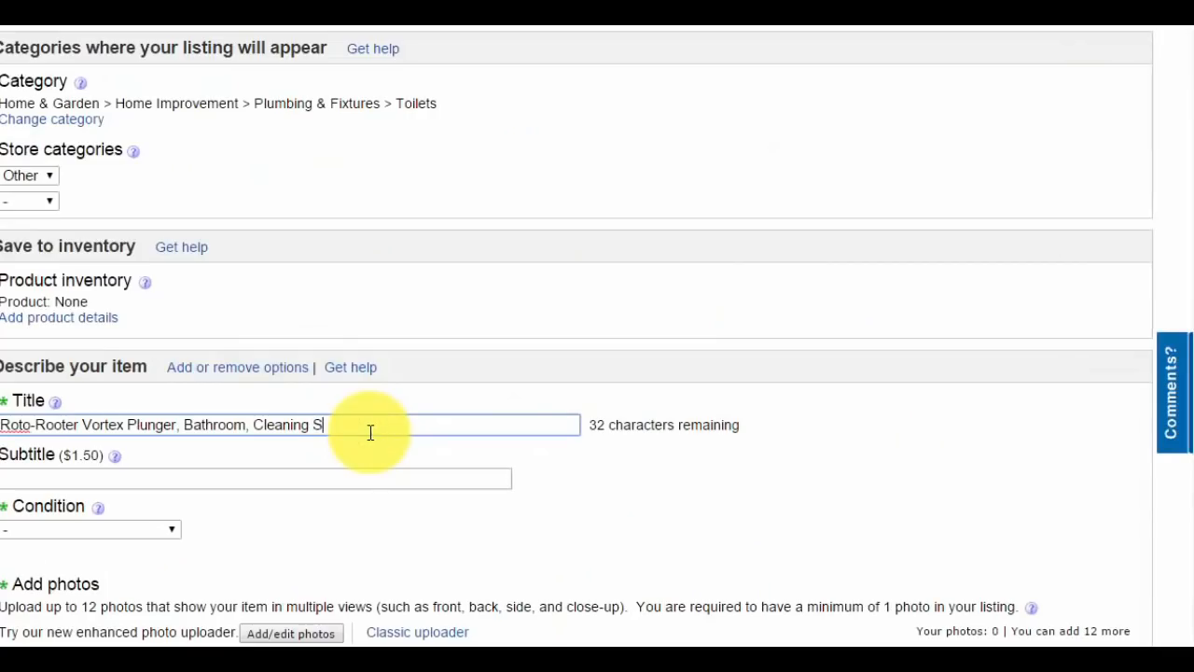
pyautogui.write('ink Tub')
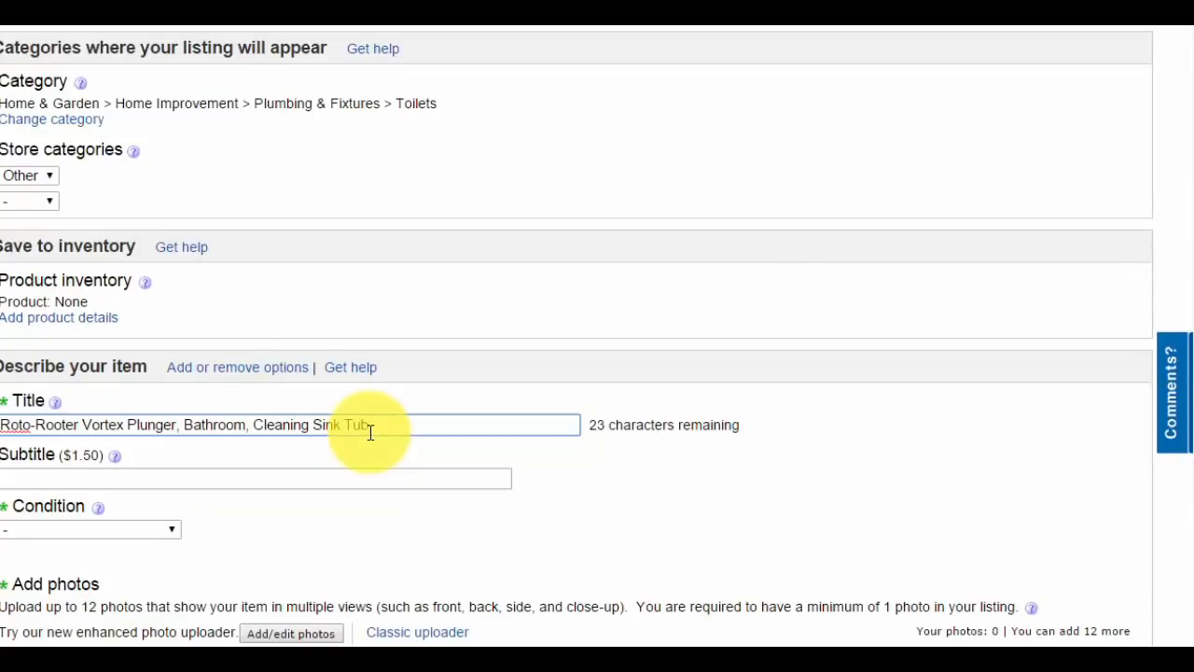
pyautogui.write('Drainer')
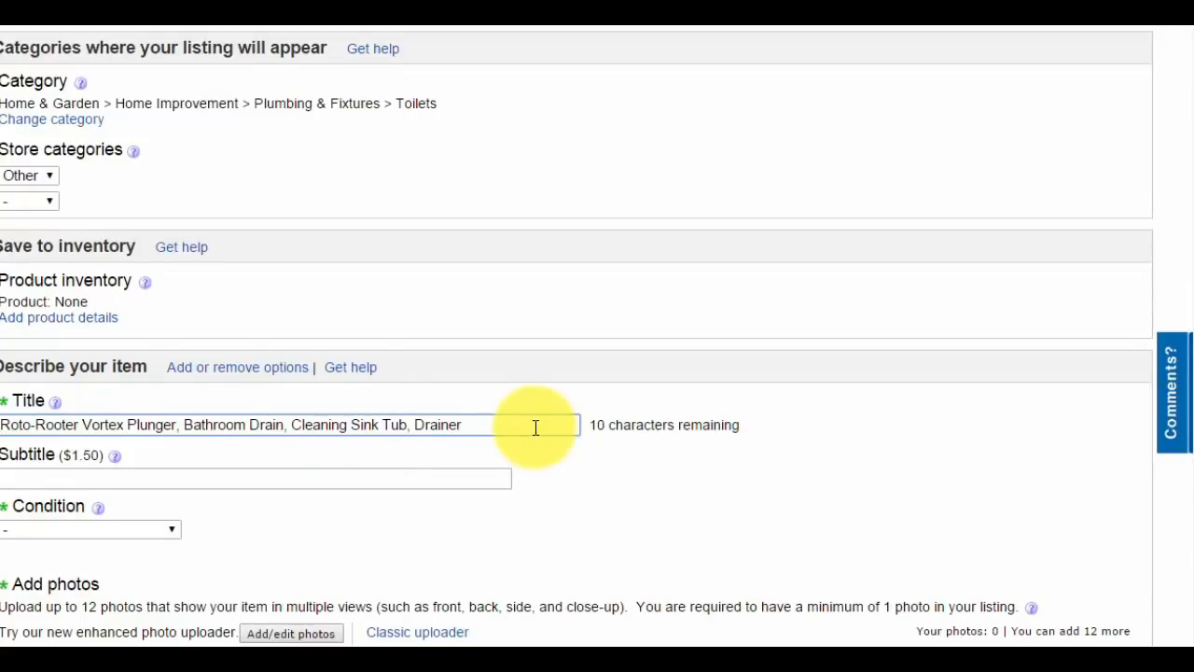
pyautogui.write('Cleaner')
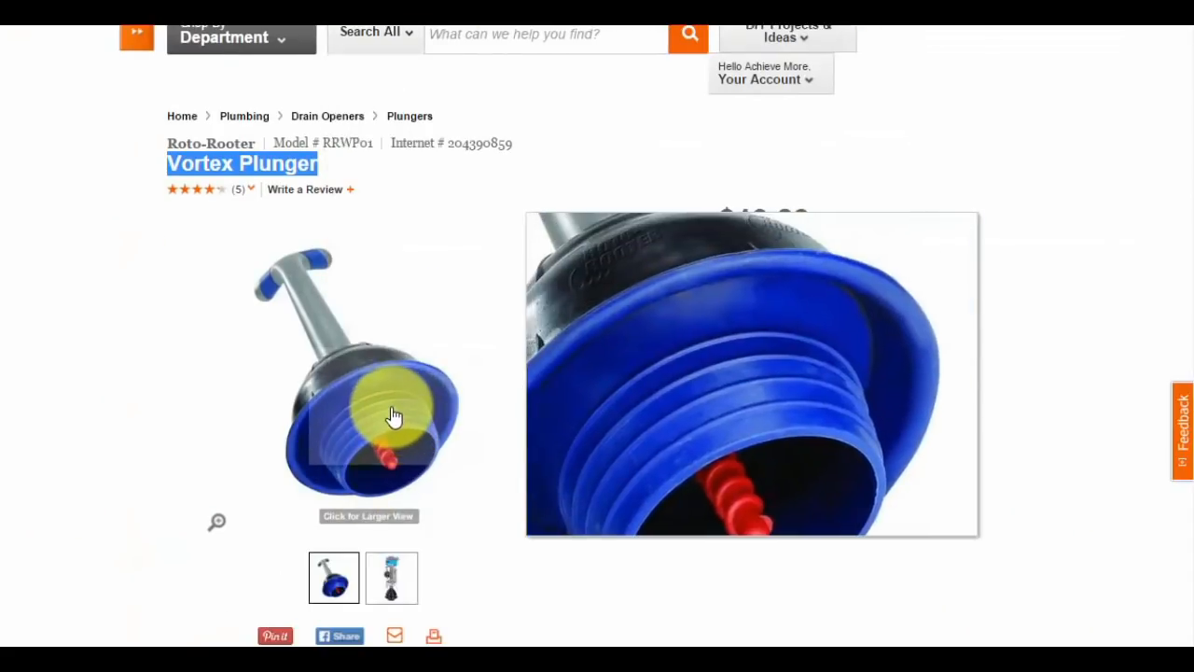
# Capture the Vortex plunger product display photo with Snipping Tool.
pyautogui.click(164, 105)
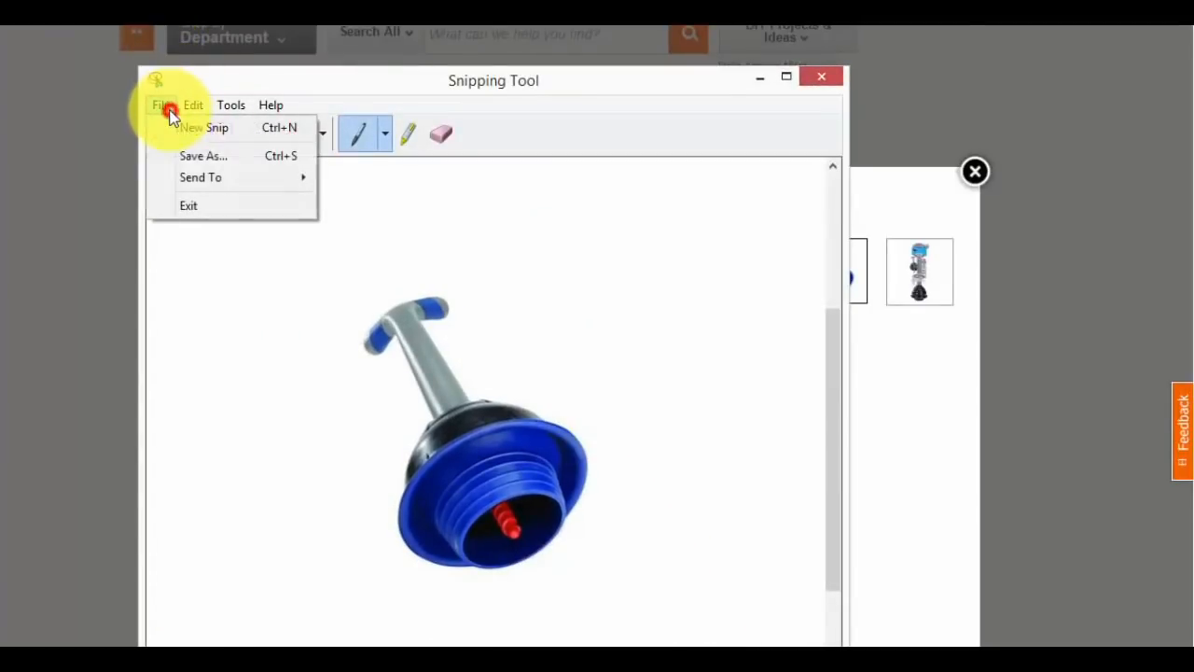
pyautogui.click(203, 156)
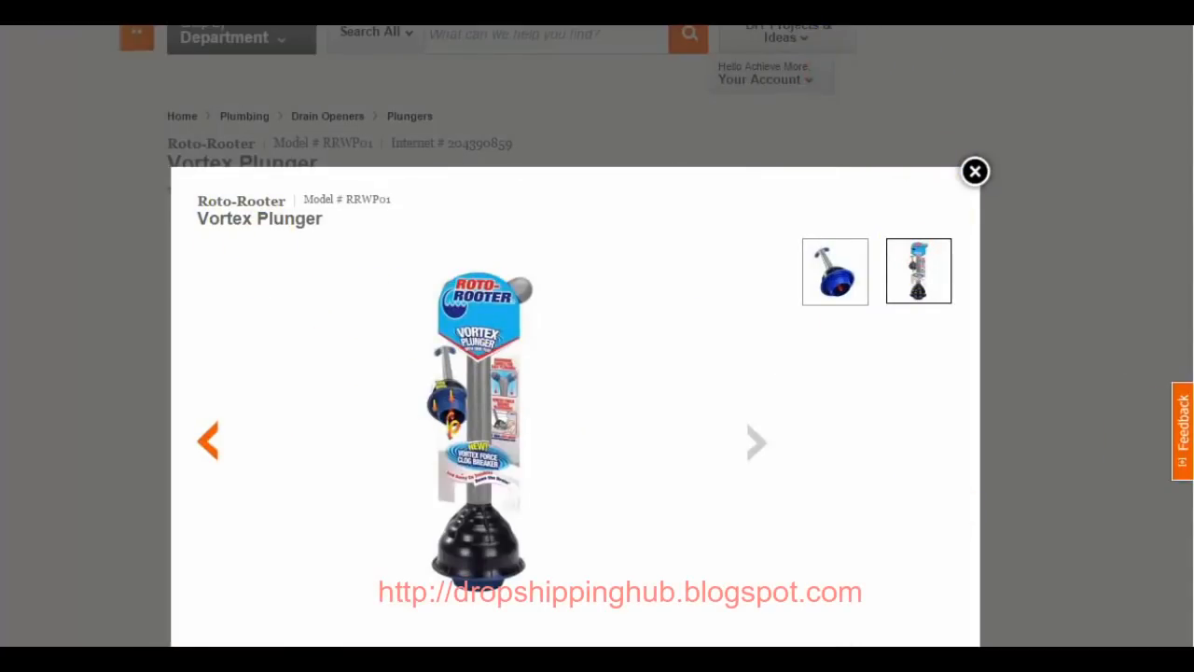
pyautogui.click(649, 461)
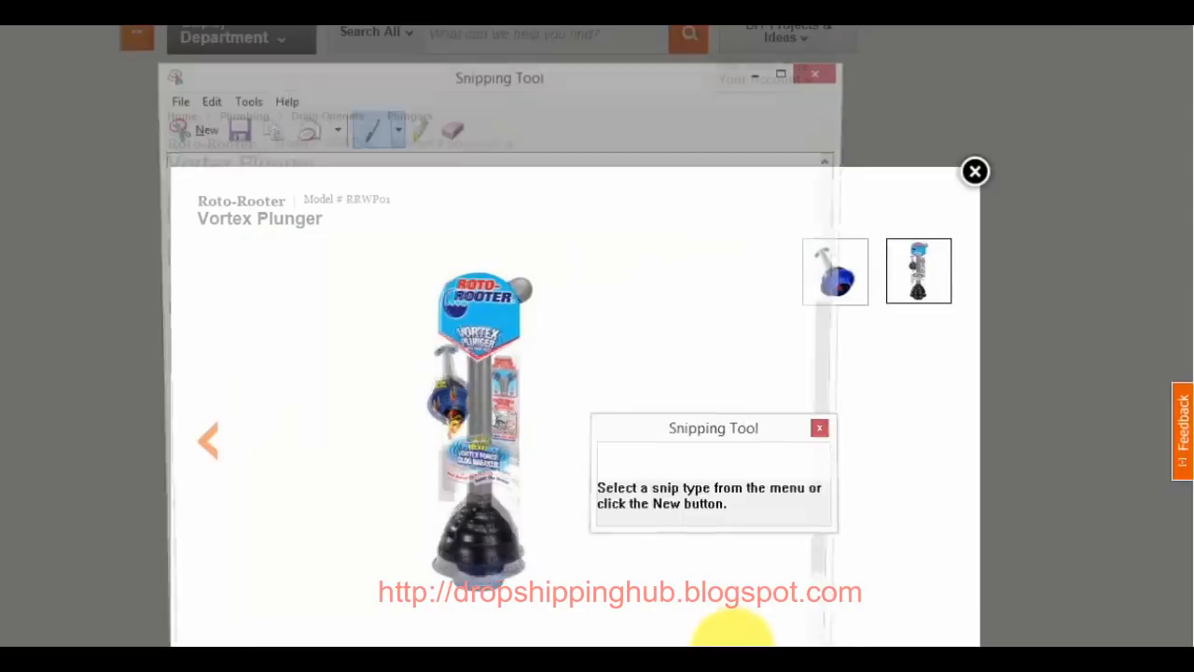
# Save the capture to the desktop as a Vortex-Plunger JPEG file.
pyautogui.click(171, 101)
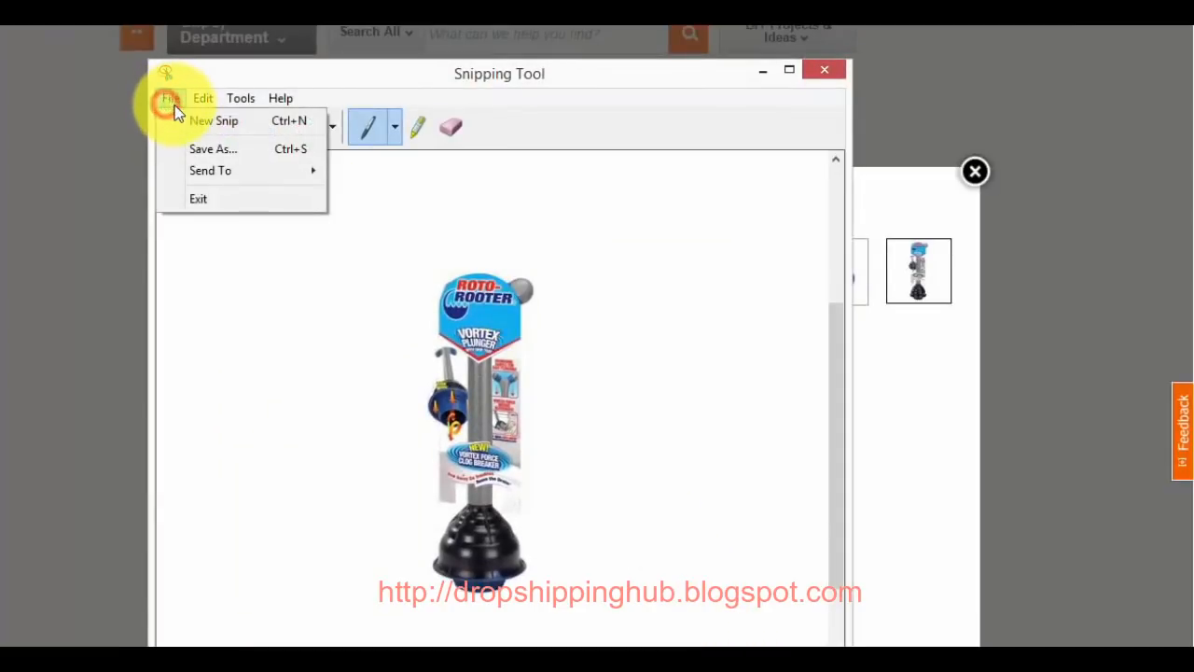
pyautogui.click(212, 149)
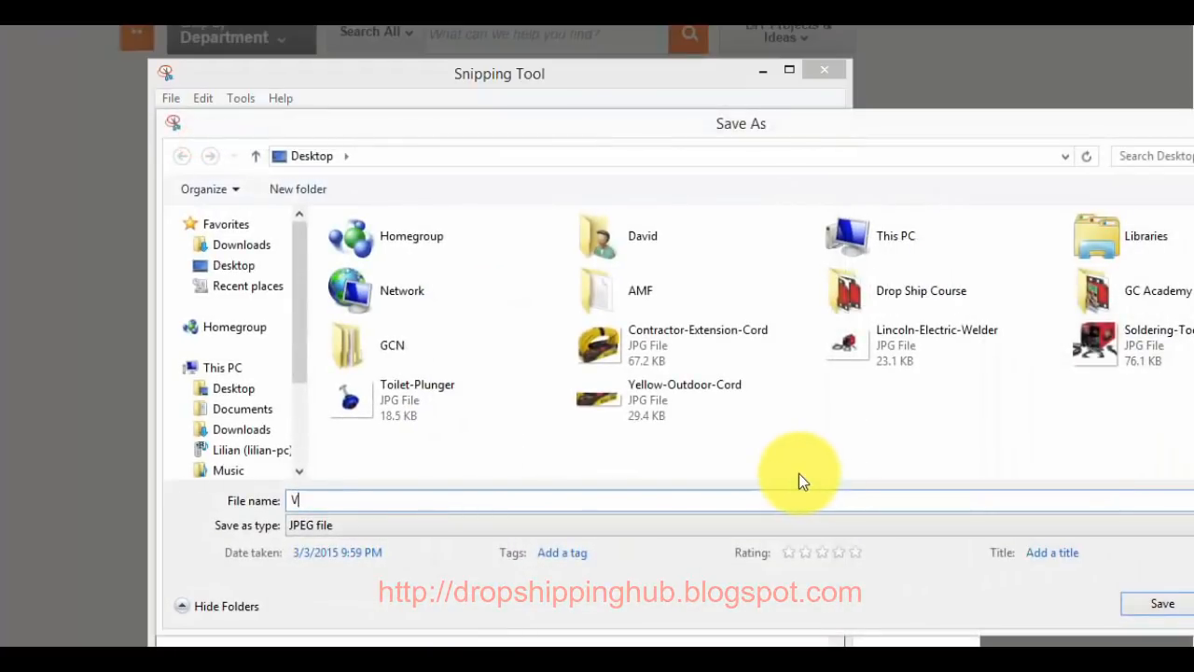
pyautogui.write('ortex-C')
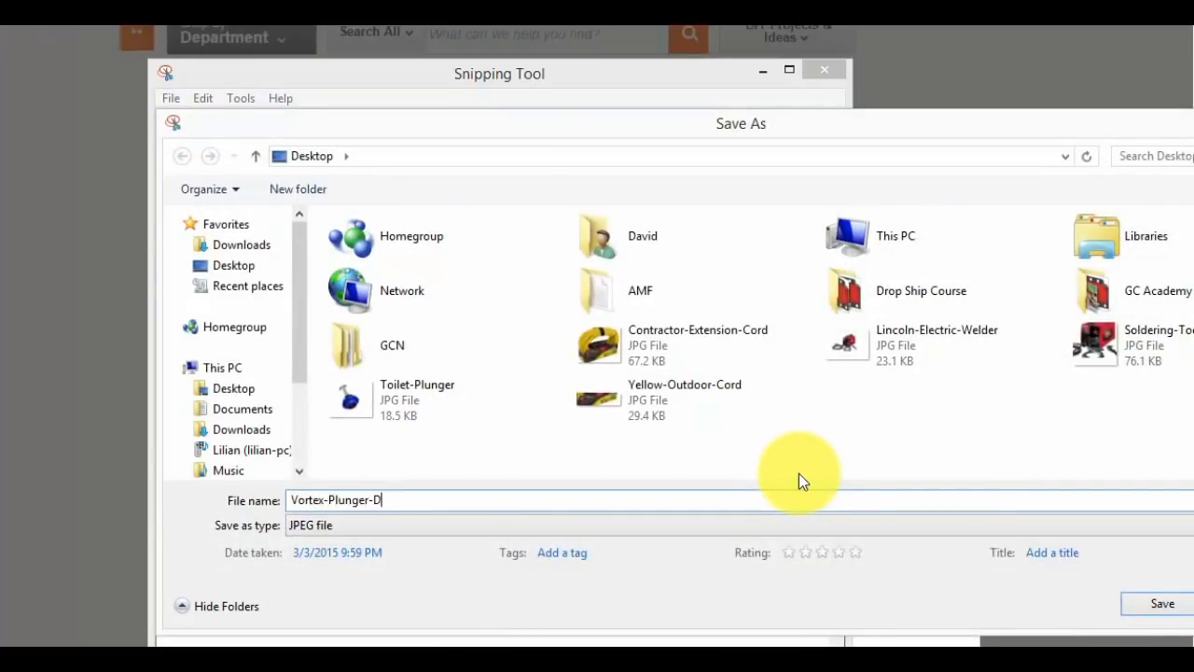
pyautogui.click(1162, 603)
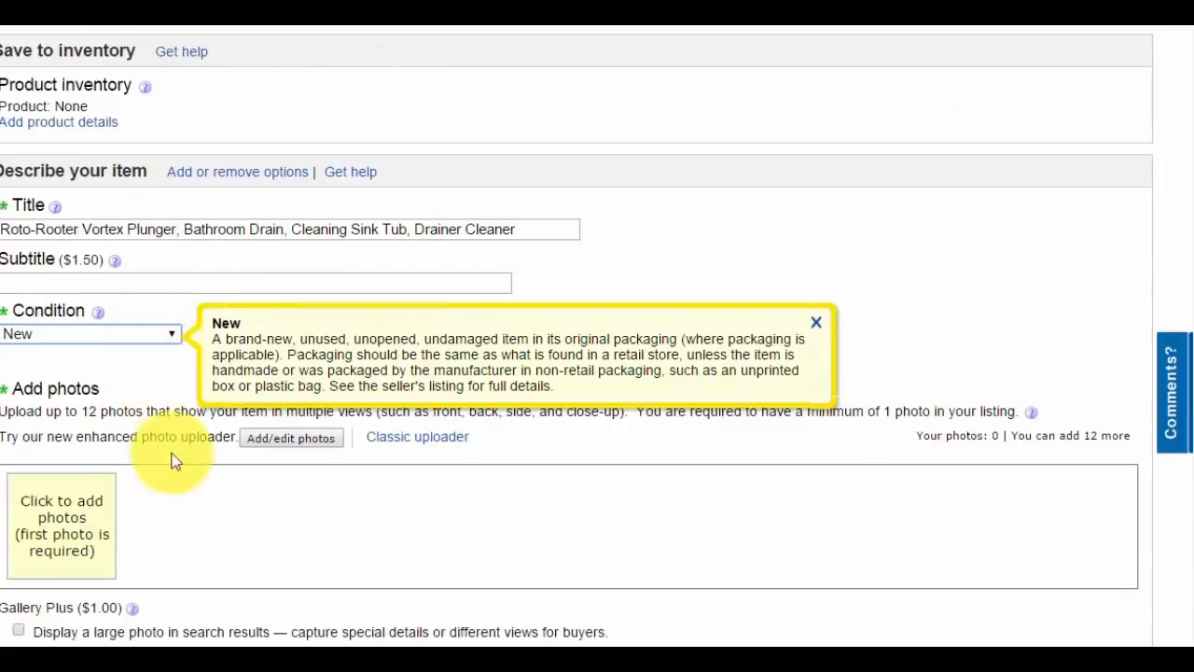
# Upload the Toilet-Plunger and Vortex-Plunger-Drainer photos to the eBay listing.
pyautogui.click(291, 437)
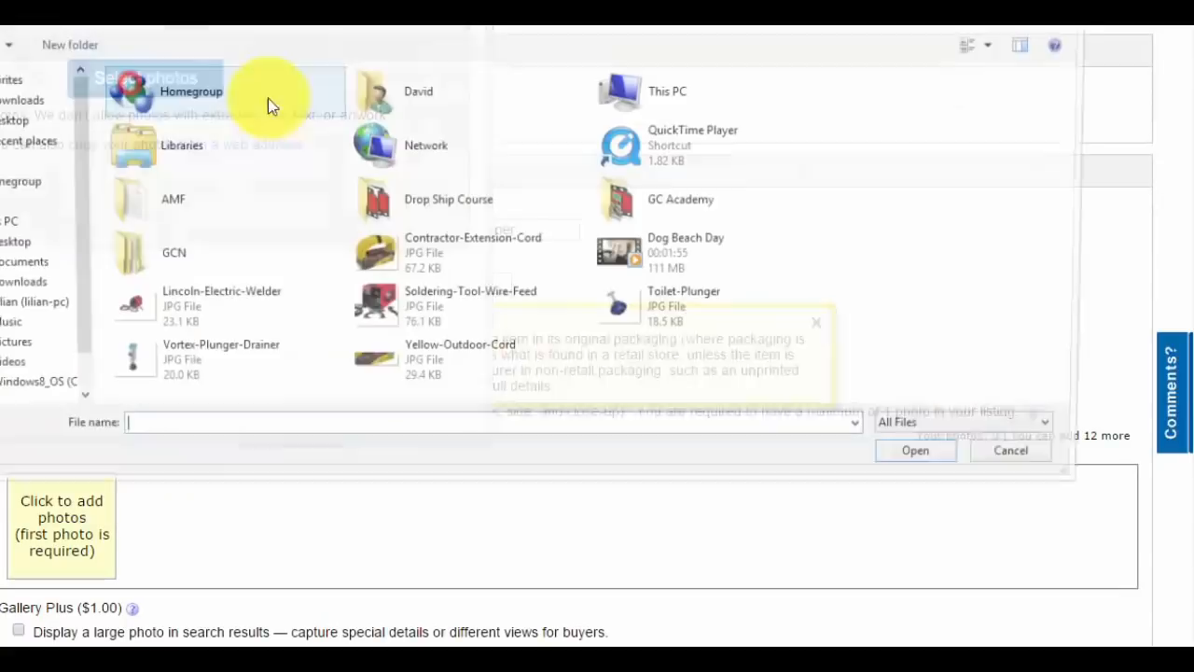
pyautogui.click(687, 309)
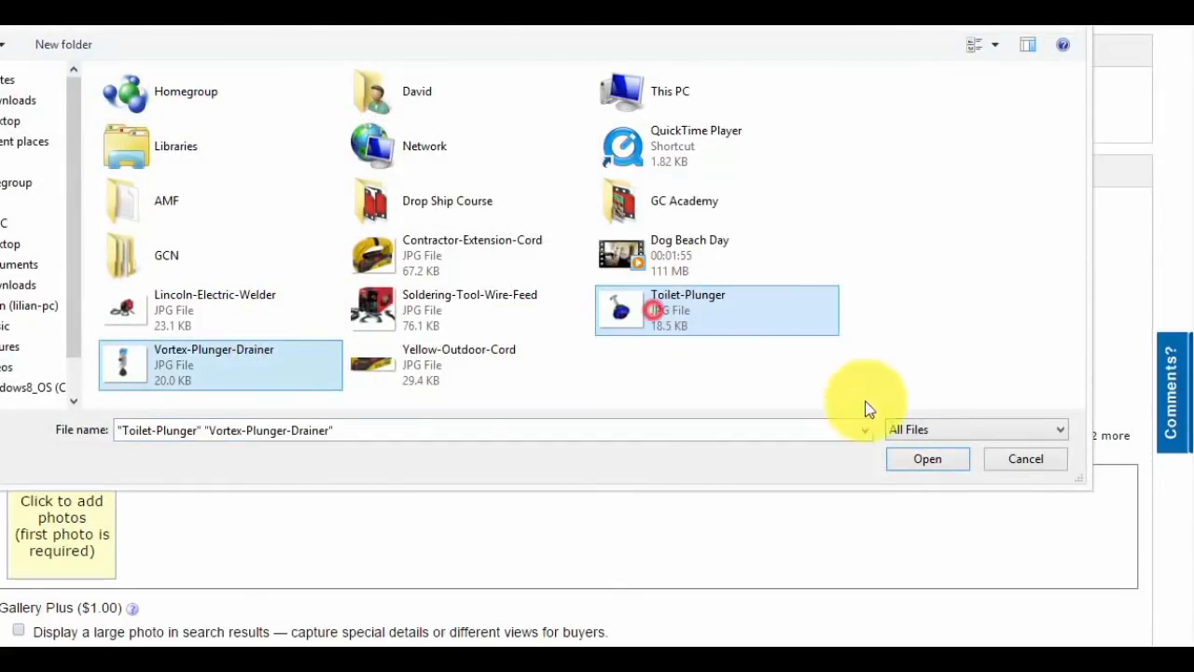
pyautogui.click(926, 459)
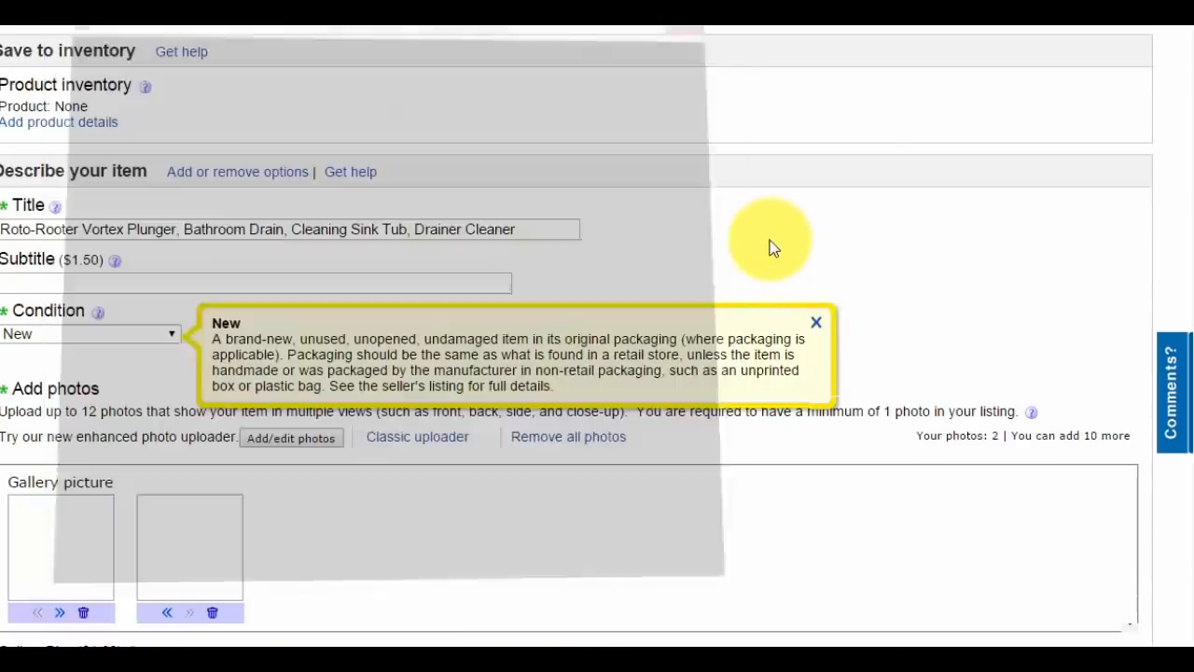
pyautogui.scroll(-3)
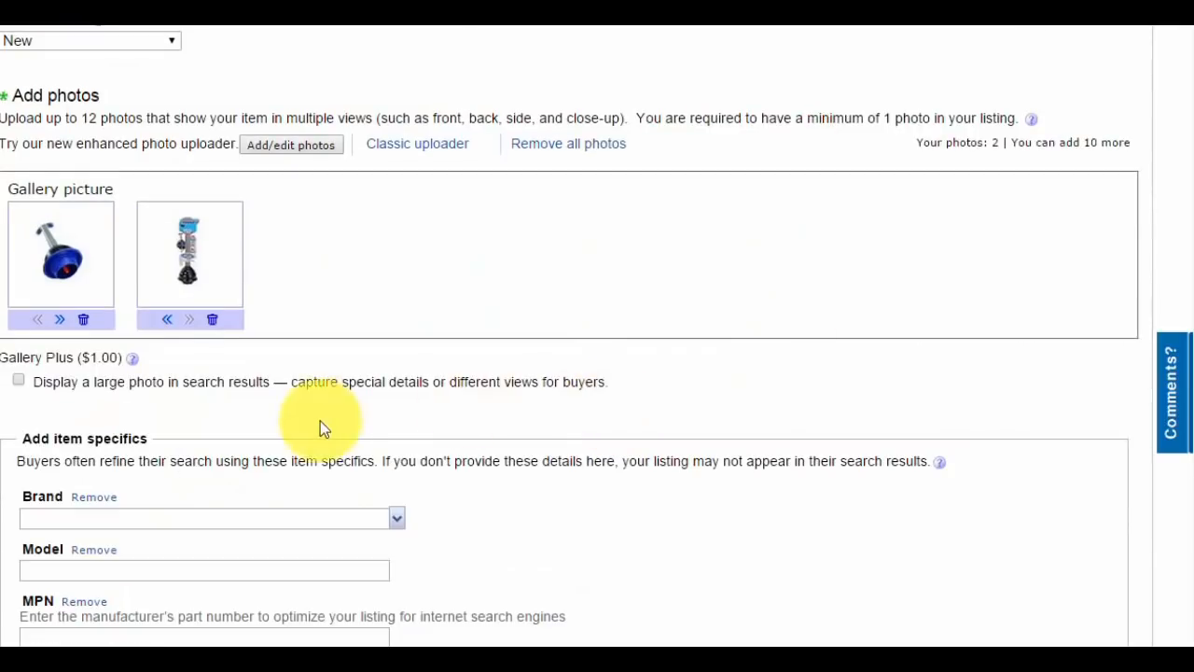
# Set the Vortex Type item specific and make the pasted description Verdana 12.
pyautogui.scroll(-3)
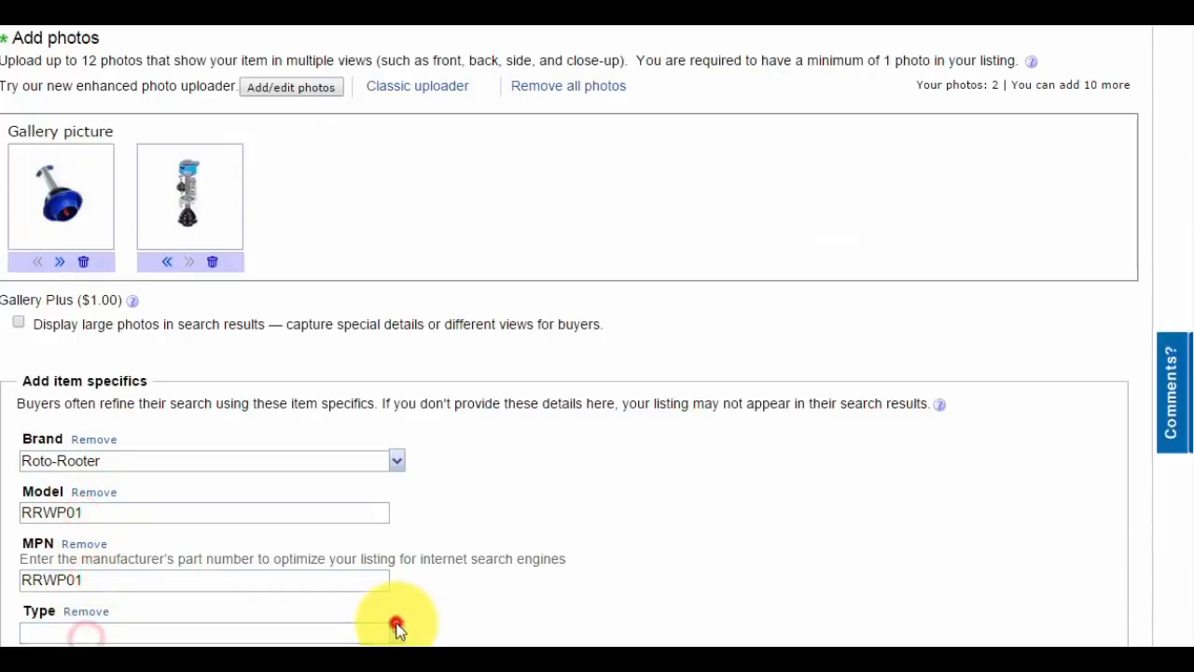
pyautogui.click(210, 633)
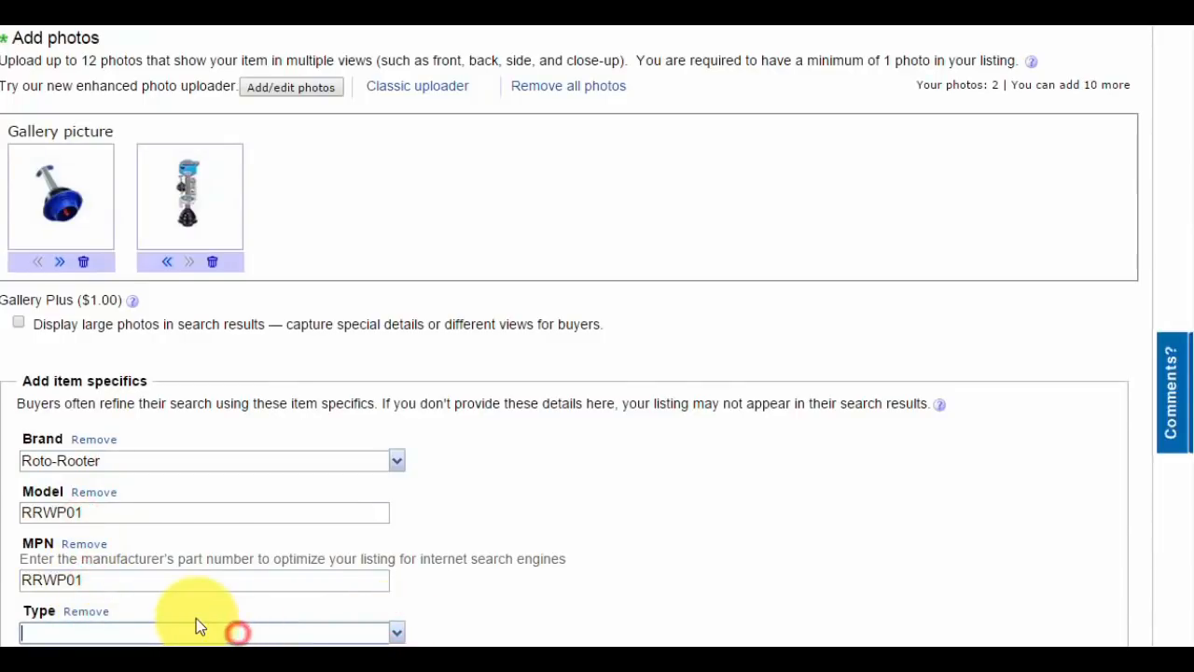
pyautogui.click(210, 632)
pyautogui.write('Vortex')
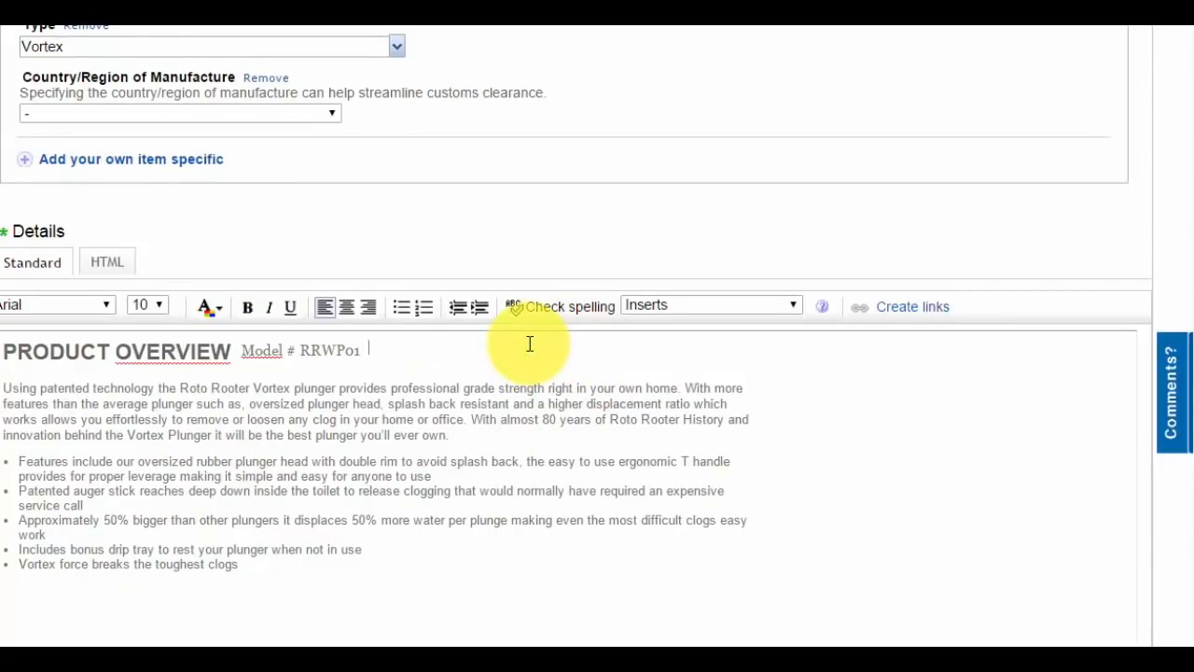
pyautogui.moveTo(315, 534)
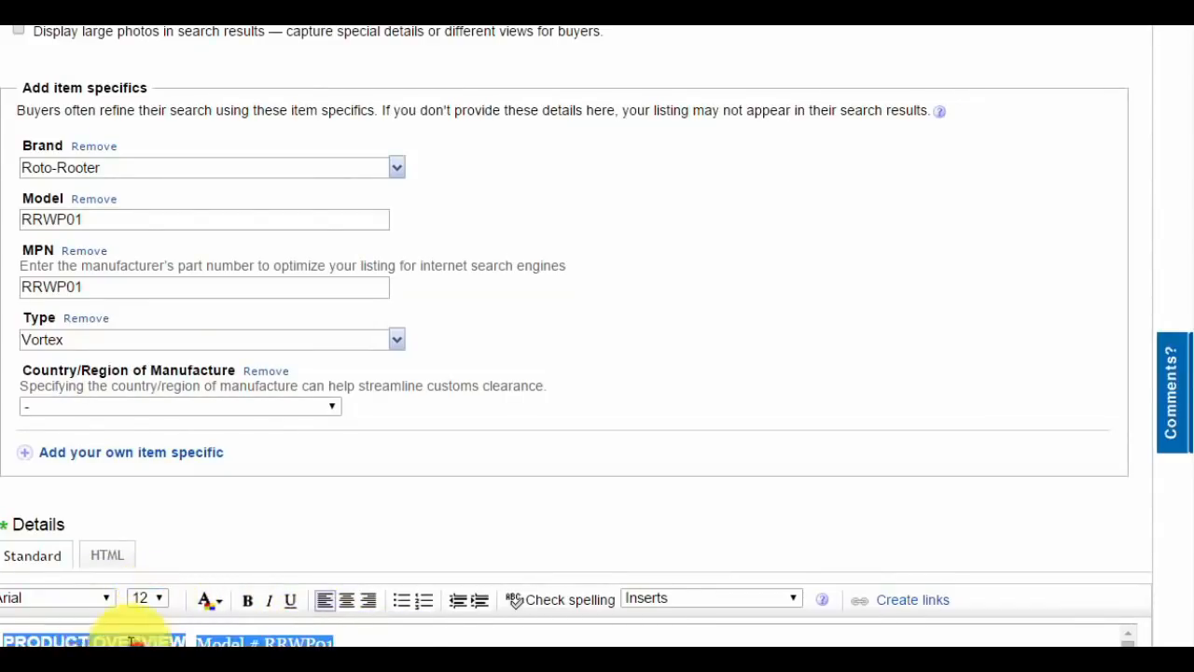
pyautogui.click(53, 597)
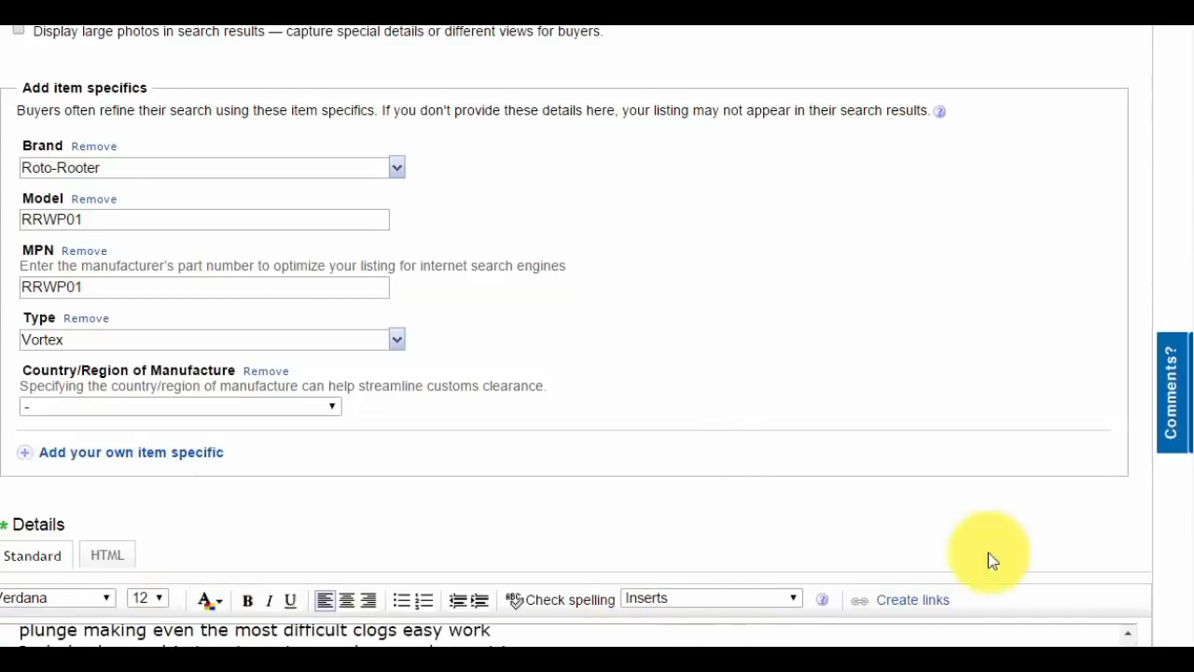
pyautogui.scroll(-3)
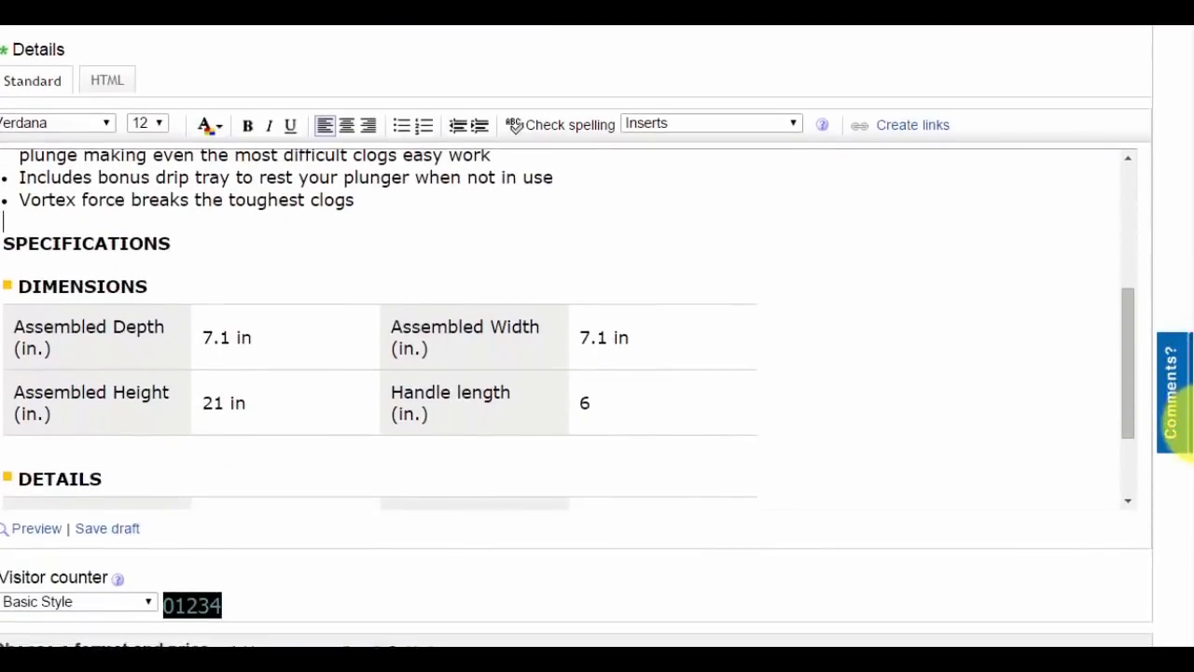
pyautogui.scroll(-3)
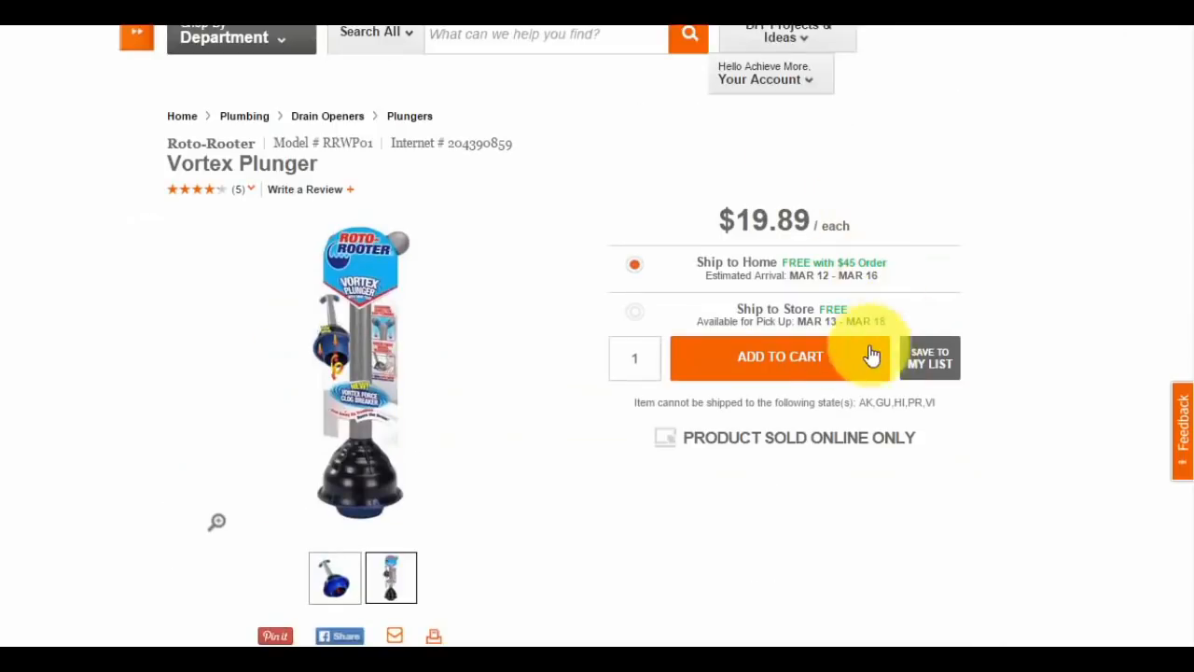
# Add the $19.89 Roto-Rooter Vortex Plunger to the cart and remove the Neverkink hose.
pyautogui.click(780, 356)
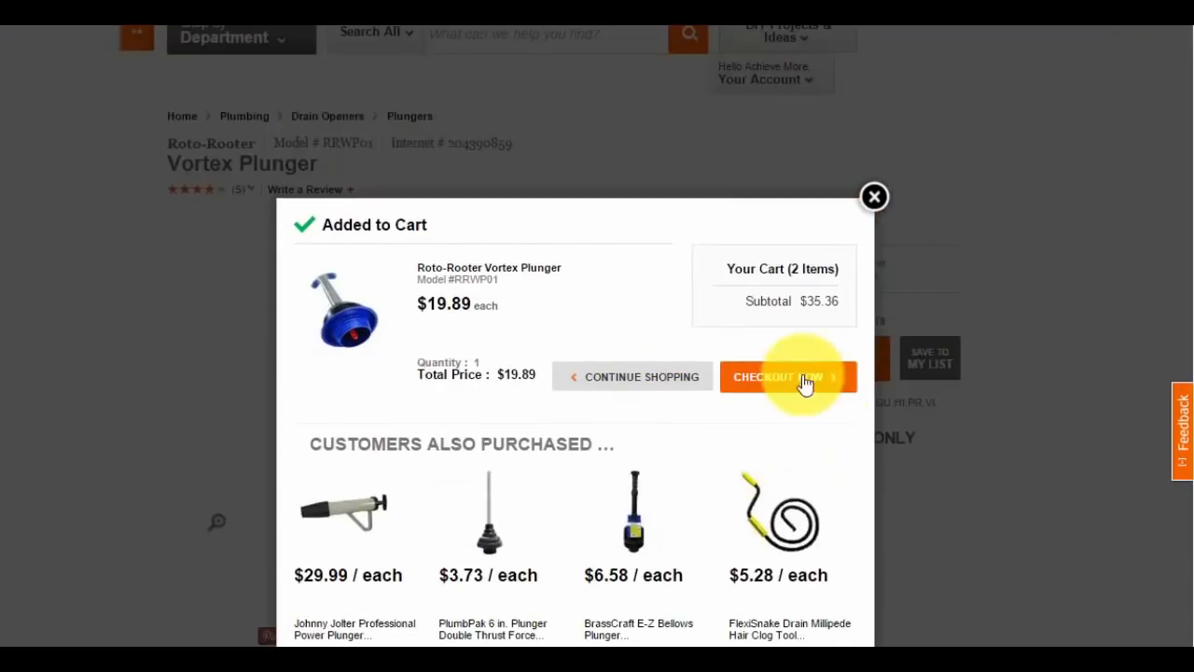
pyautogui.click(777, 376)
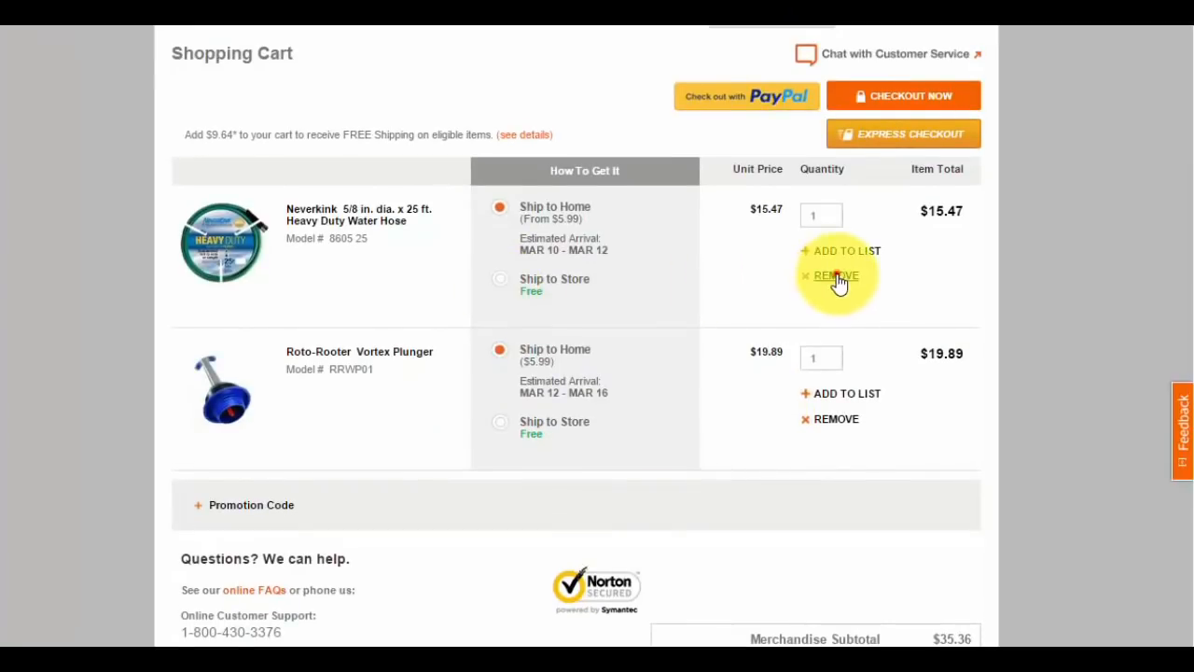
pyautogui.click(835, 275)
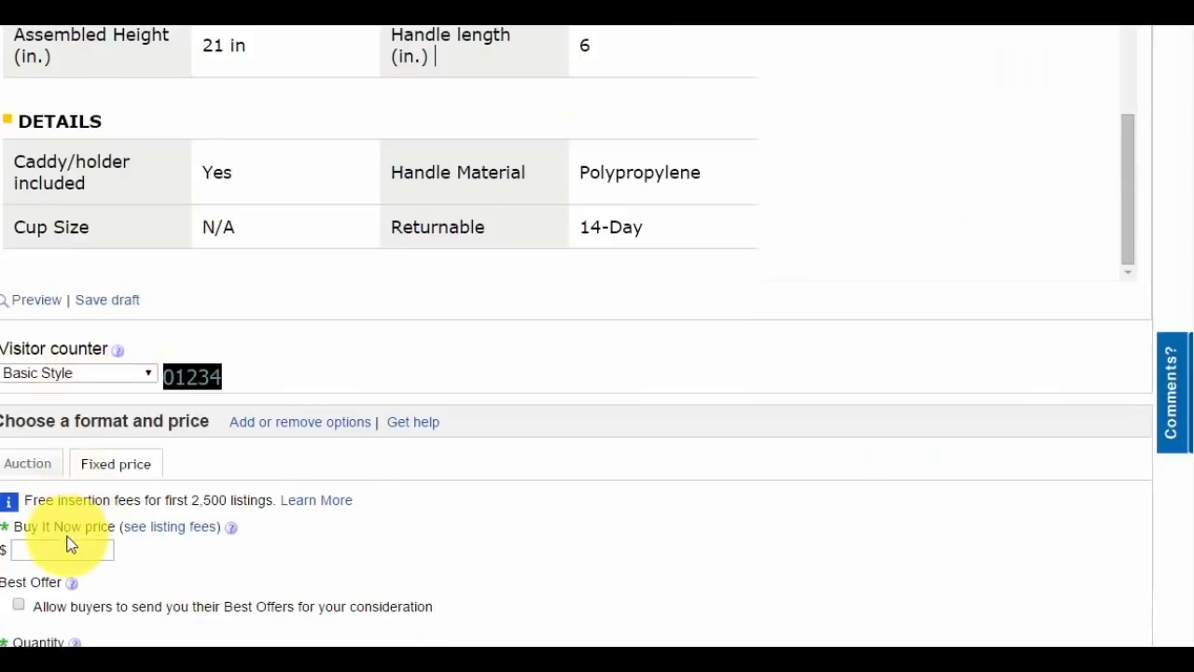
# Enter a 36.23 Buy It Now price and a 1+ to 2 lbs package weight.
pyautogui.write('36.23')
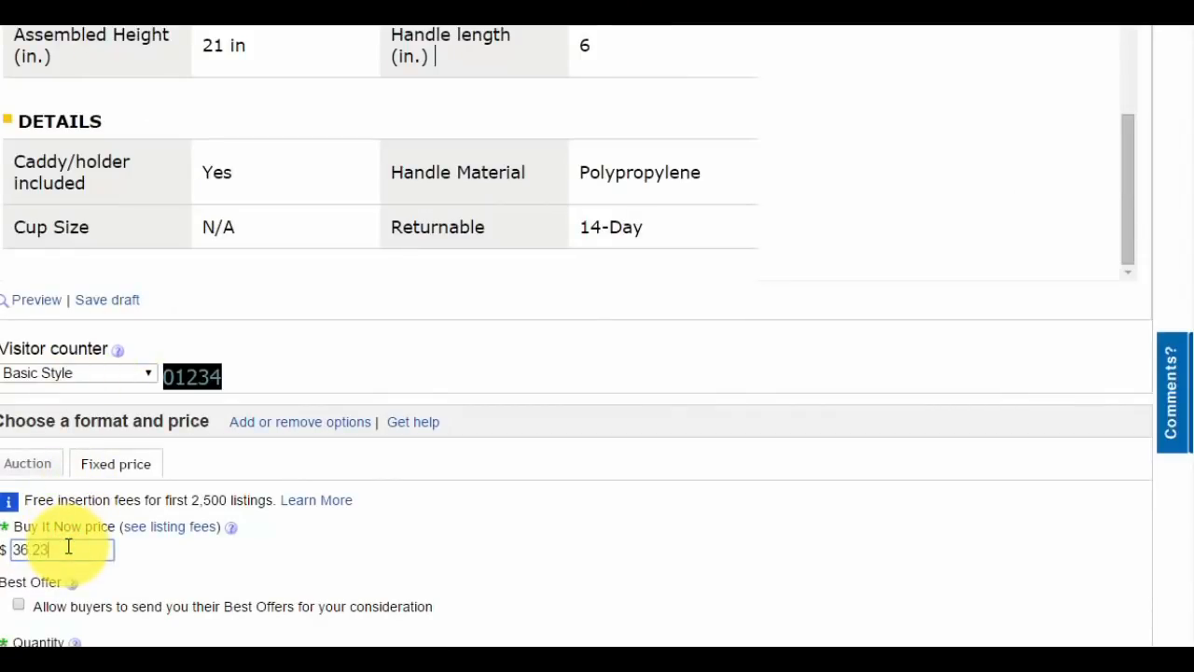
pyautogui.scroll(-3)
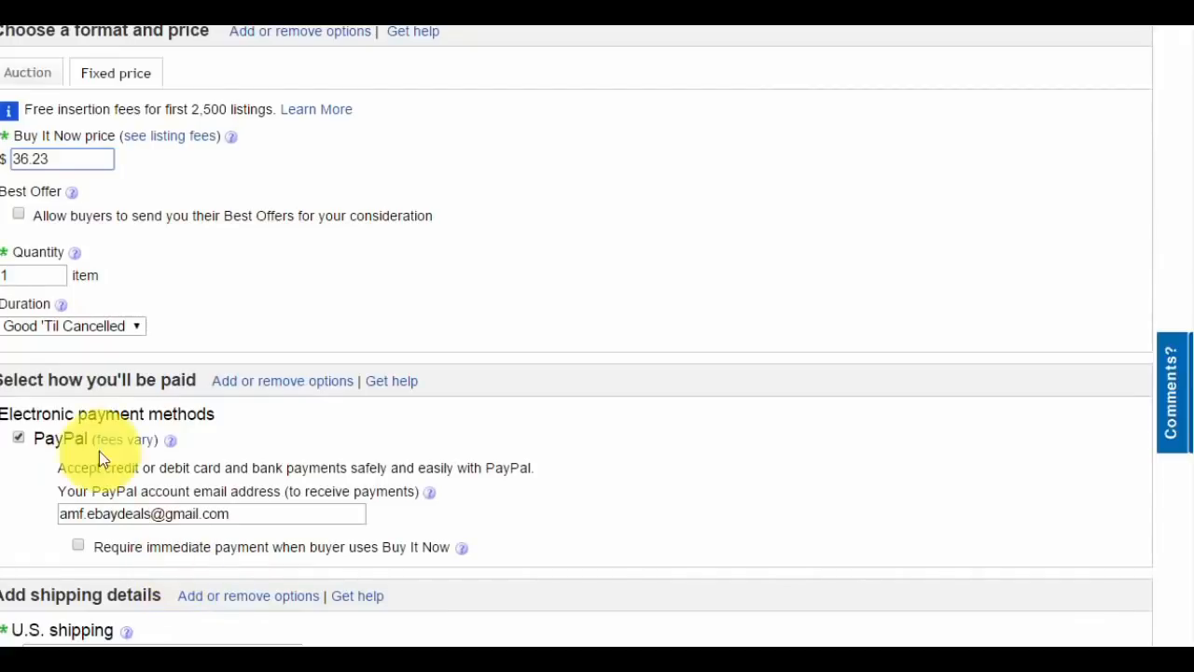
pyautogui.scroll(-3)
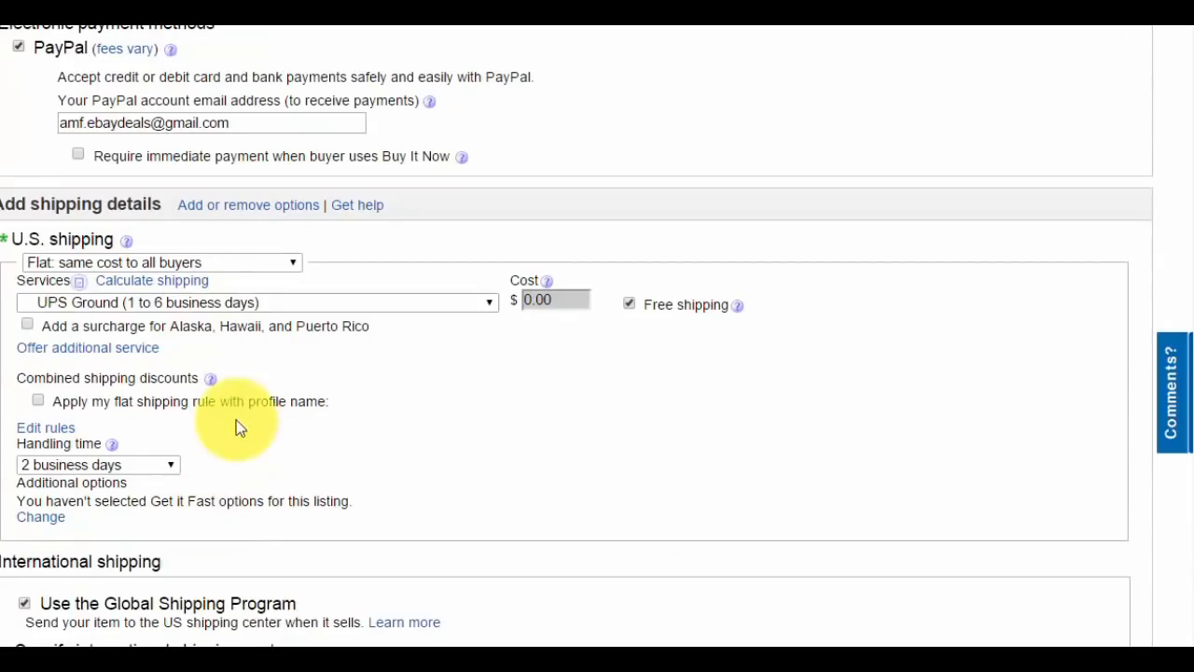
pyautogui.scroll(-3)
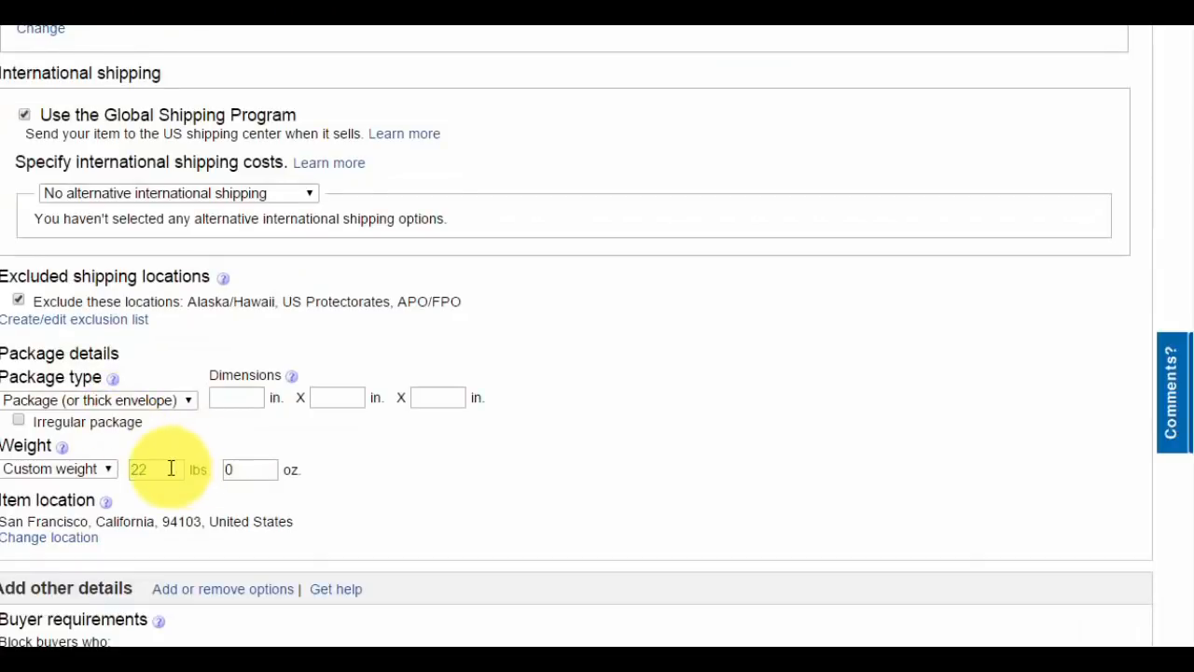
pyautogui.click(58, 468)
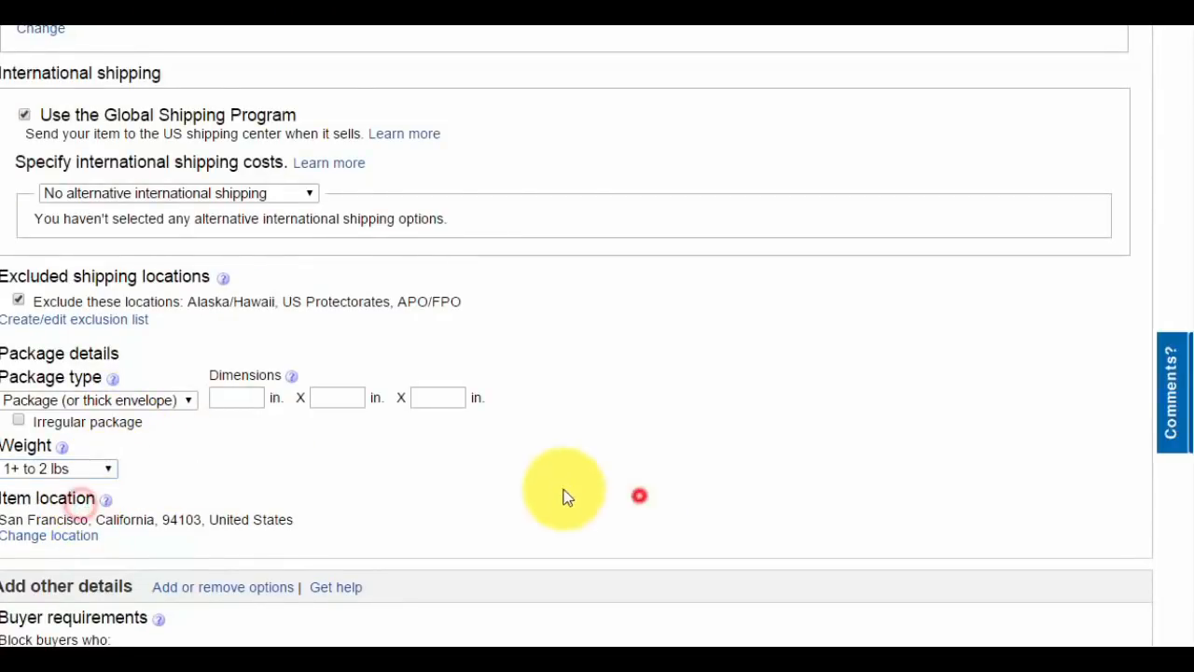
pyautogui.scroll(-3)
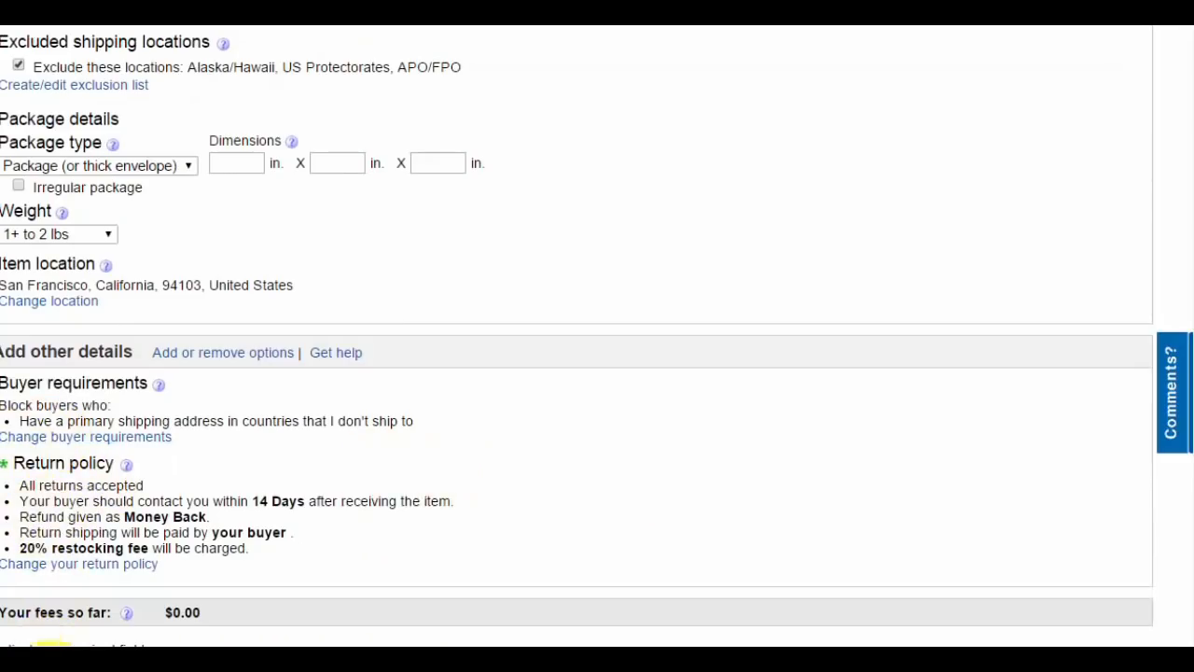
pyautogui.scroll(-3)
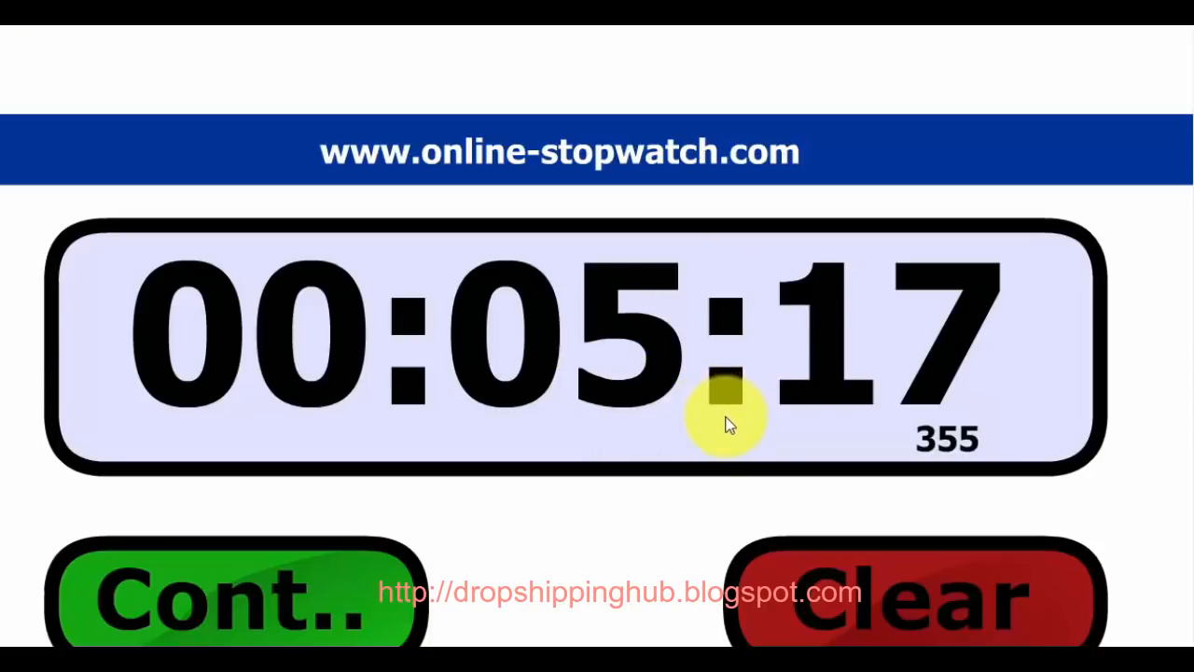
pyautogui.moveTo(723, 428)
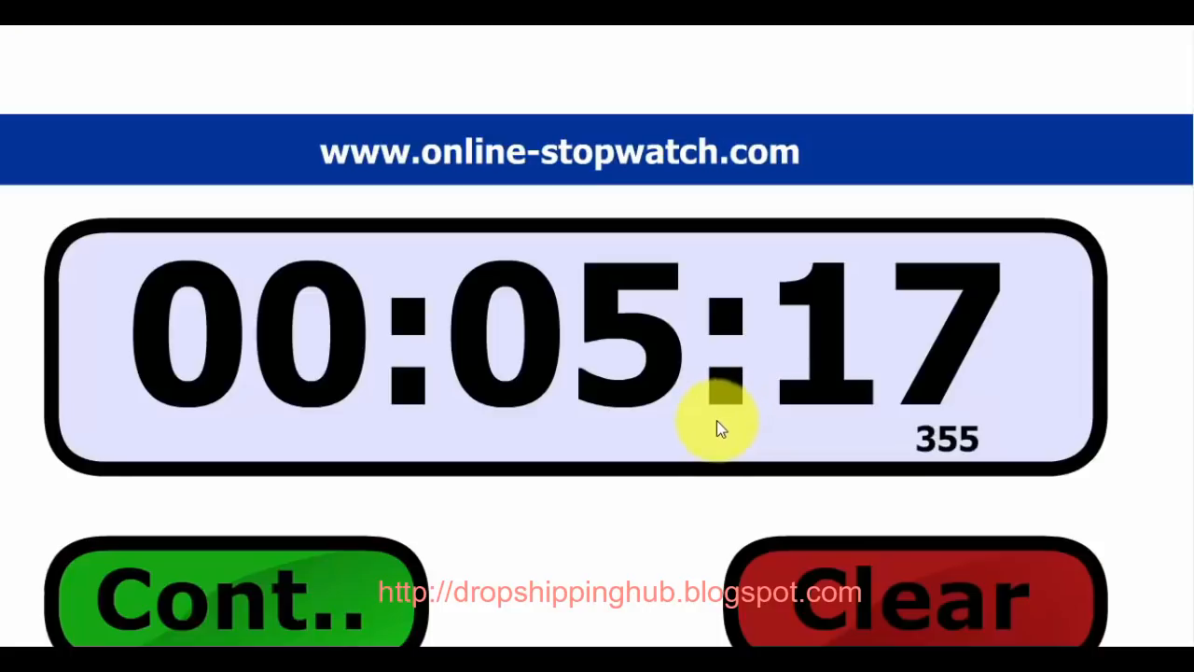
pyautogui.moveTo(733, 438)
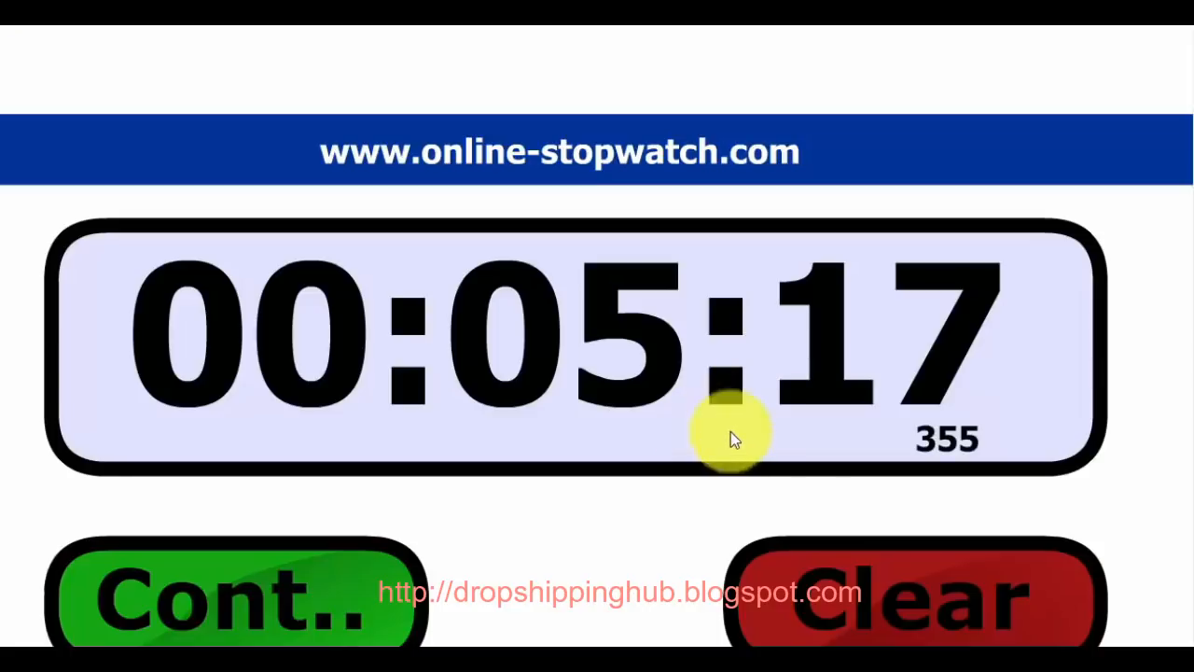
pyautogui.moveTo(819, 424)
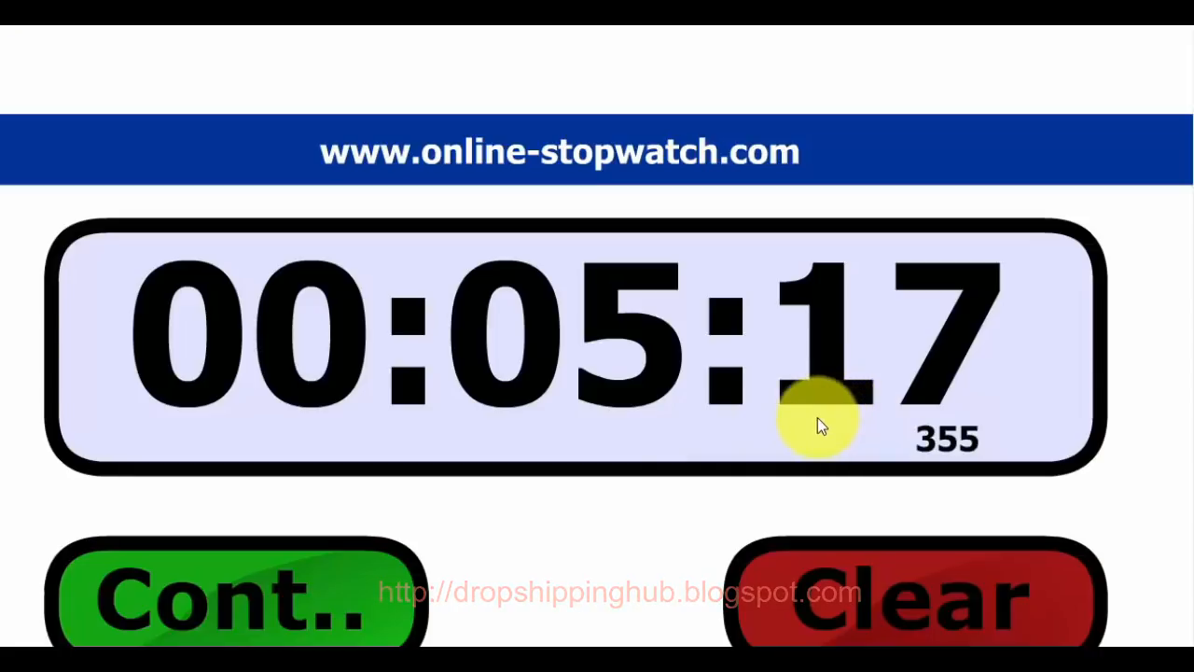